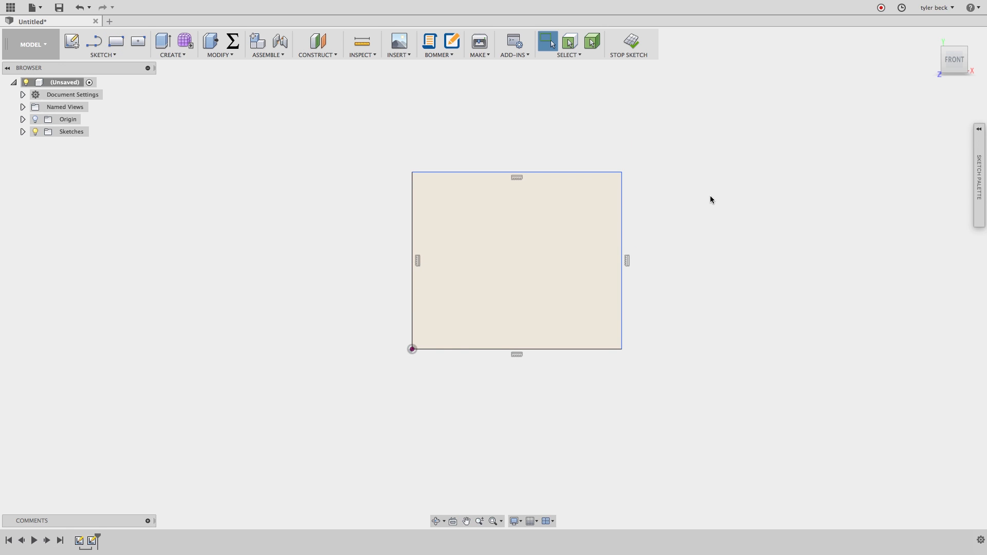
mouse_move(627, 261)
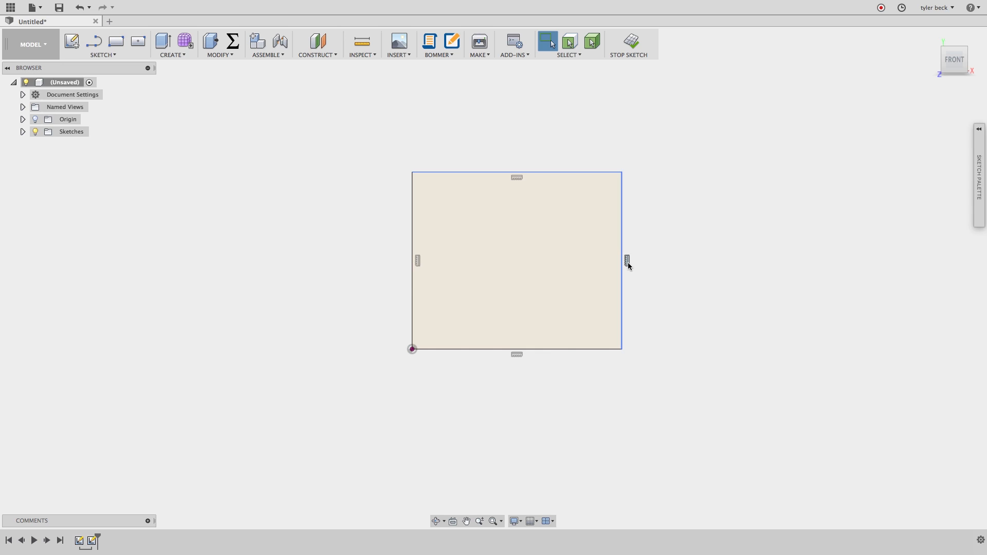
mouse_move(413, 350)
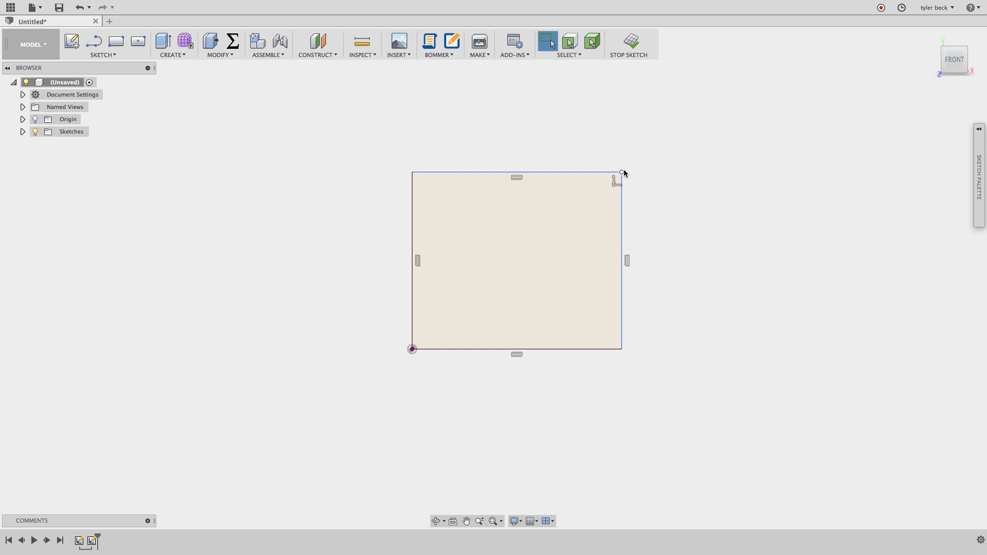
Drag the rectangle's corner out and down until it is much wider than tall
drag(622, 173, 655, 189)
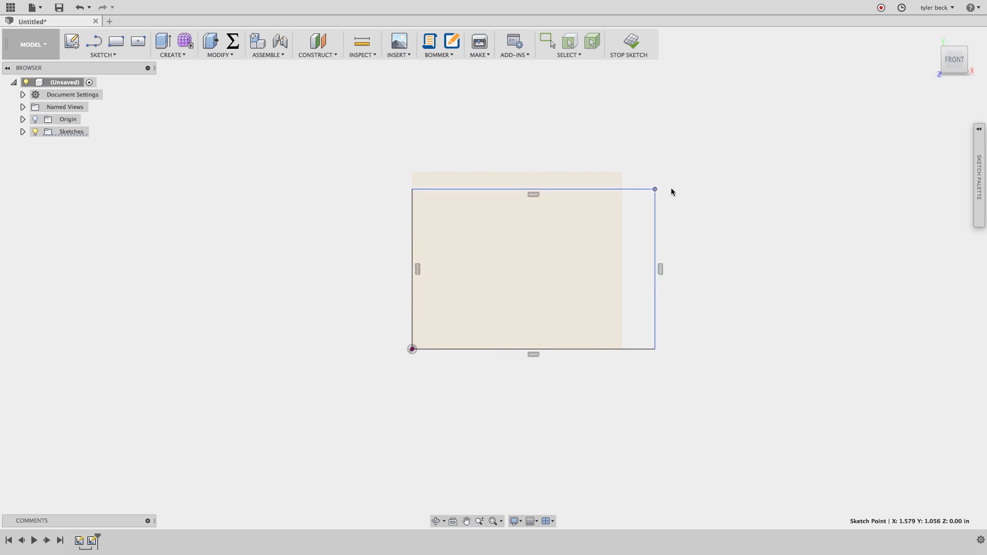
drag(654, 189, 569, 174)
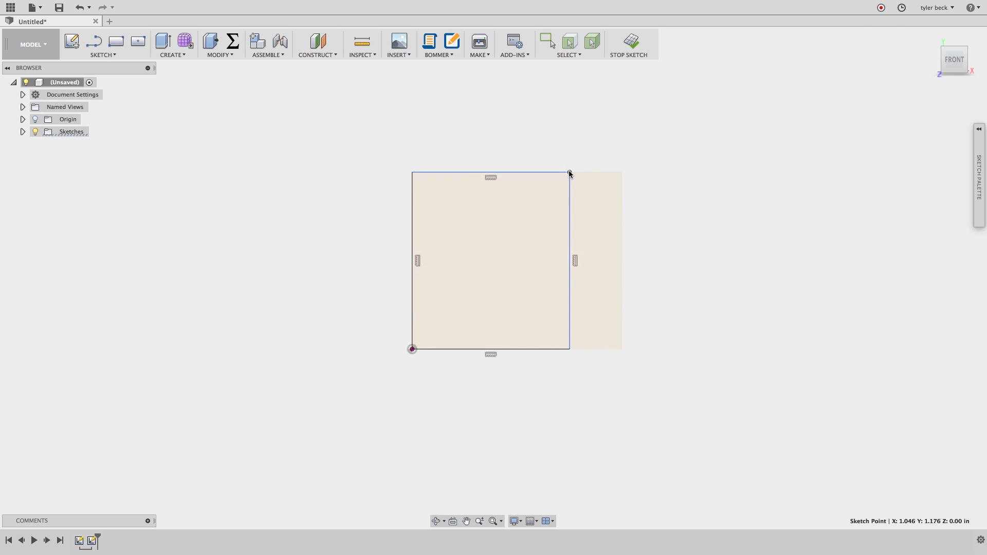
drag(568, 173, 692, 183)
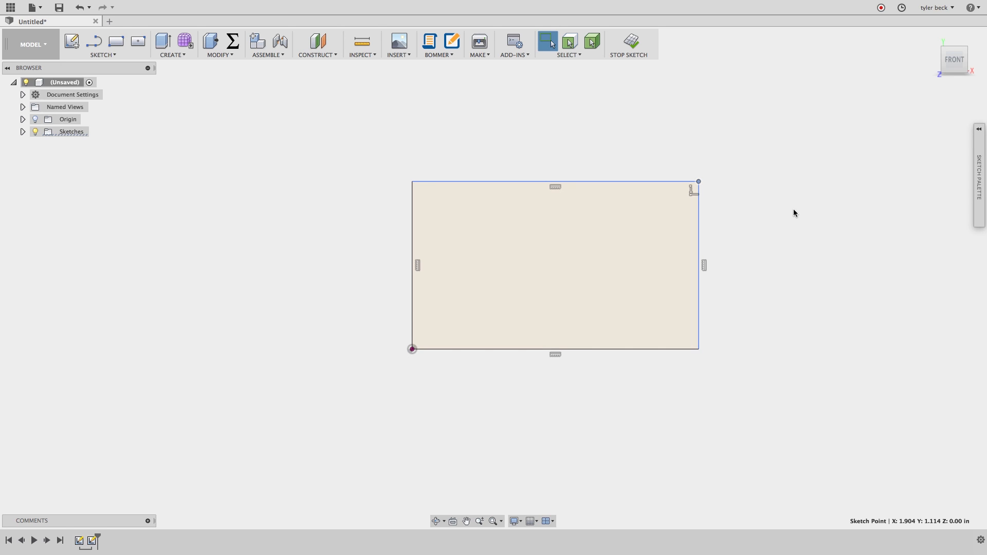
mouse_move(740, 198)
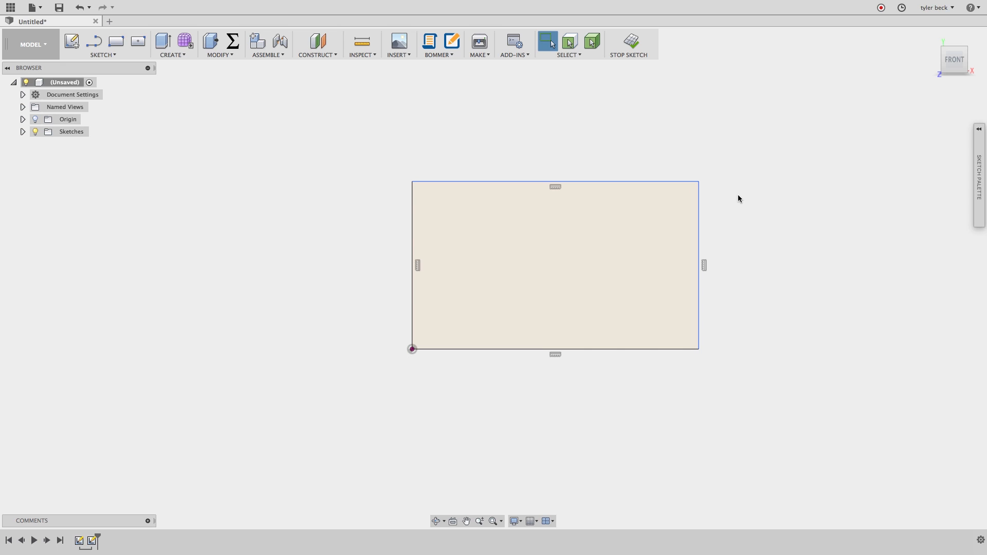
mouse_move(704, 268)
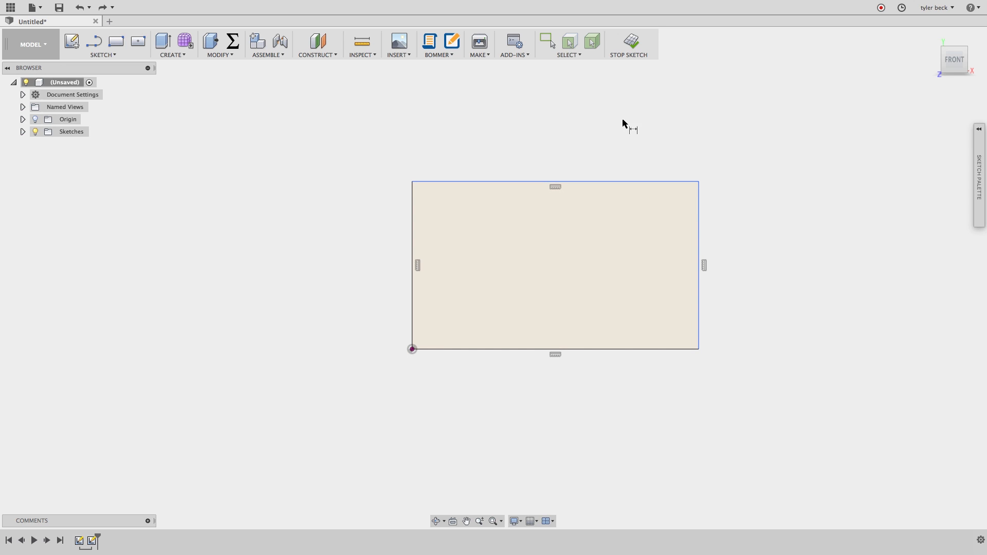
mouse_move(609, 127)
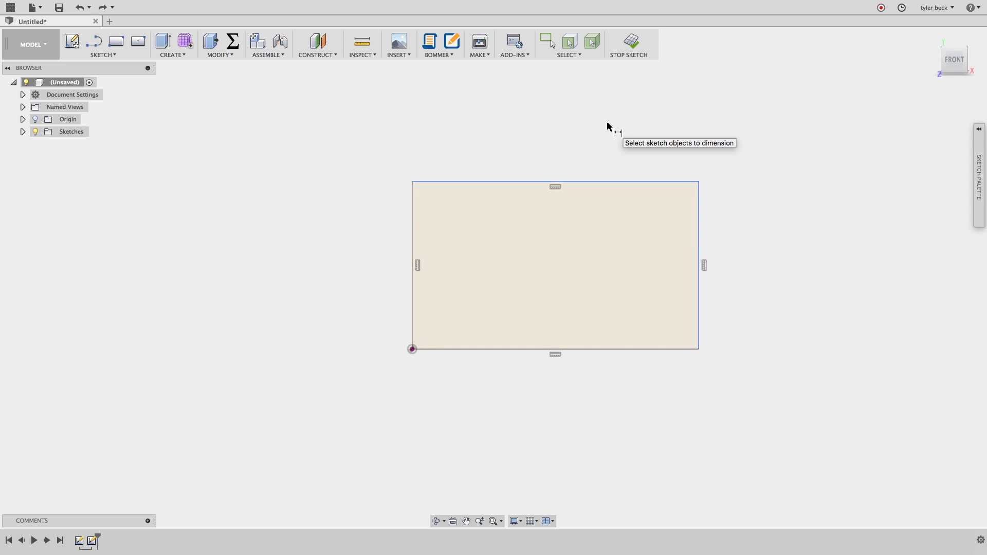
Start Sketch Dimension from the sketch tools and pick the rectangle's top edge
click(102, 44)
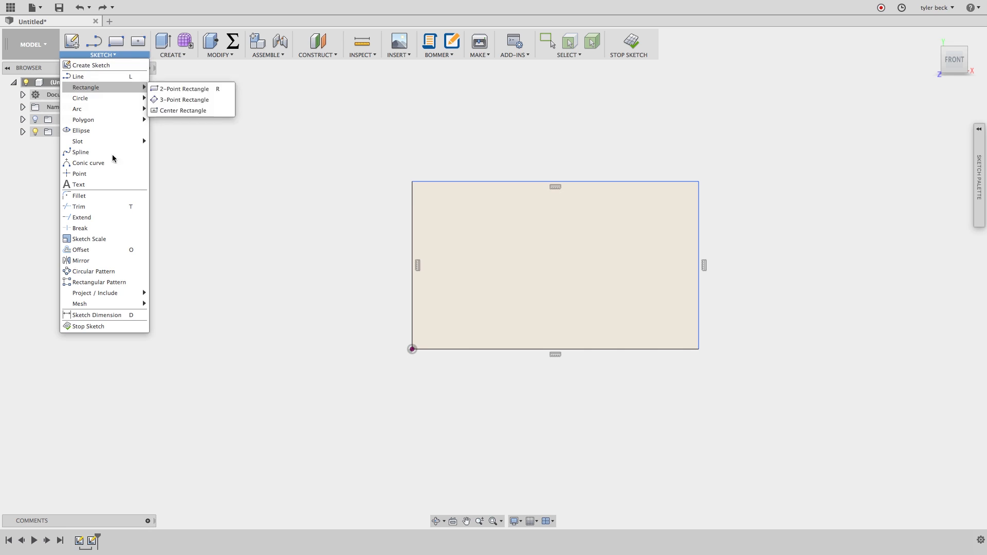
mouse_move(121, 315)
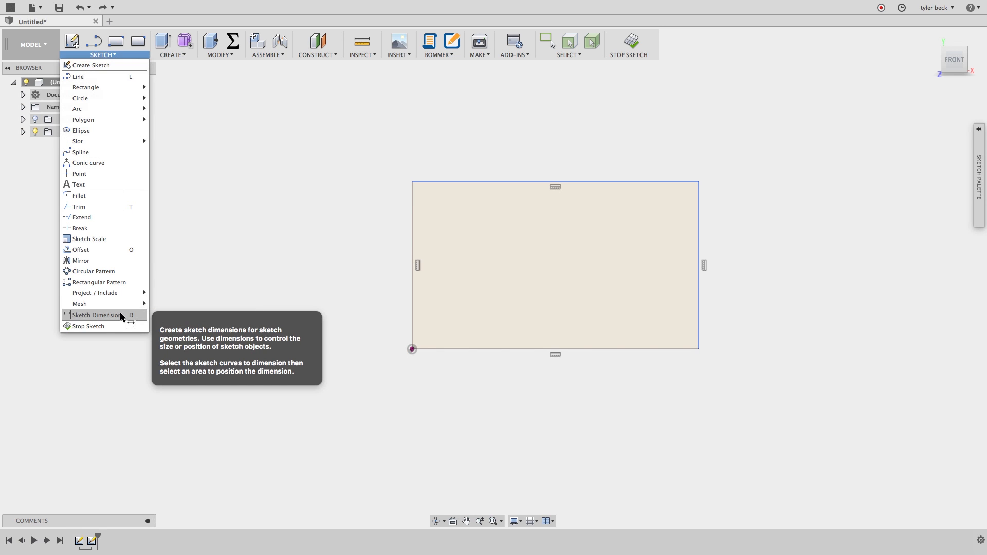
click(95, 315)
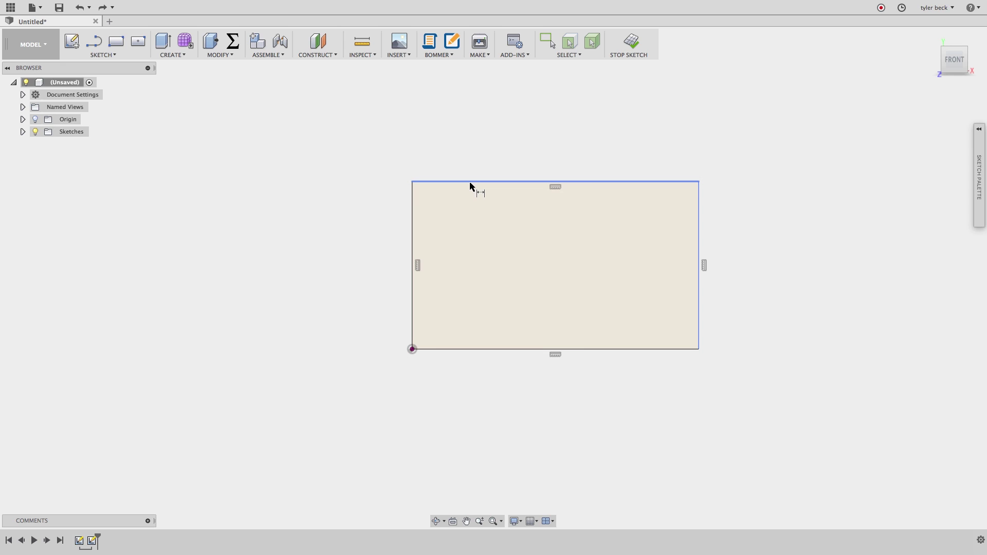
click(555, 193)
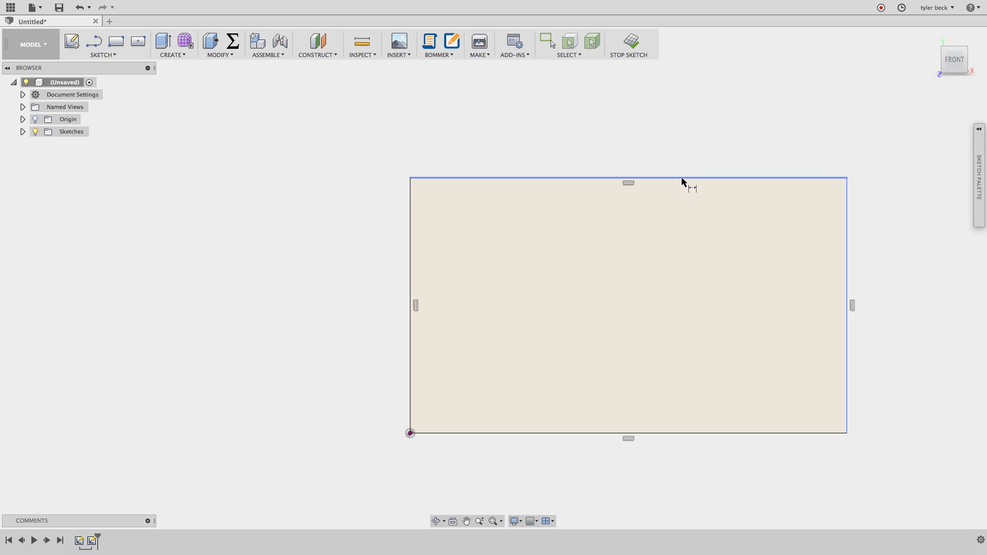
click(629, 181)
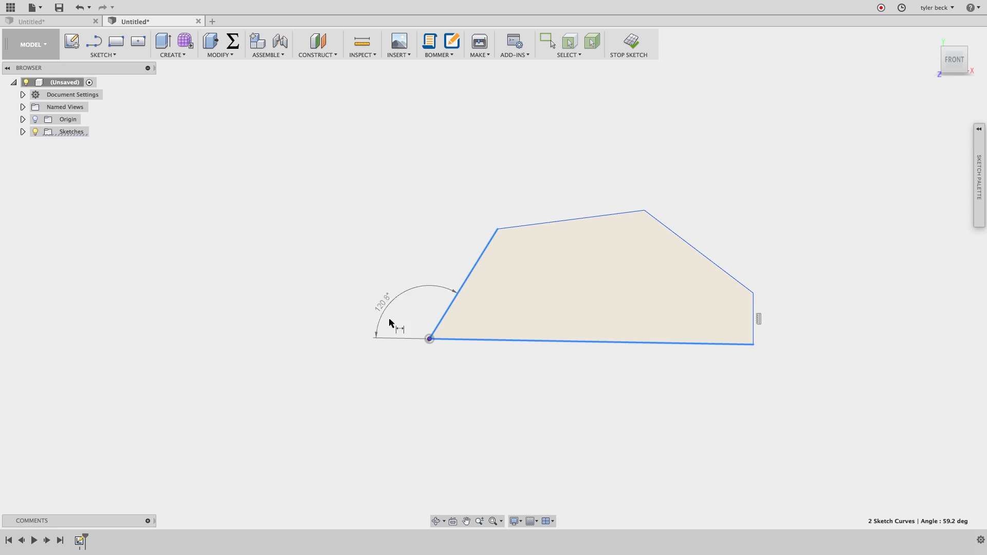
Bring up the angle dimension's options and place the angle dimension on the shape
right_click(392, 323)
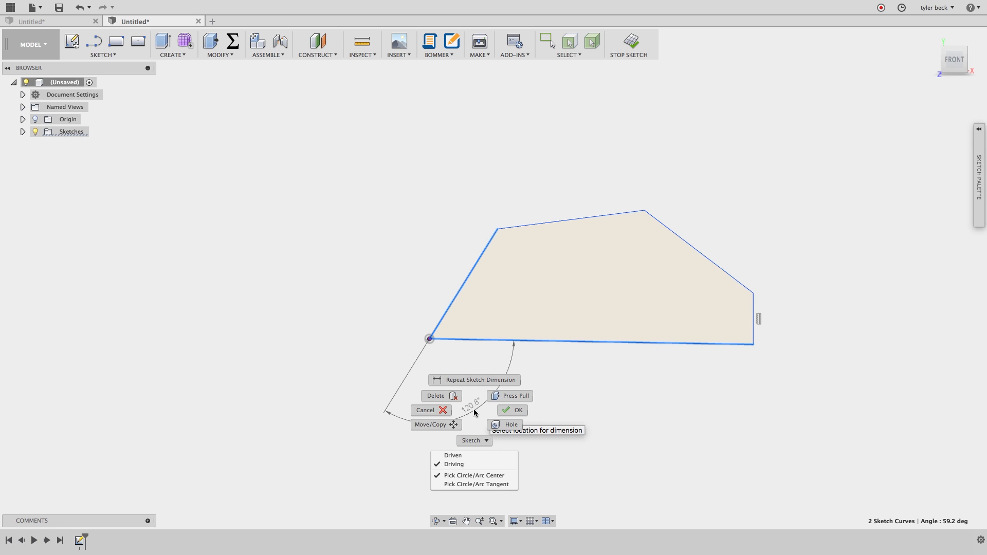
click(513, 411)
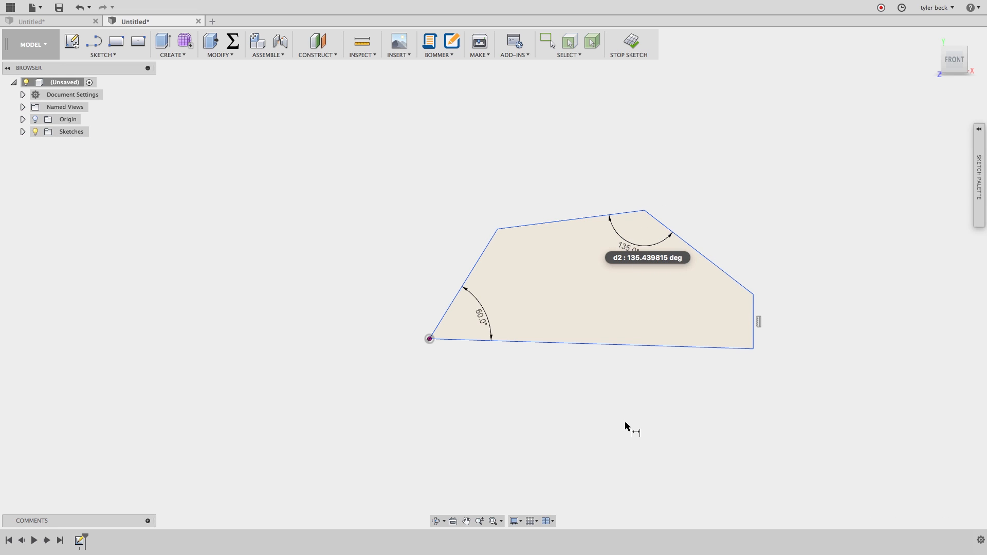
mouse_move(740, 274)
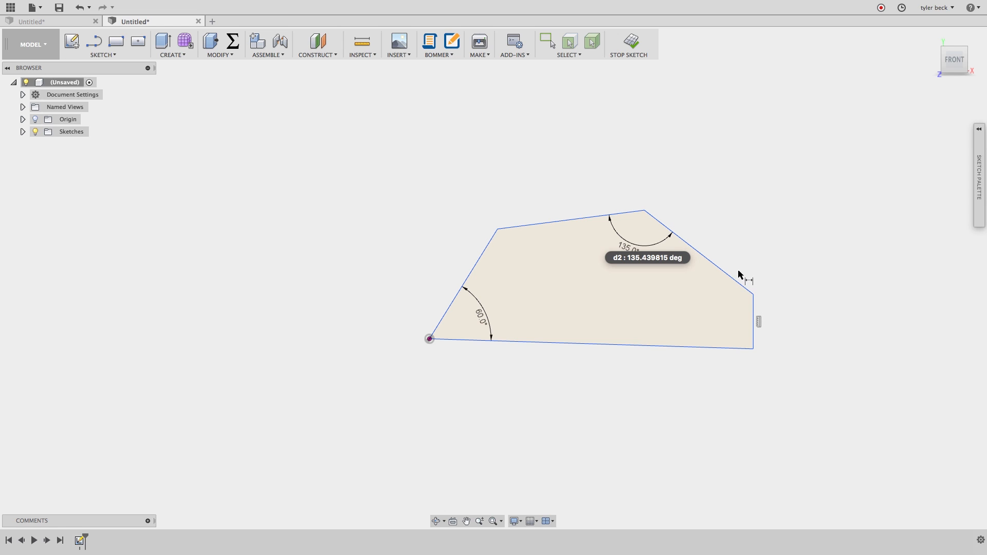
mouse_move(749, 212)
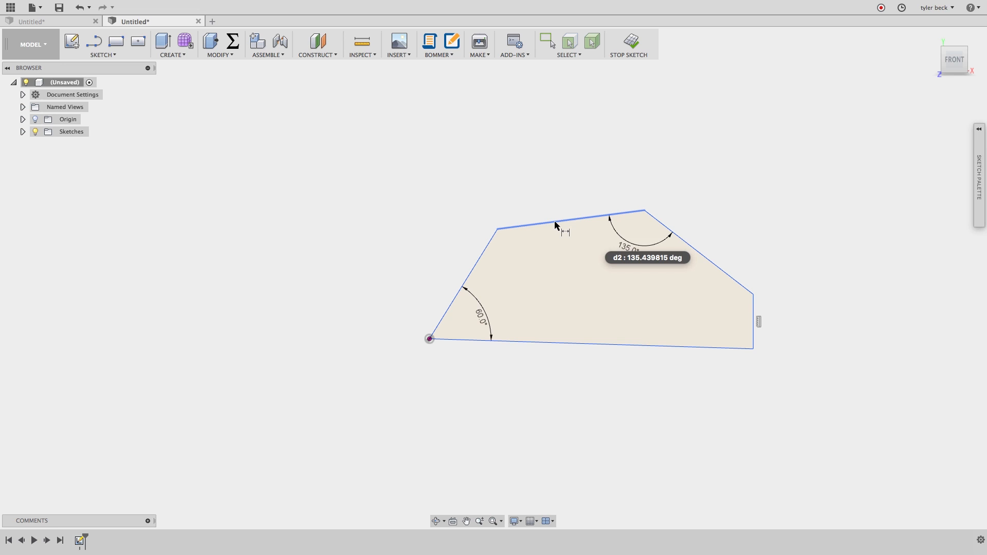
Dimension the top edge as an aligned length measured along the edge
click(557, 227)
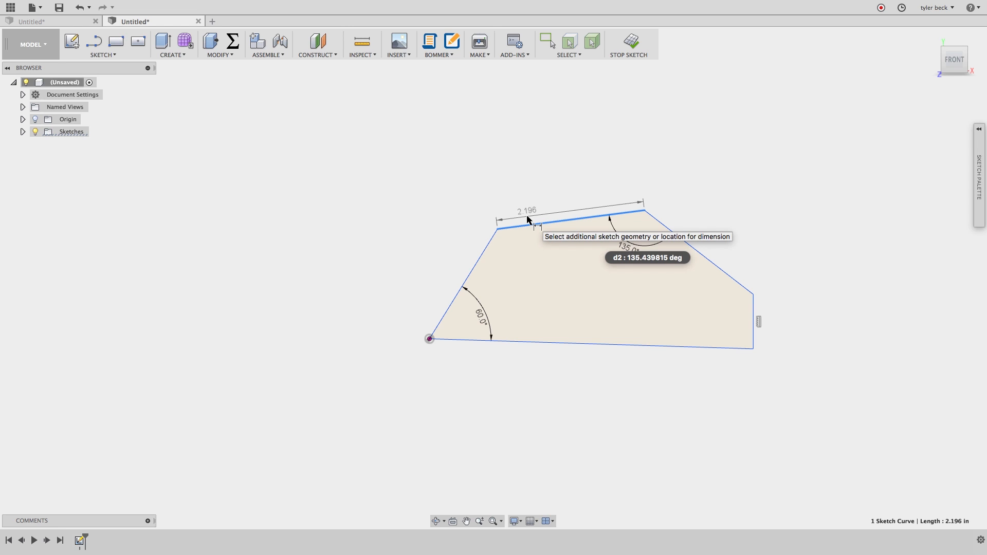
right_click(529, 220)
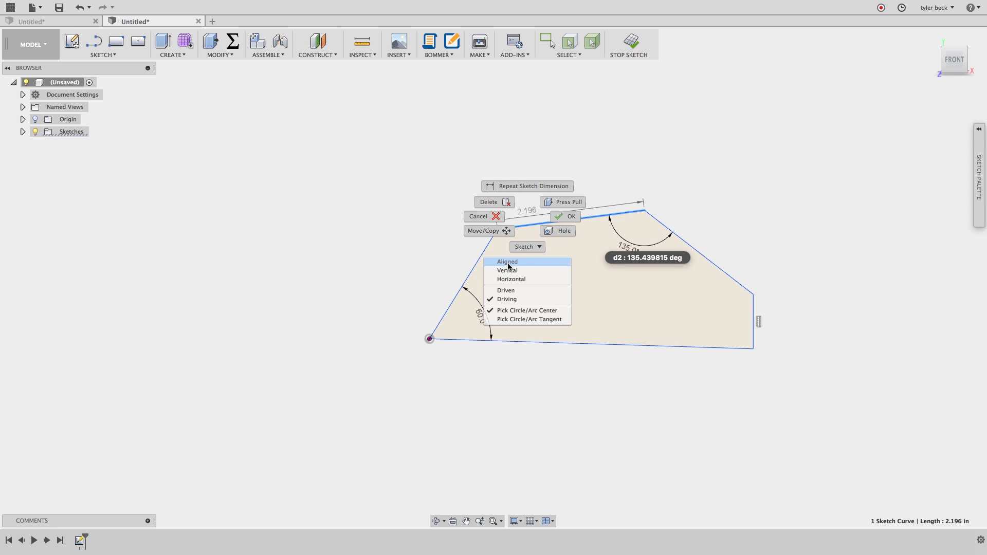
click(507, 262)
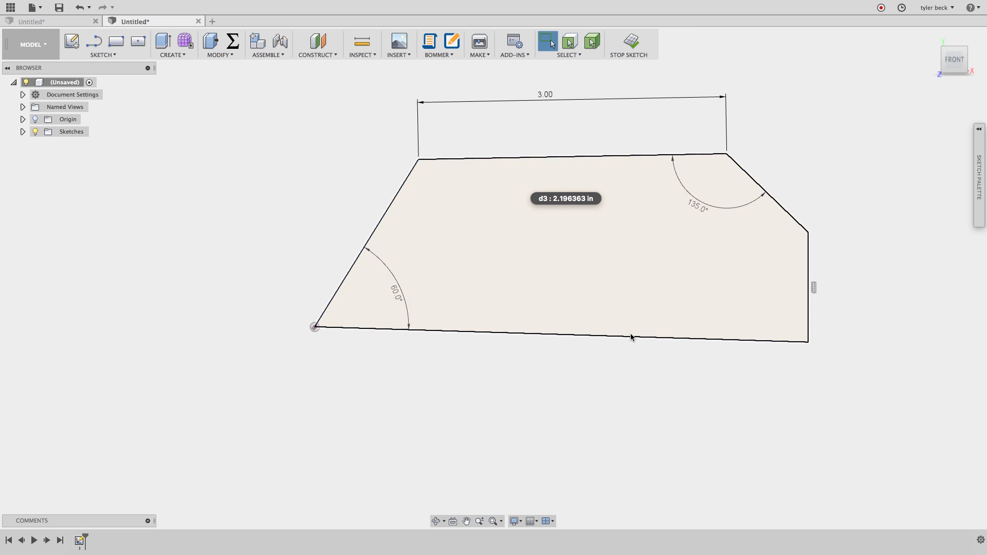
Pick the shape's bottom edge, leaving it constrained horizontal
click(632, 338)
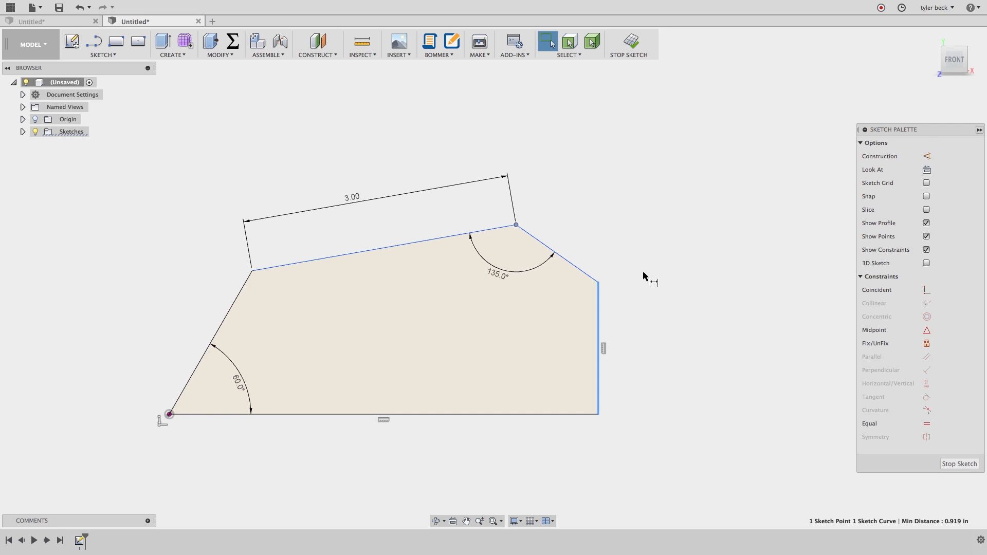
mouse_move(577, 178)
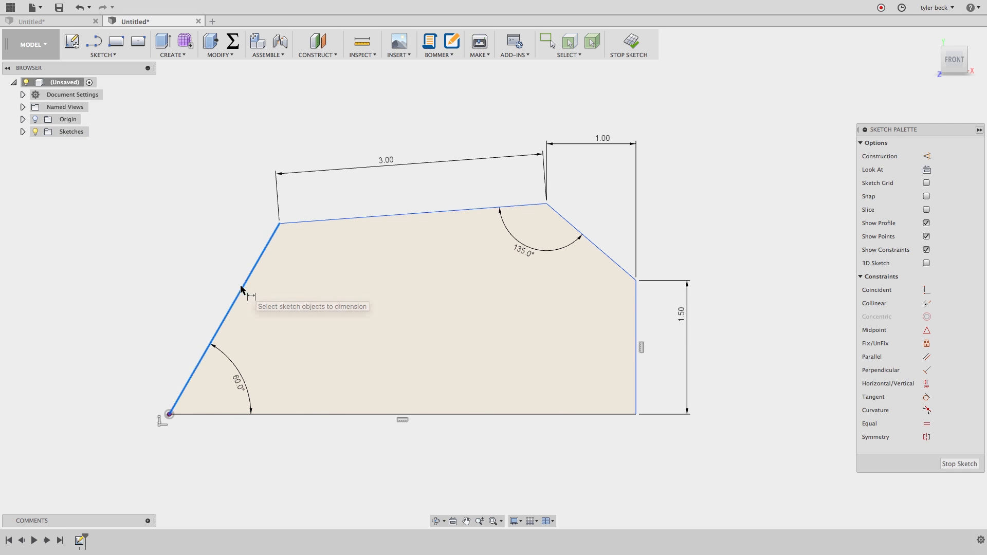
Dimension the left slanted edge with a vertical height of 2
click(244, 290)
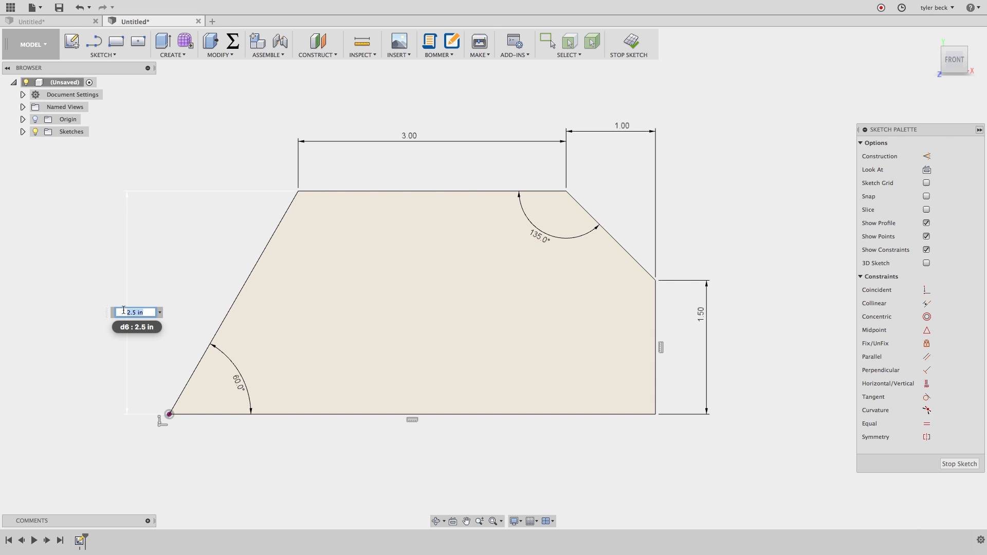
text(2)
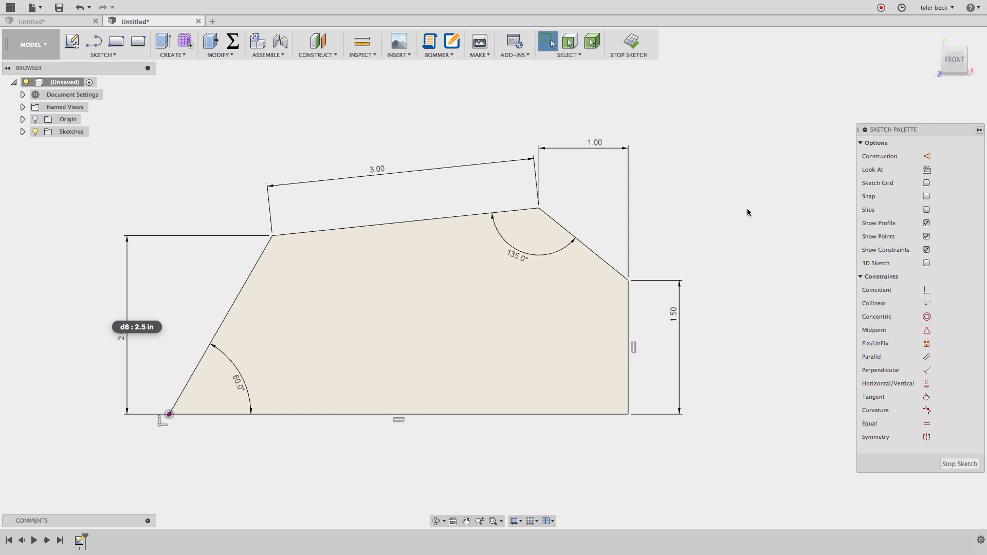
mouse_move(743, 210)
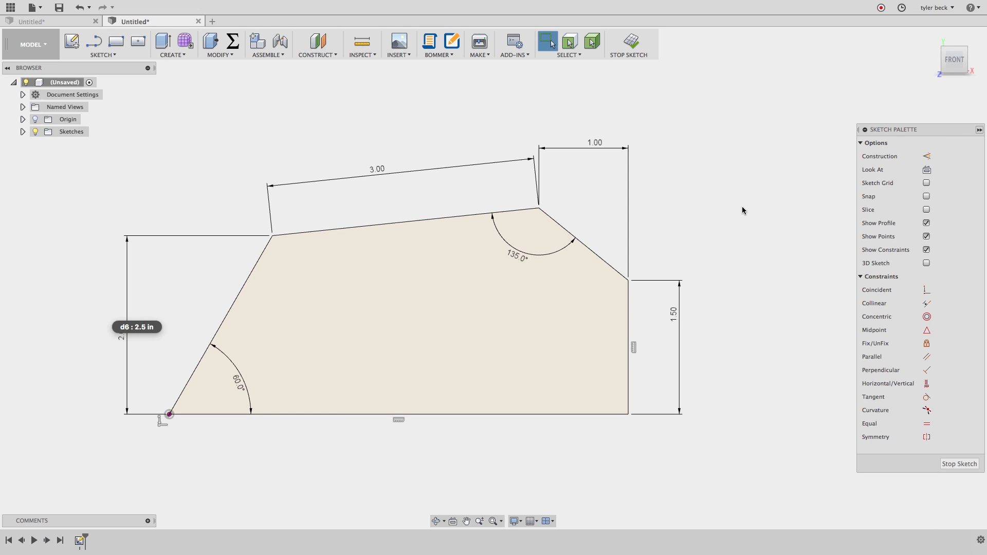
mouse_move(469, 465)
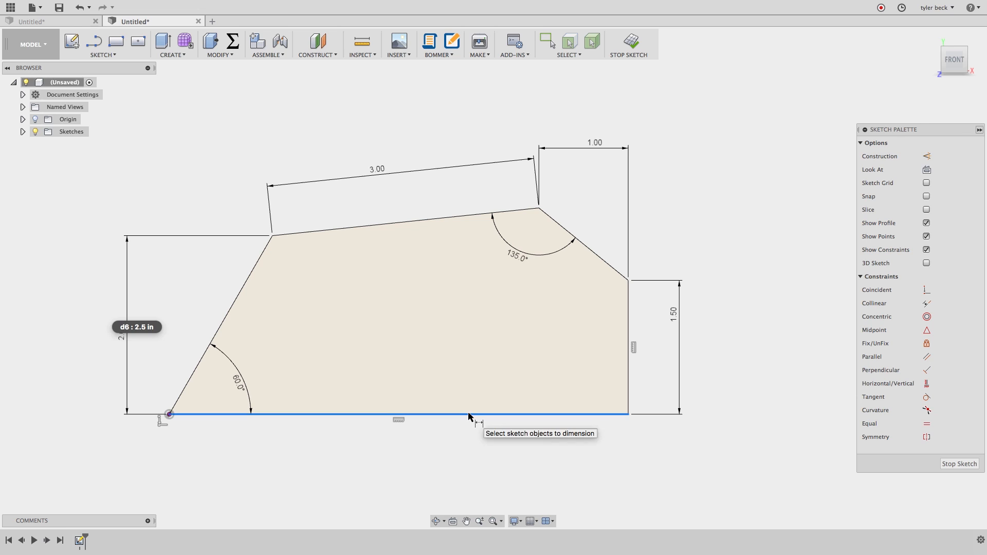
Place the bottom edge dimension and accept it as a driven reference (about 5.139)
click(470, 416)
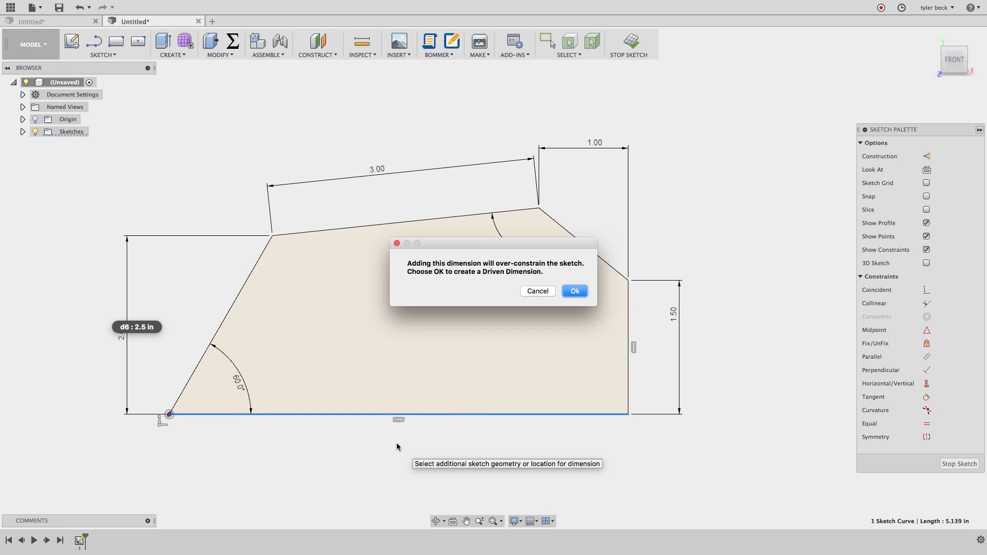
mouse_move(516, 276)
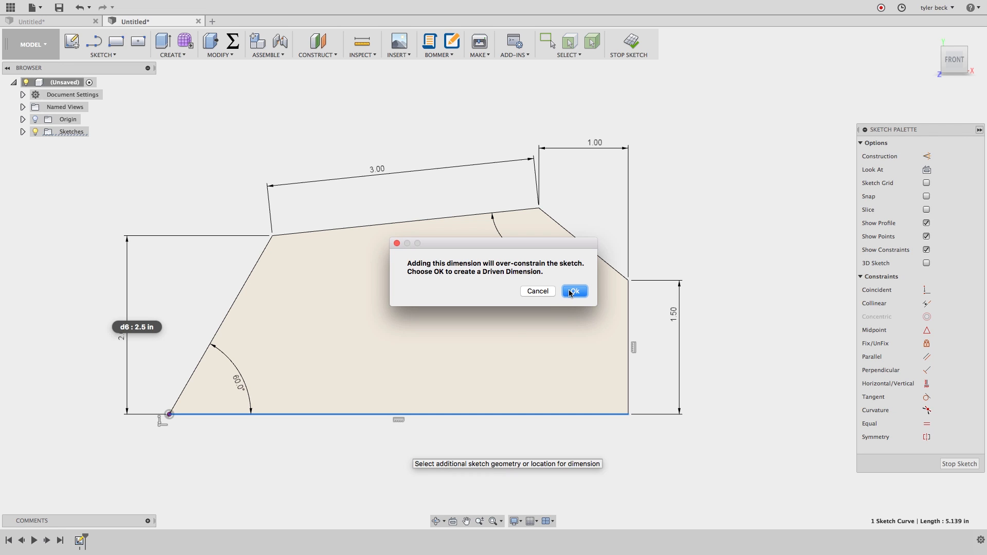
click(575, 291)
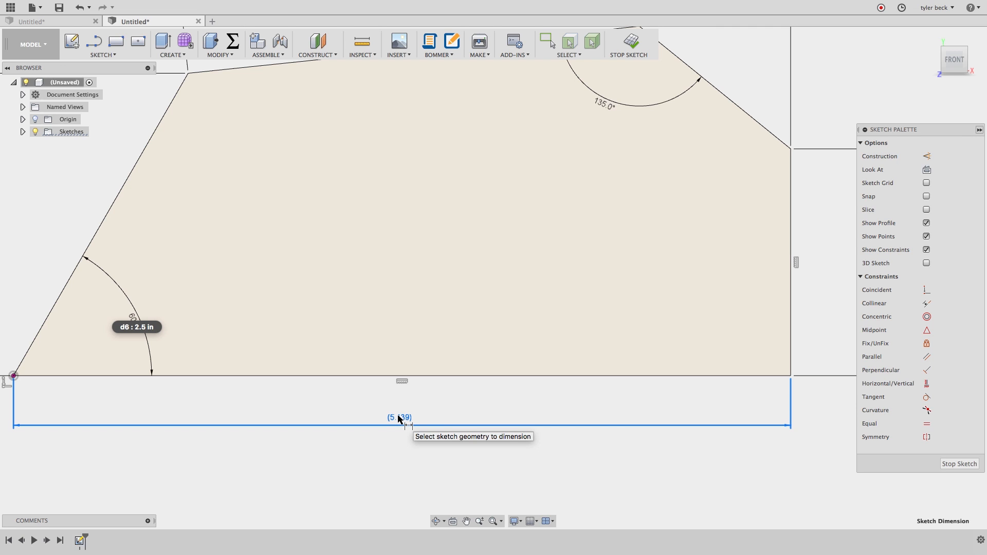
mouse_move(389, 429)
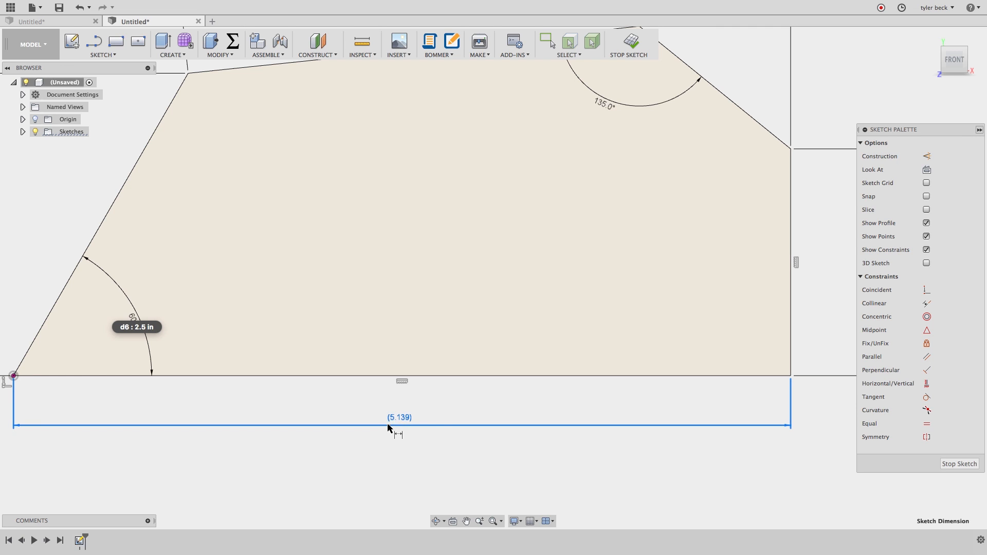
mouse_move(420, 428)
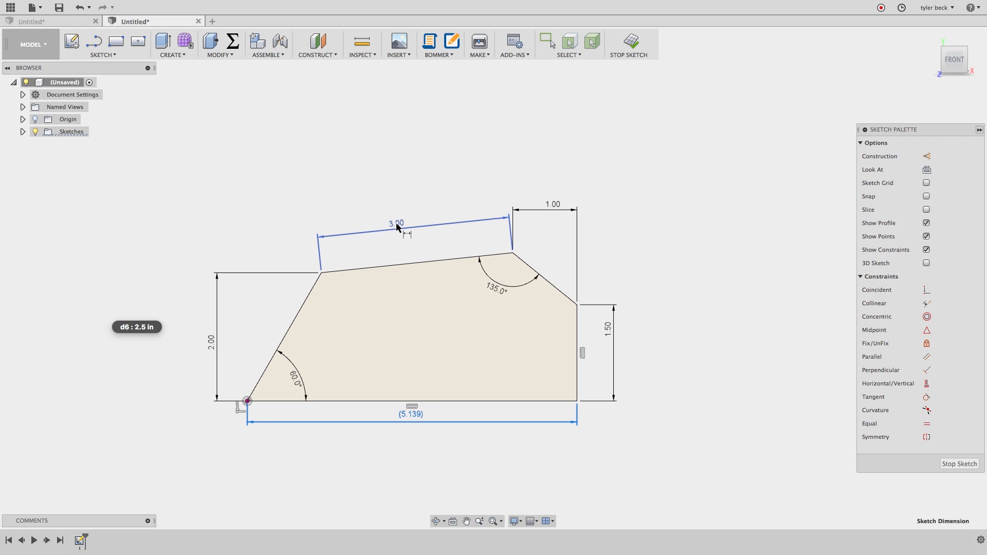
Change the top edge to 3.50 and drive the bottom edge at 5.50
double_click(395, 223)
text(3.5)
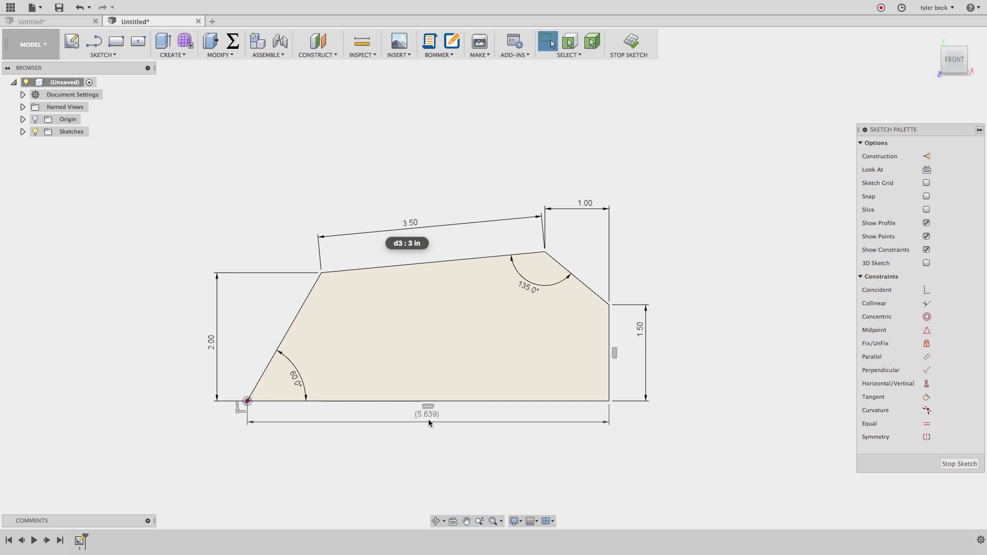
mouse_move(445, 416)
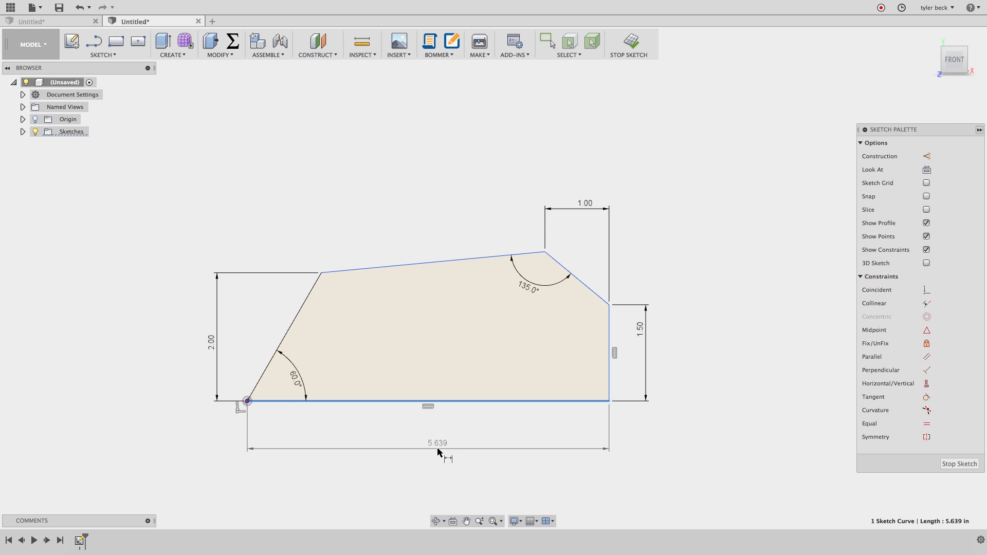
double_click(437, 444)
text(5.5)
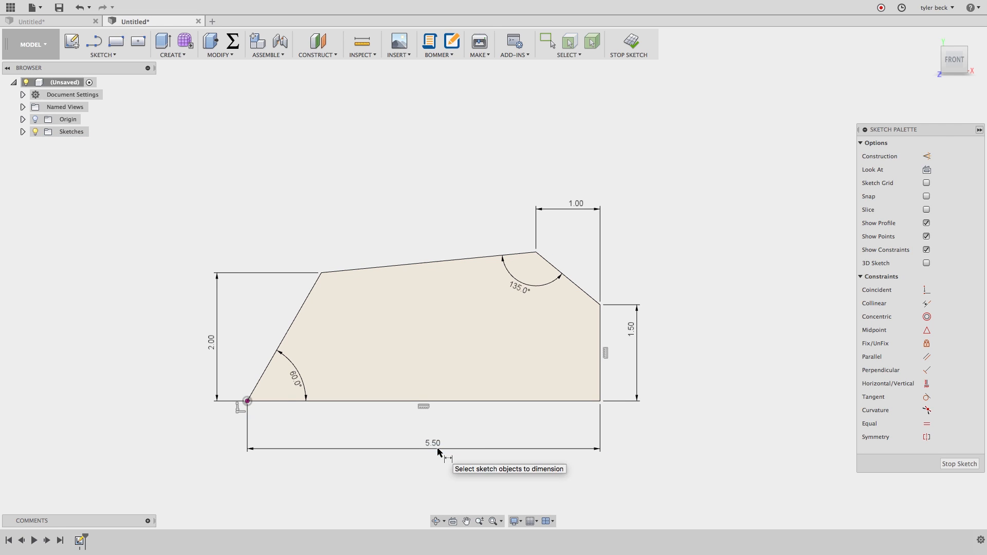
mouse_move(412, 460)
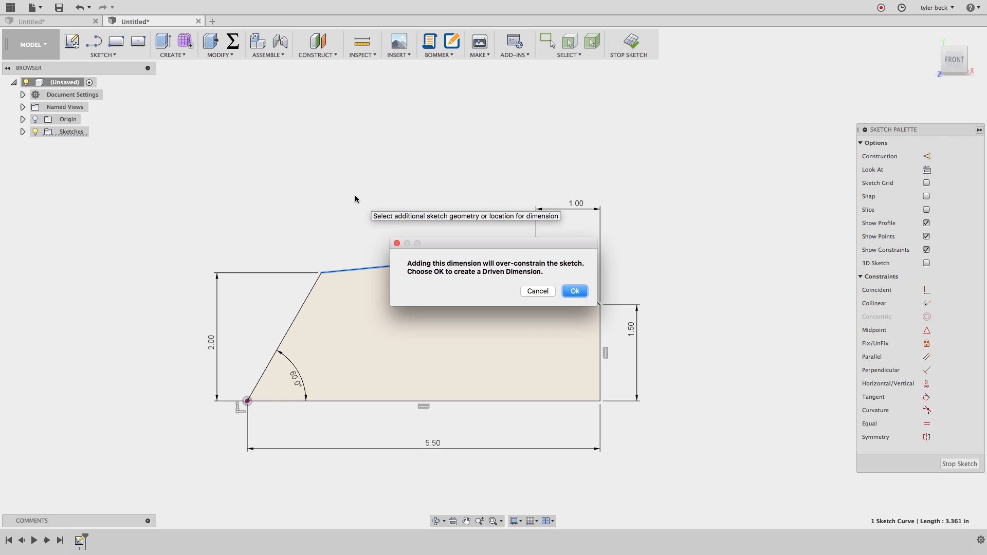
click(574, 291)
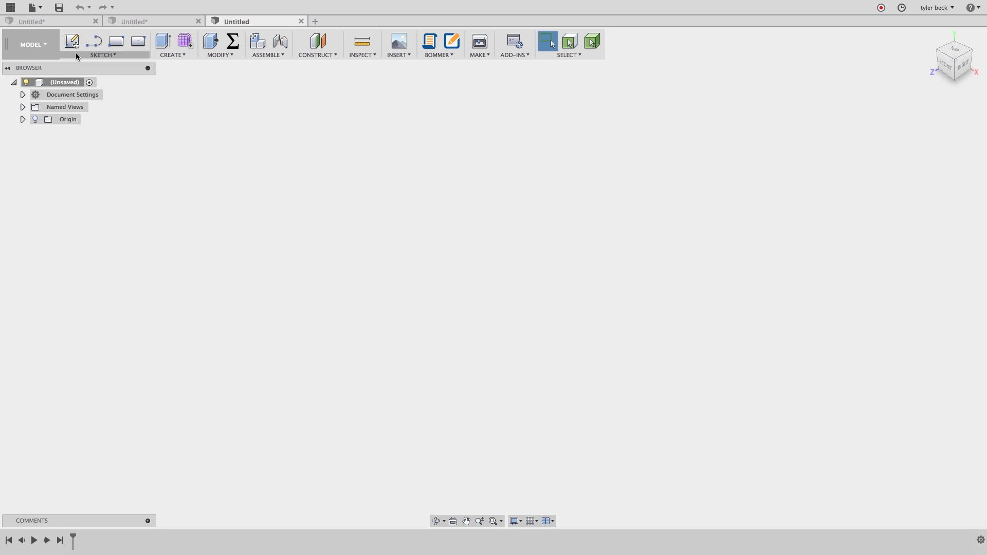
Create a sketch on the front plane of the new design and begin drawing the washer
click(75, 40)
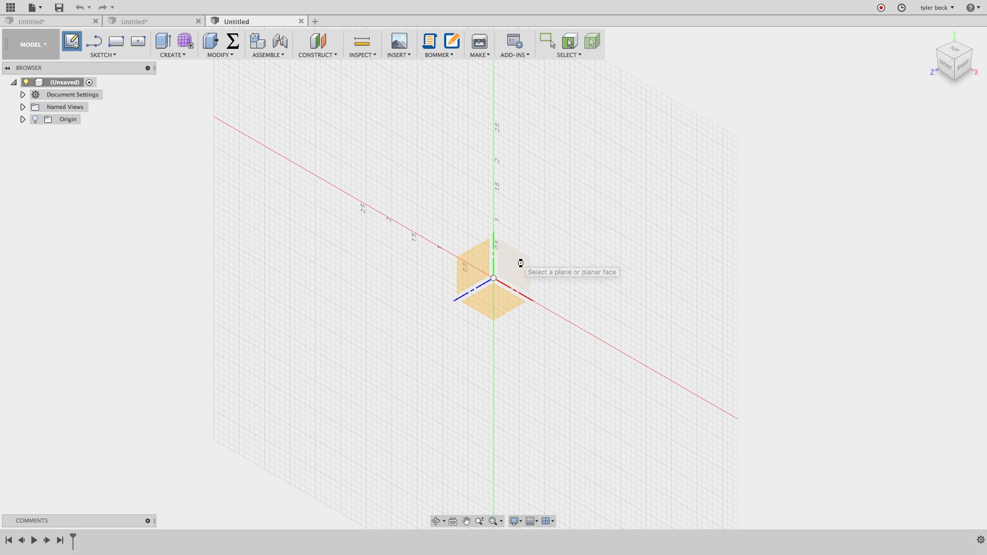
click(515, 262)
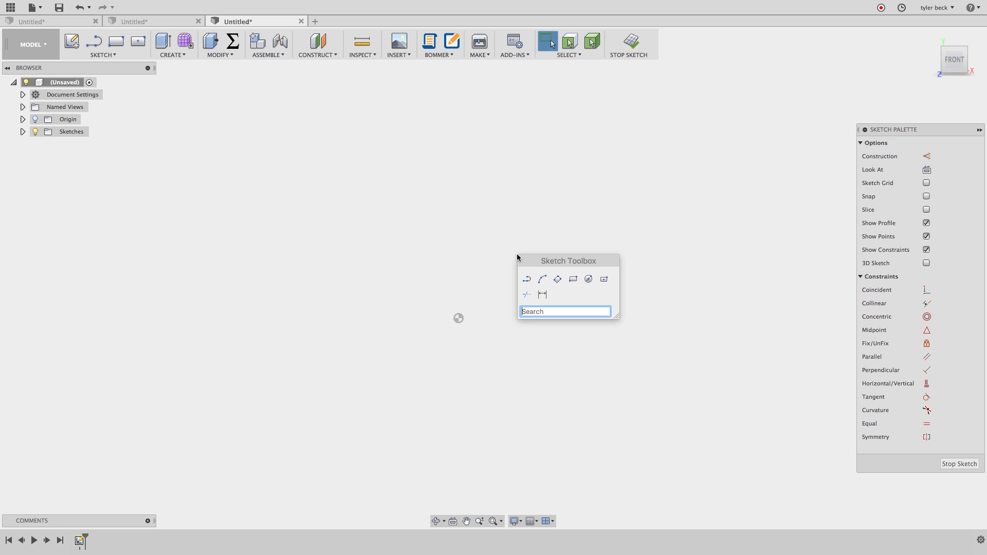
mouse_move(573, 280)
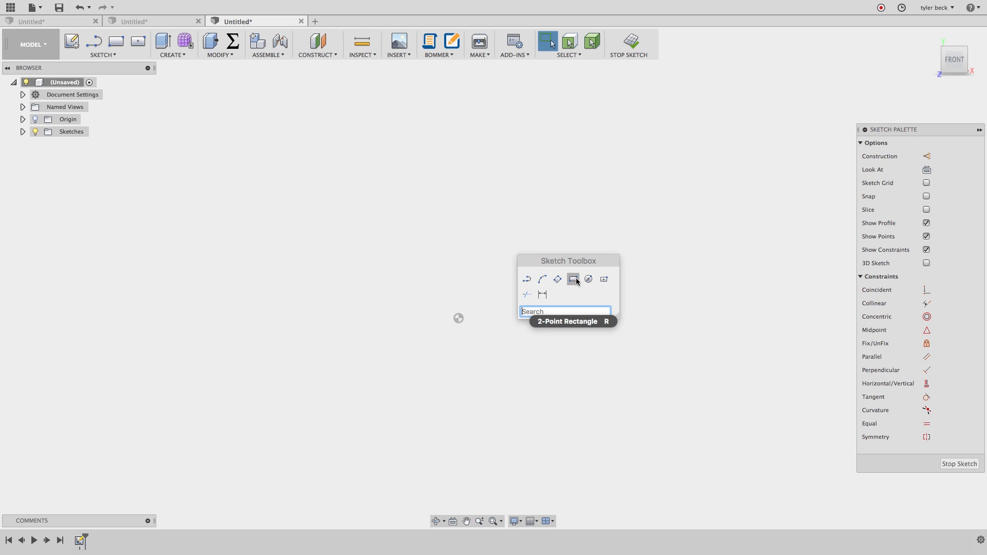
mouse_move(570, 270)
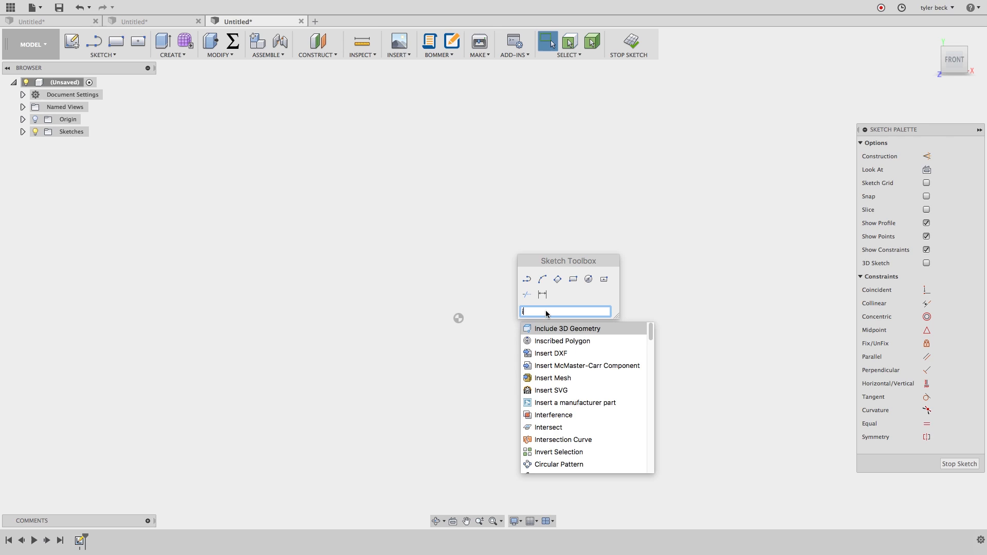
text(ine)
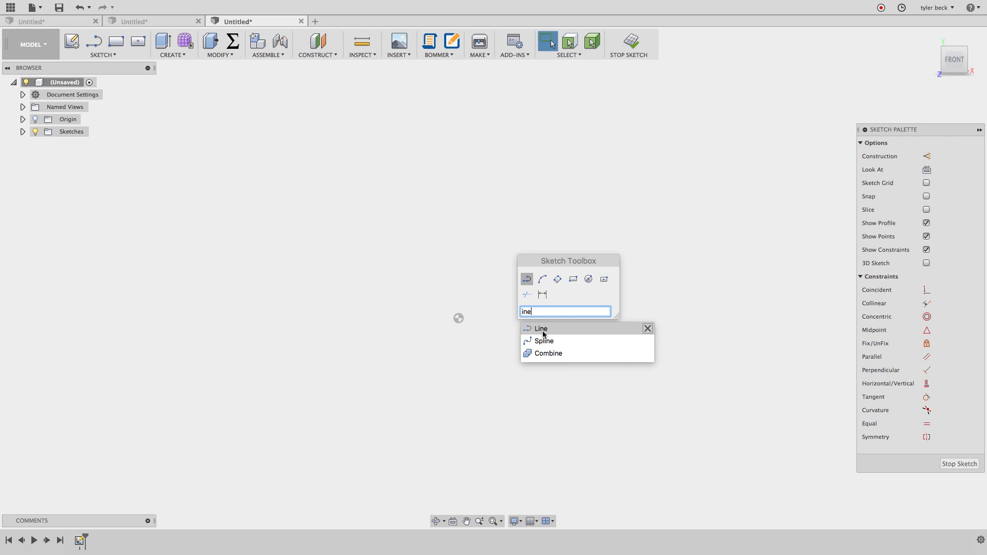
mouse_move(544, 345)
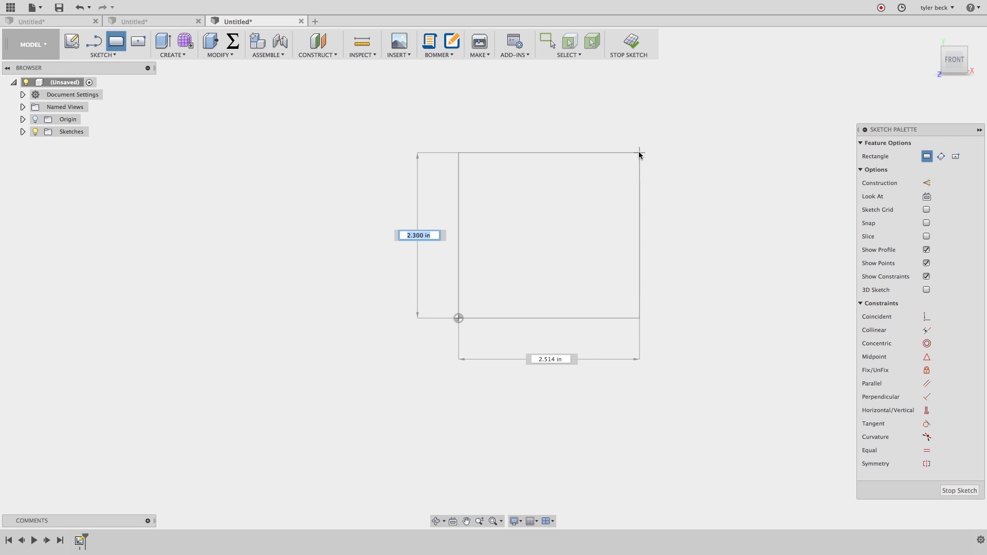
text(5)
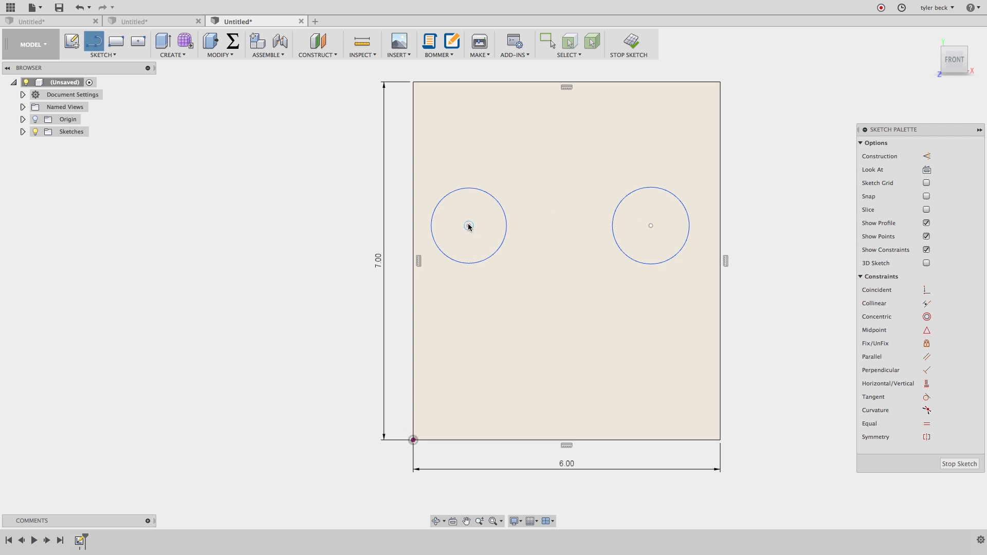
Draw a construction line connecting the two circle centres
drag(468, 225, 651, 225)
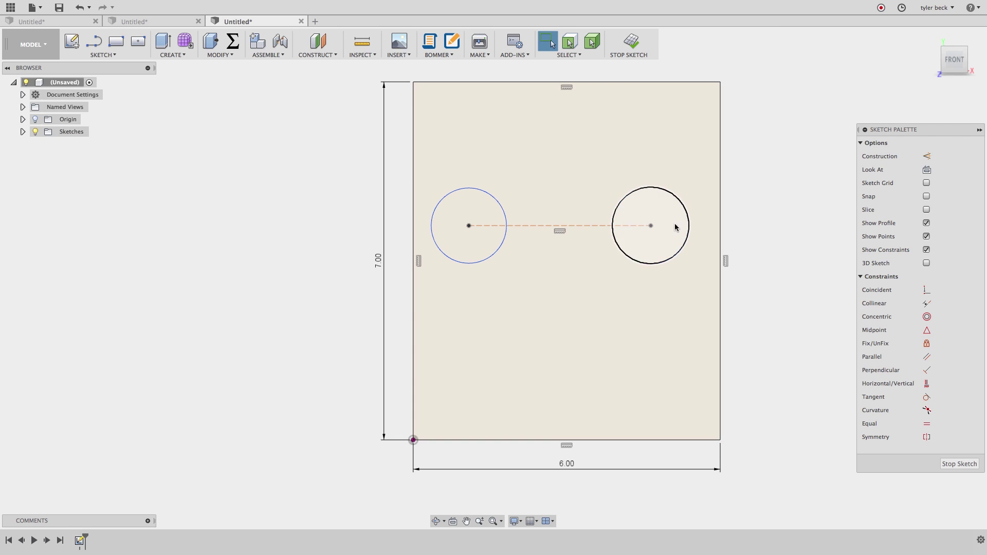
drag(651, 225, 640, 202)
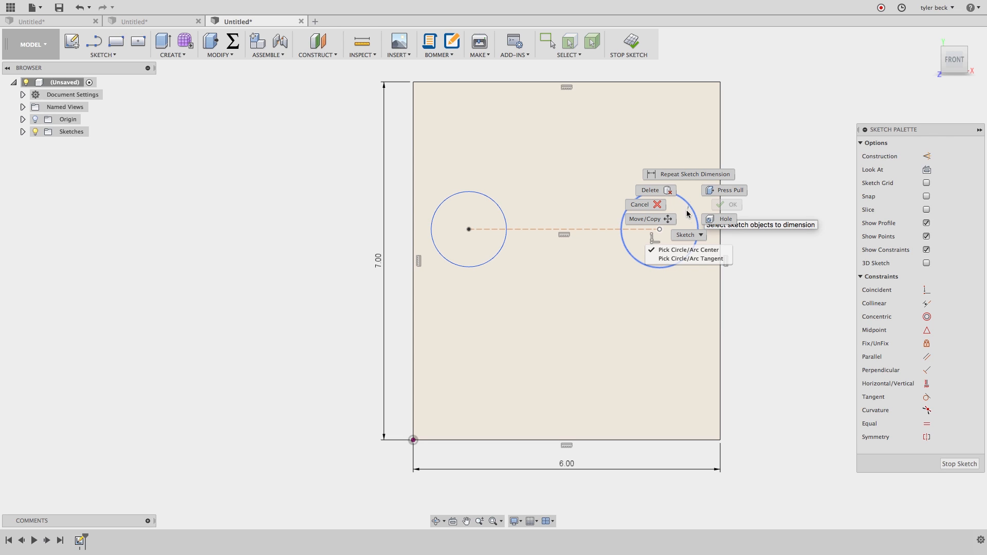
mouse_move(693, 260)
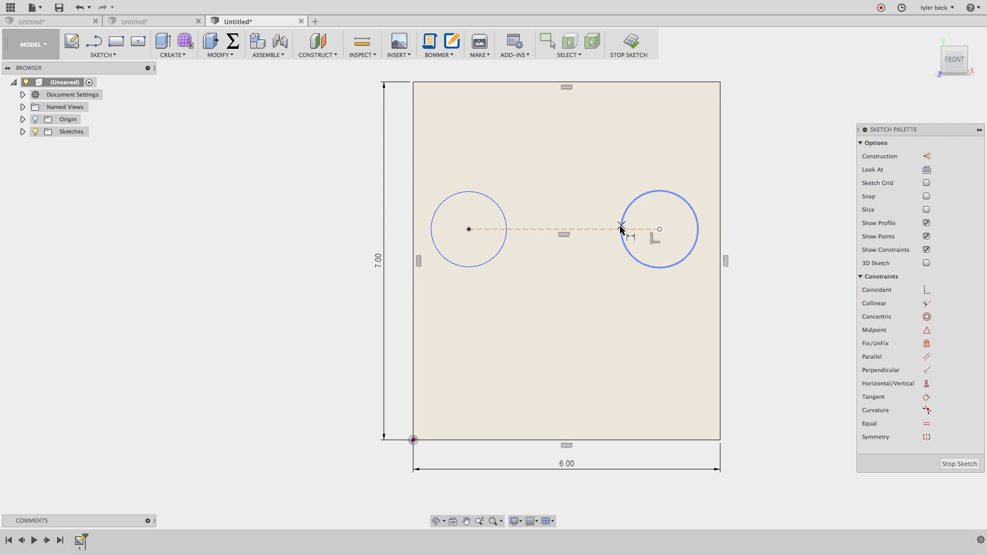
mouse_move(698, 230)
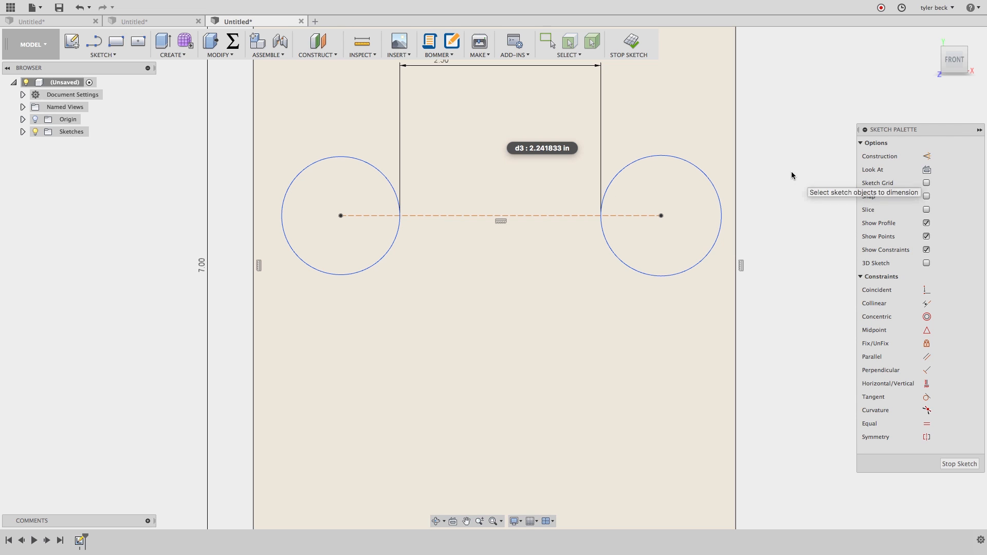
mouse_move(679, 237)
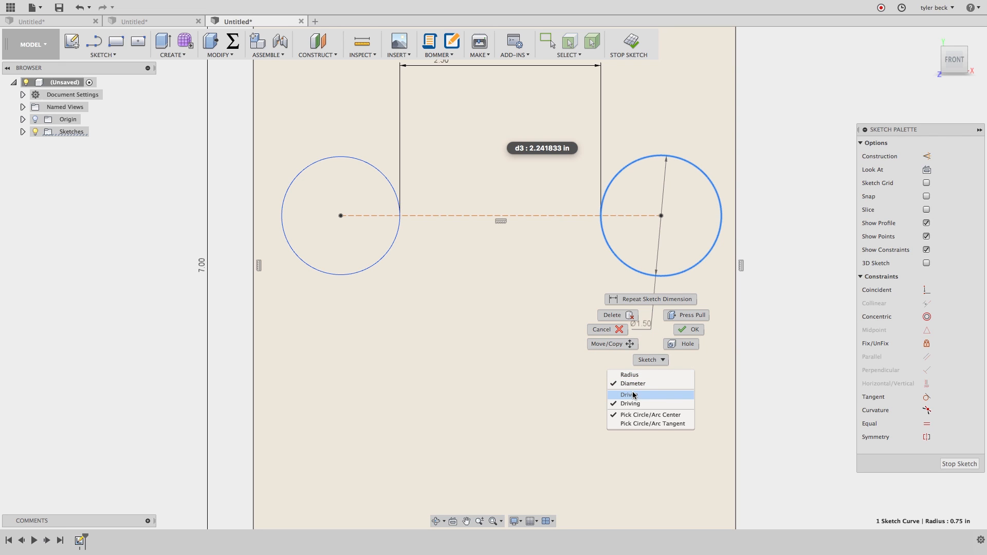
Give the right circle an R0.80 radius dimension, then start the left circle's diameter dimension
click(629, 394)
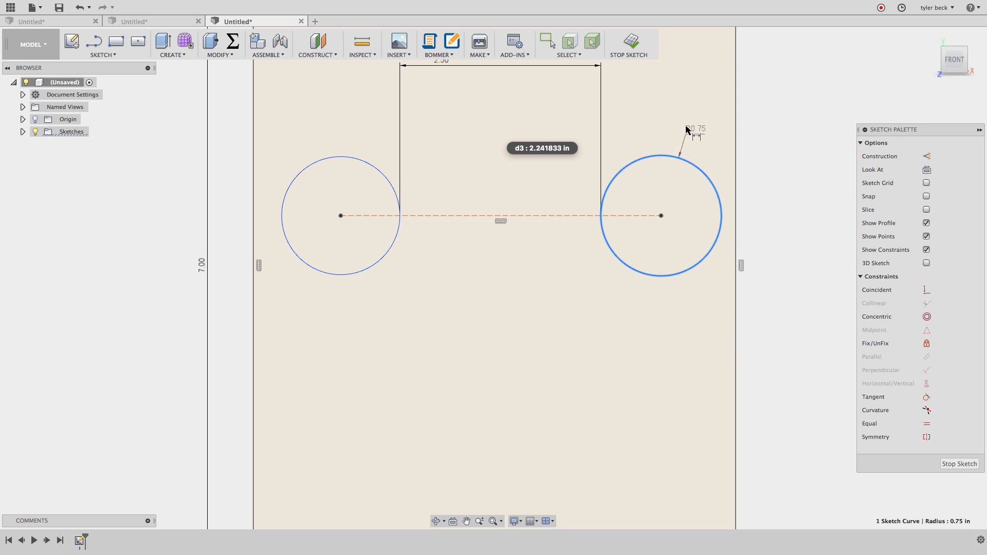
click(693, 132)
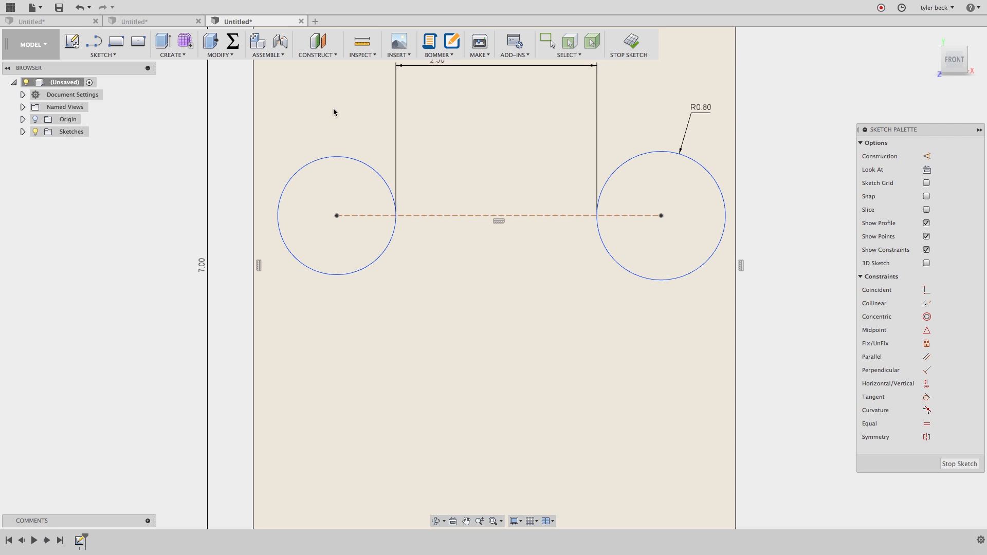
click(335, 165)
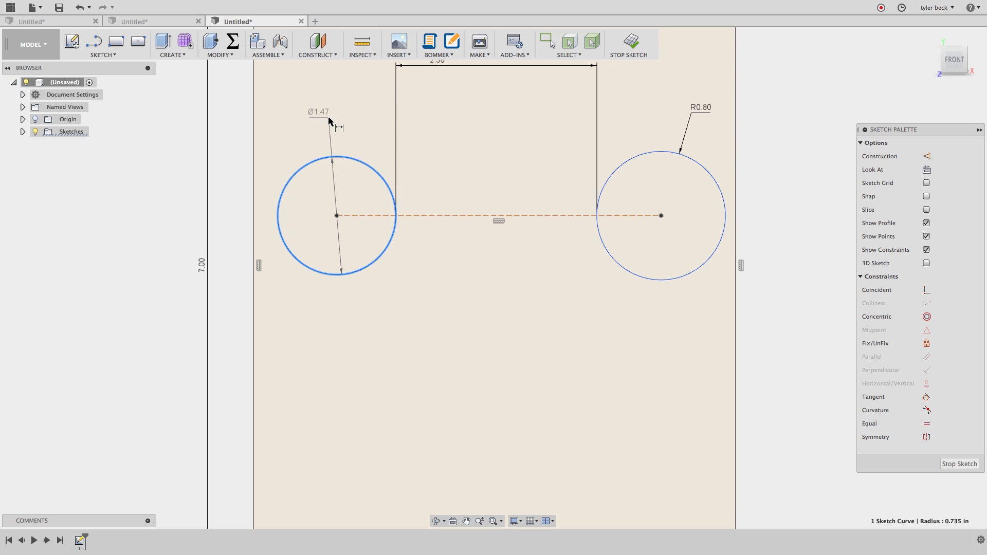
double_click(319, 112)
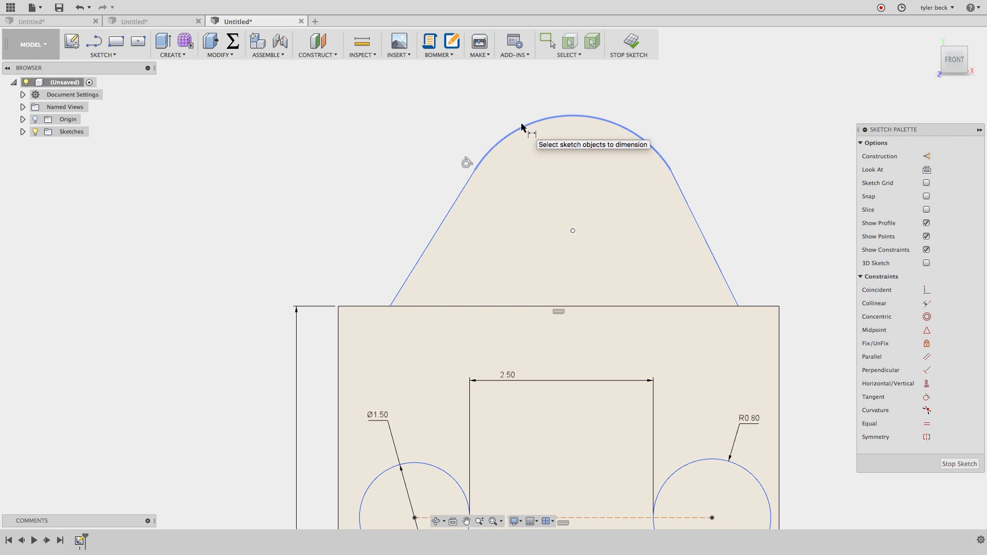
Add construction radii from the top arc's centre and dimension the 115° angle between them
click(546, 119)
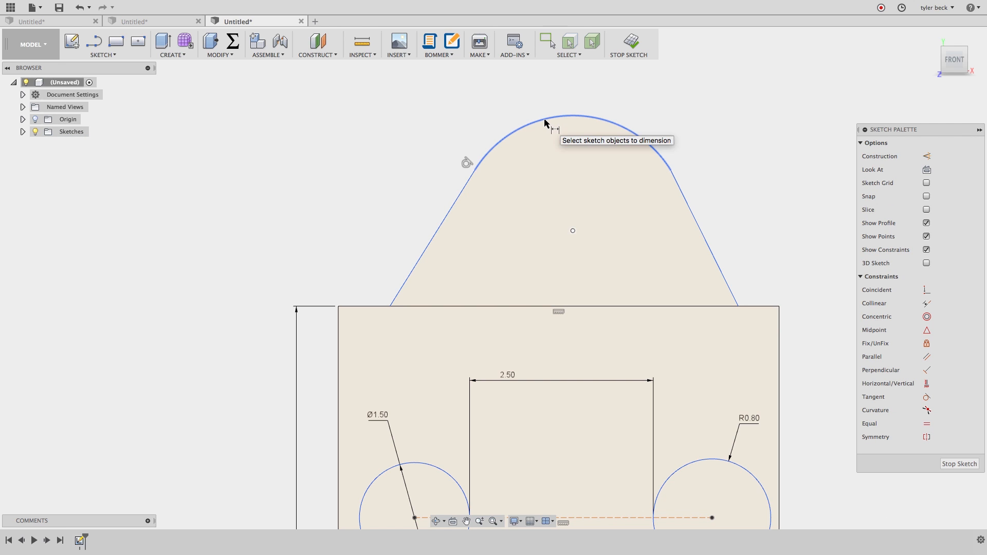
click(546, 124)
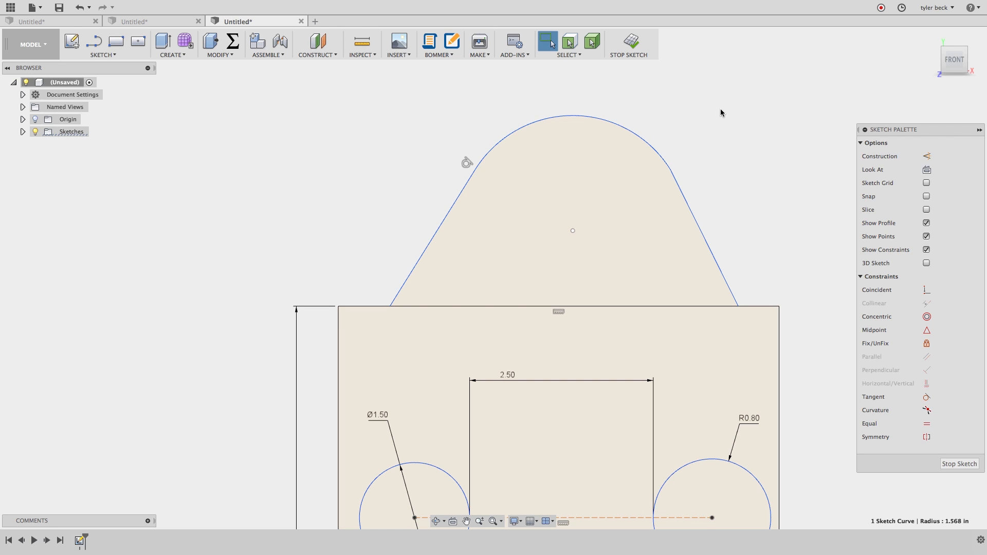
click(101, 40)
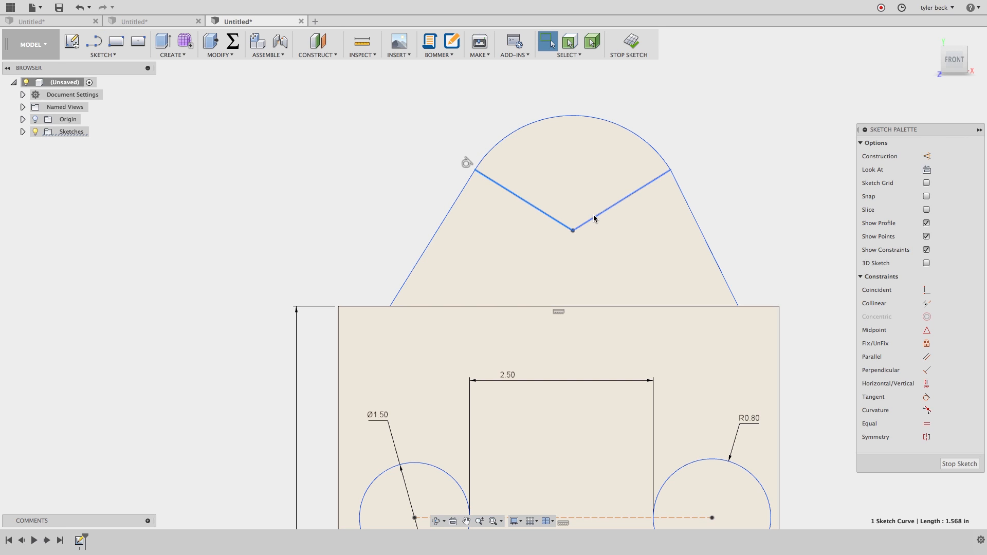
click(619, 204)
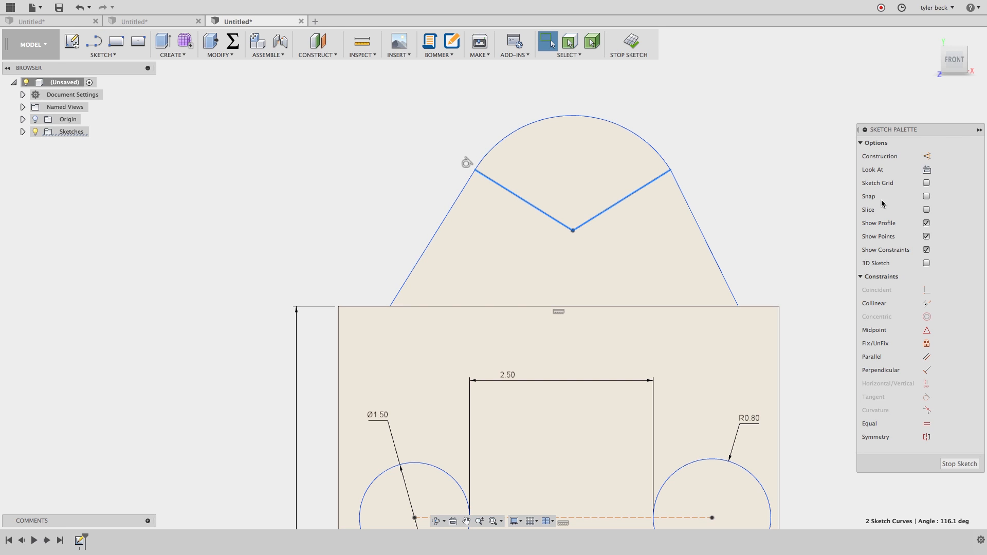
mouse_move(748, 164)
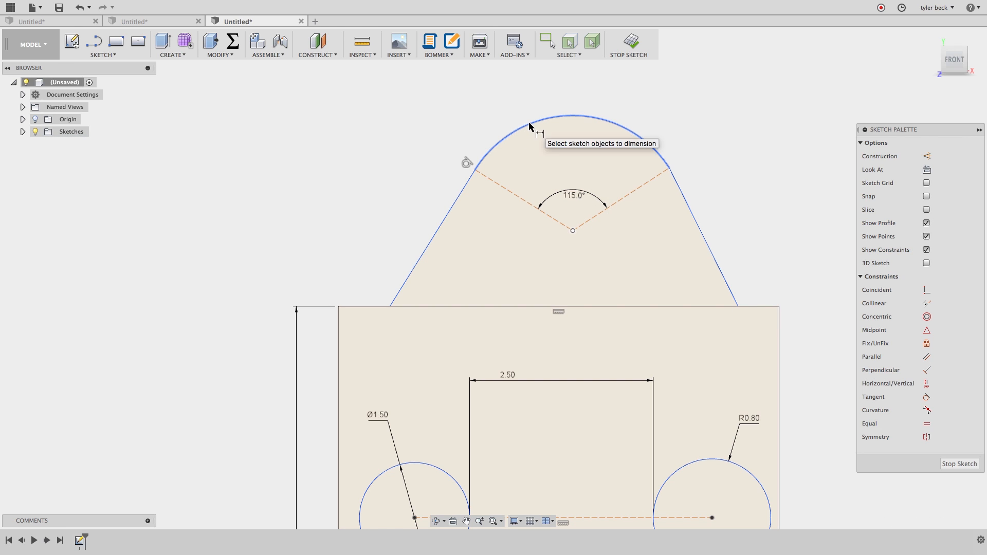
double_click(575, 196)
text(89)
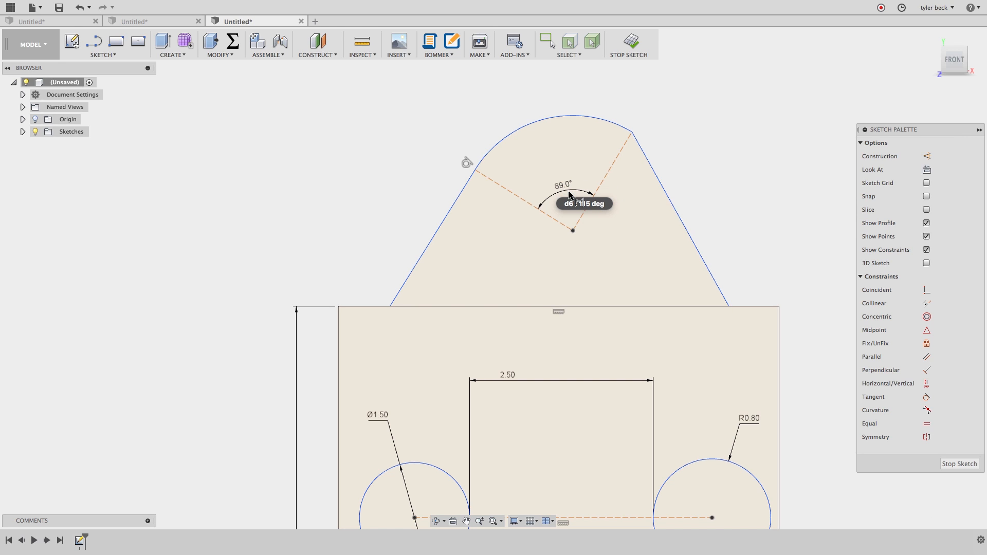
mouse_move(705, 134)
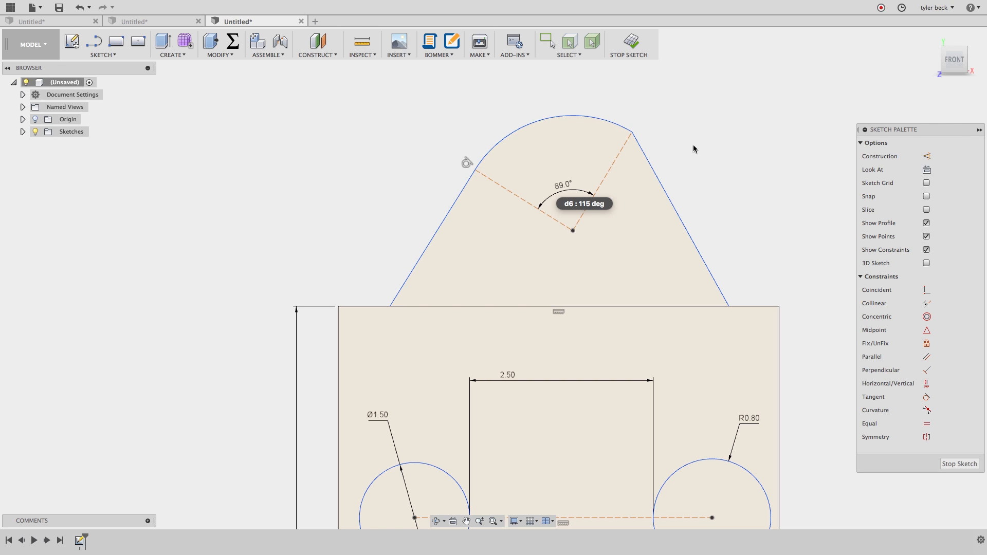
mouse_move(432, 235)
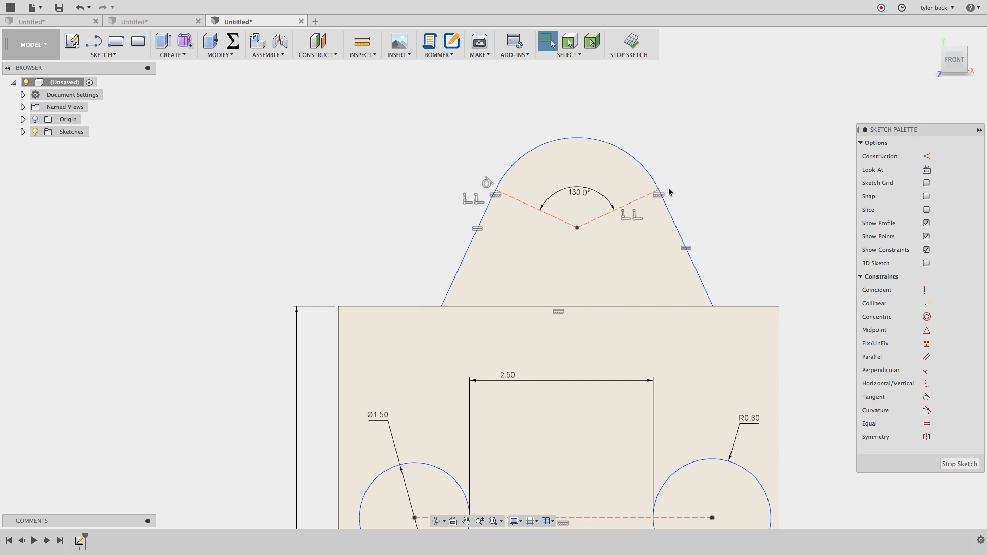
Change the top arc's angle dimension to 90°
double_click(577, 192)
text(110)
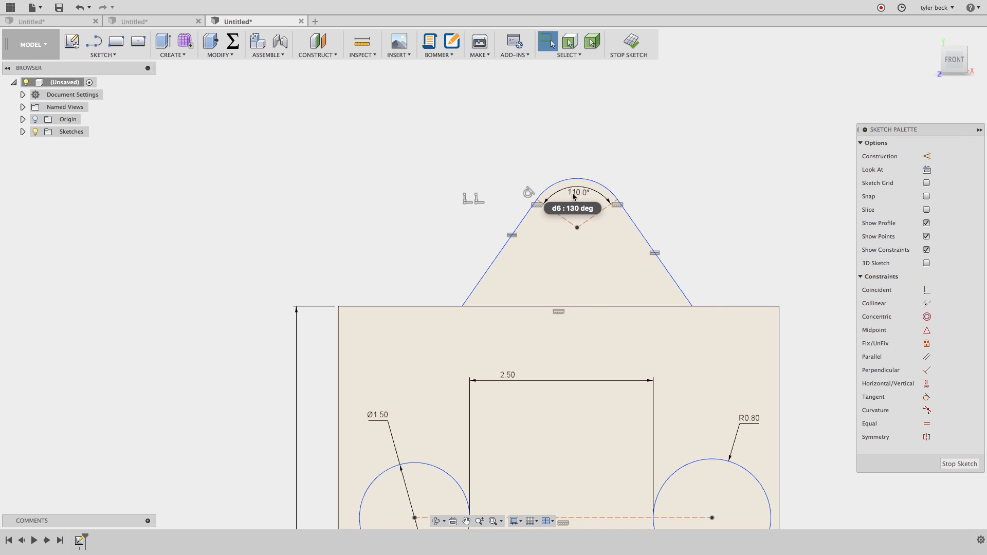
double_click(575, 192)
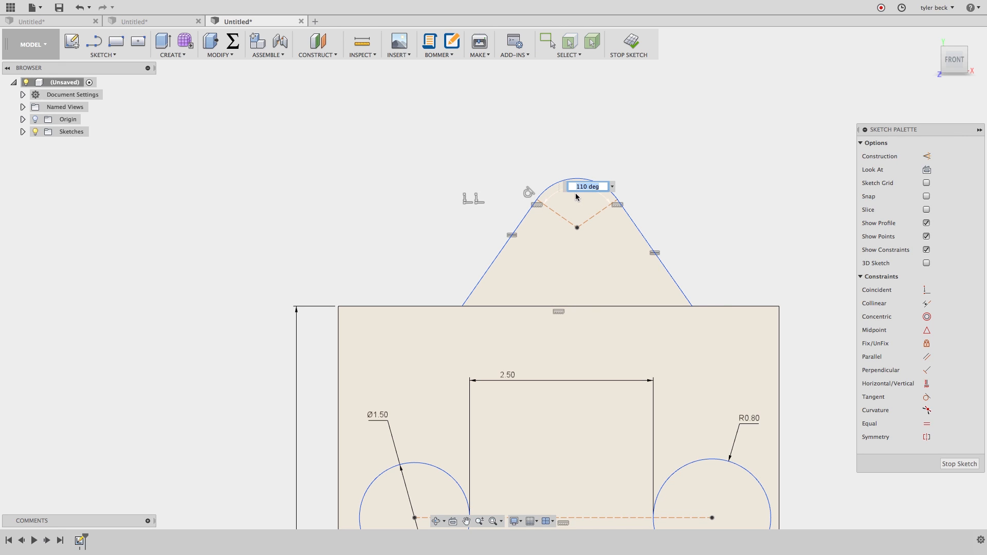
text(90)
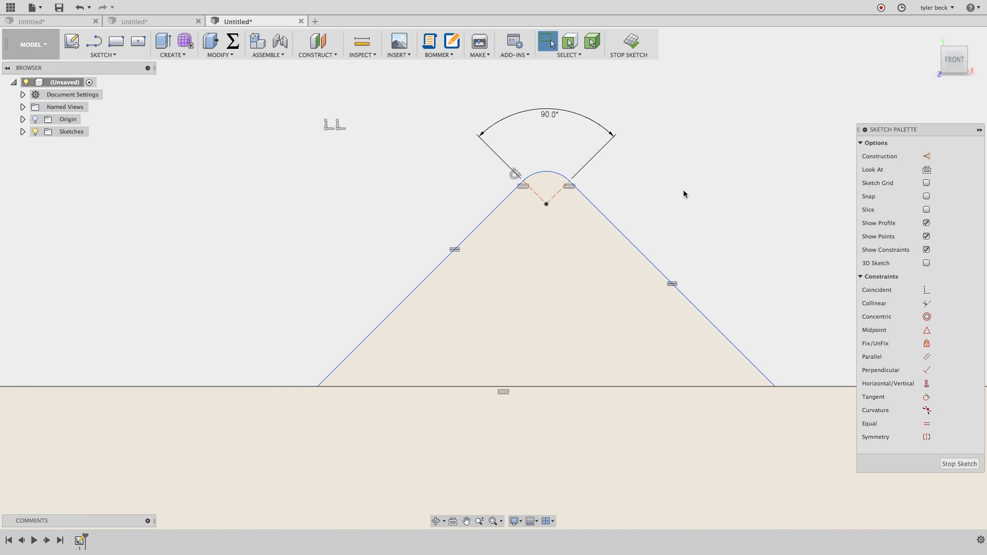
mouse_move(286, 296)
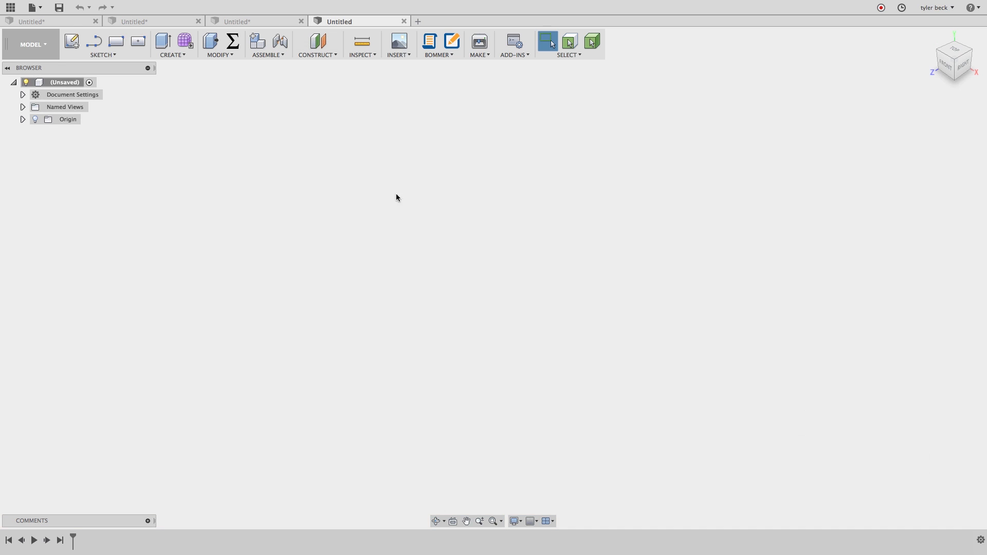
mouse_move(412, 294)
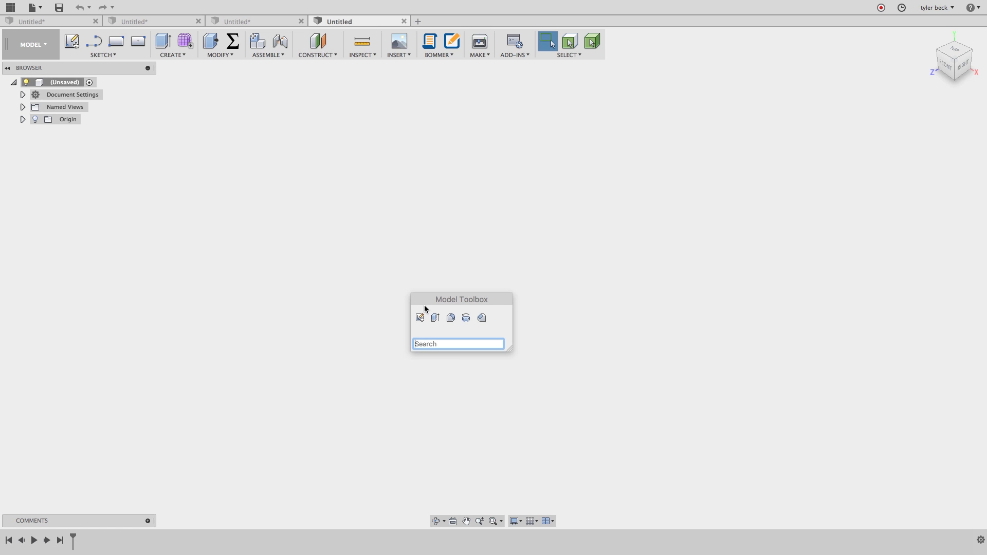
Start a sketch on the front plane and draw a closed four-sided square from the origin
click(420, 317)
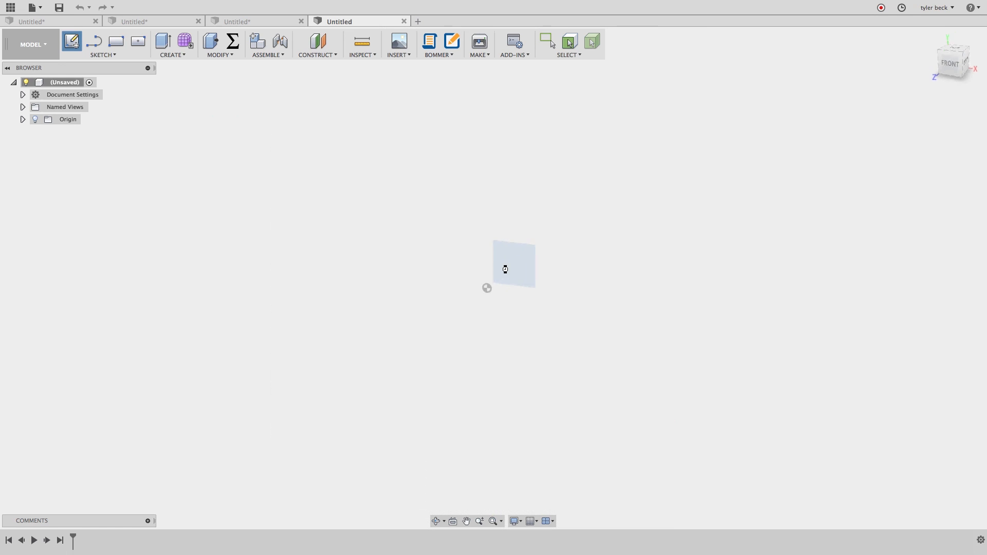
click(505, 269)
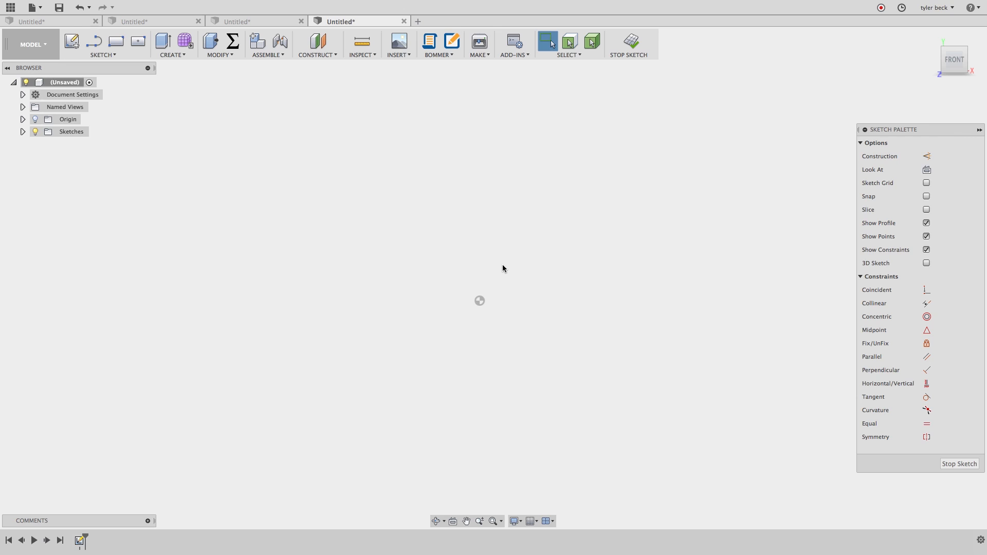
mouse_move(507, 270)
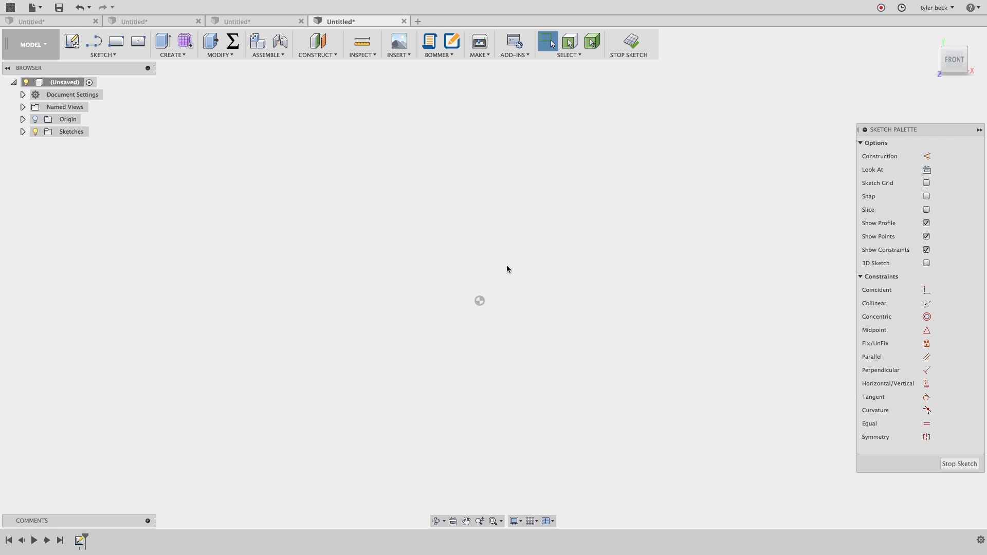
mouse_move(653, 192)
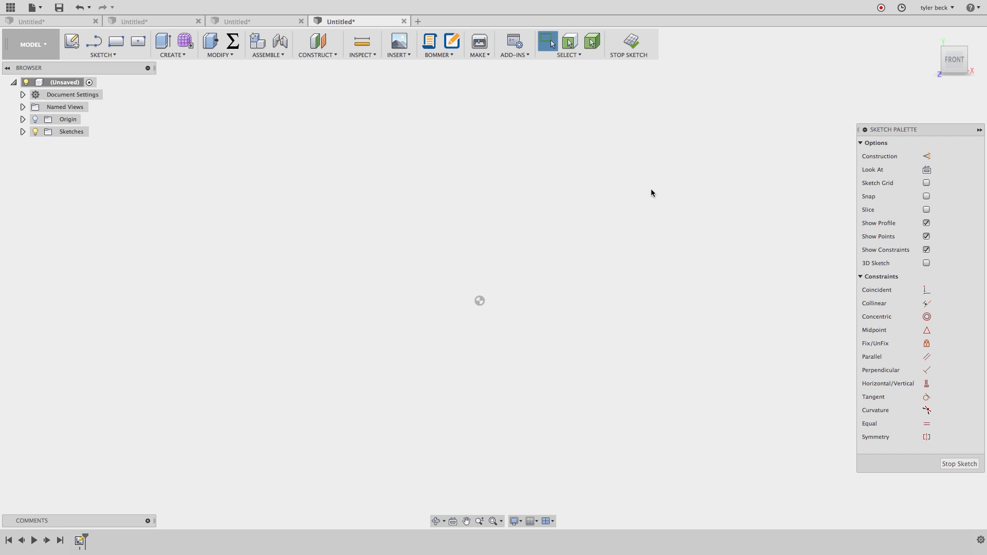
mouse_move(94, 43)
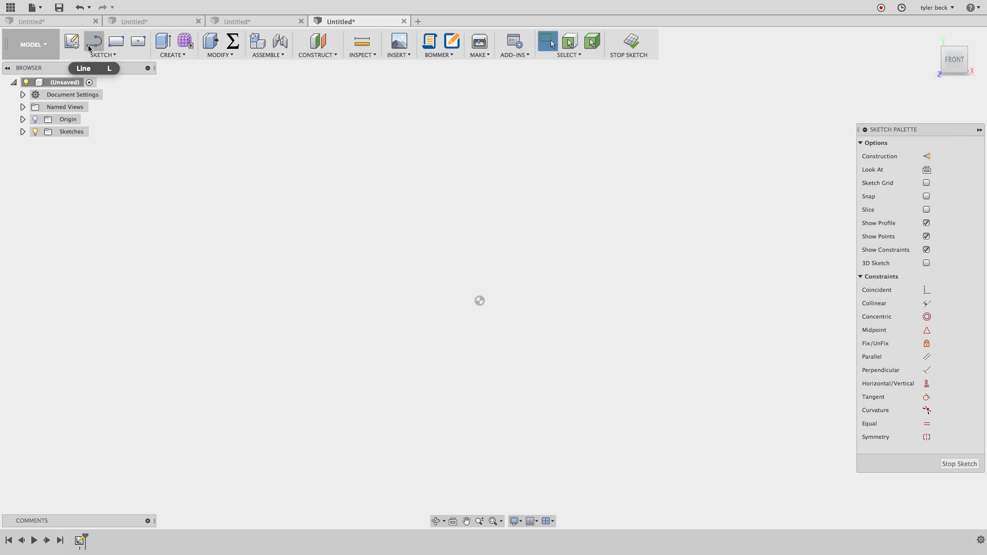
click(94, 40)
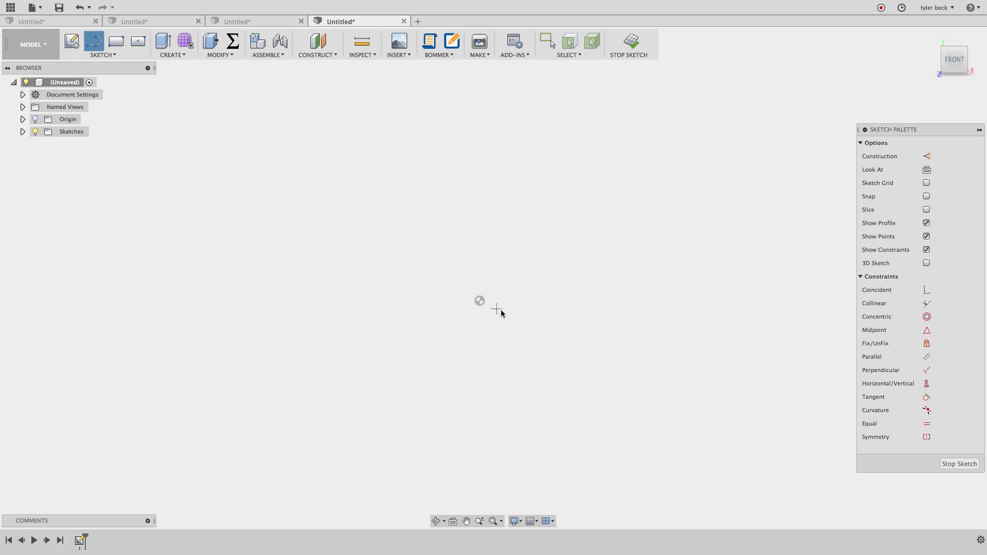
mouse_move(541, 312)
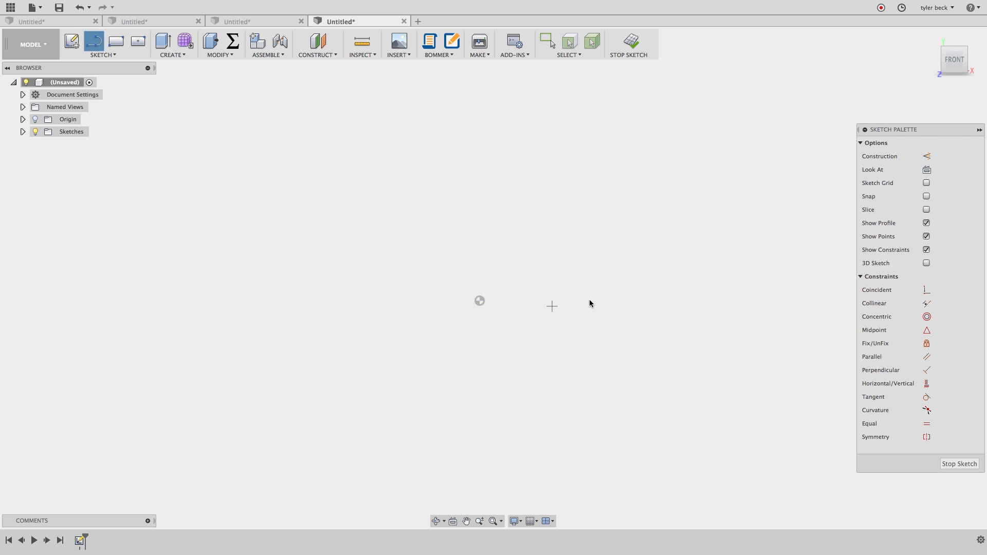
mouse_move(572, 291)
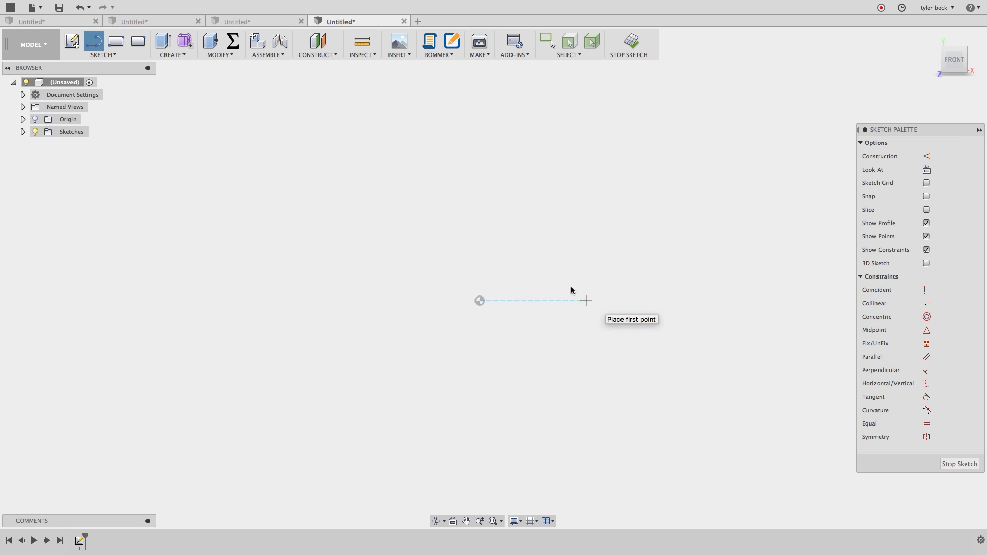
click(479, 301)
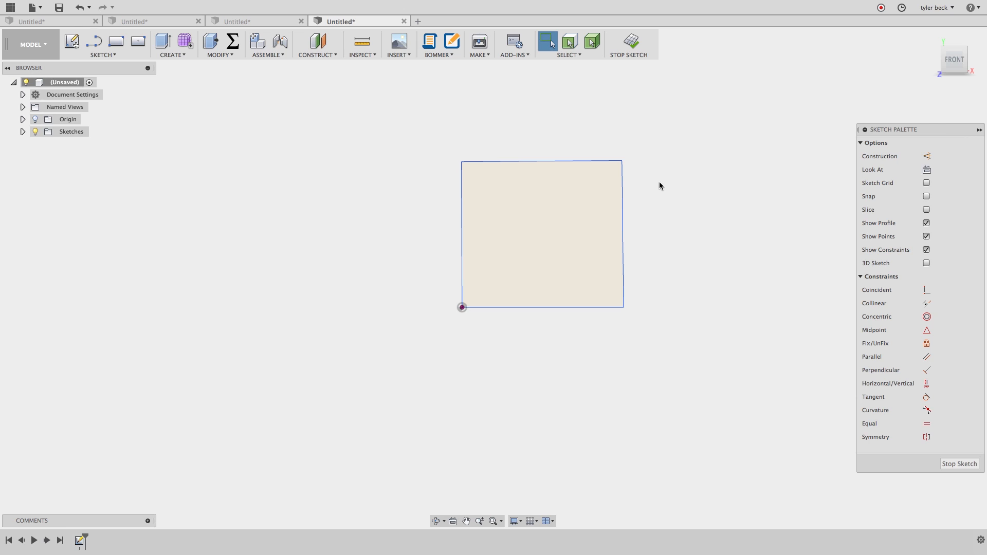
mouse_move(664, 187)
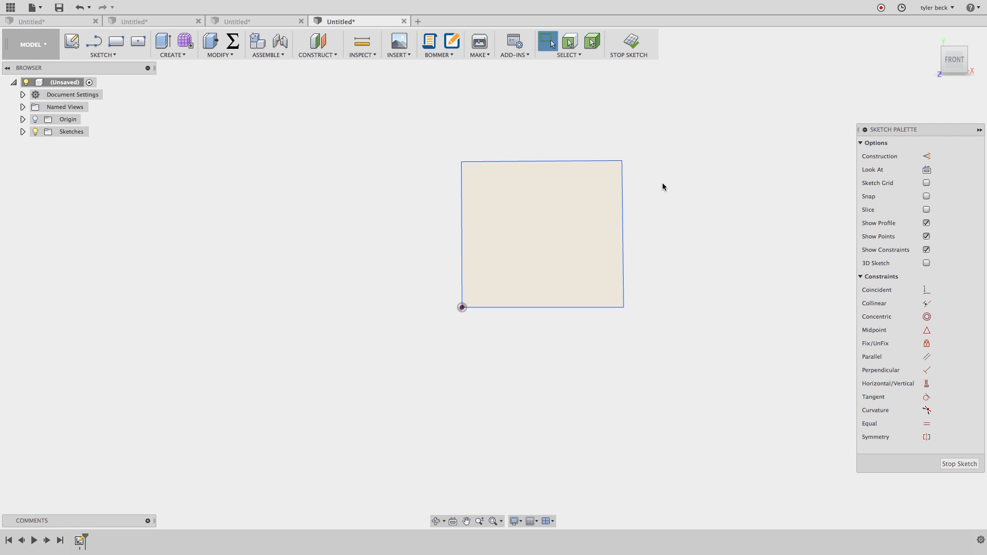
Dimension the square's sides to 2.00 with a 90° corner angle
click(547, 308)
text(2)
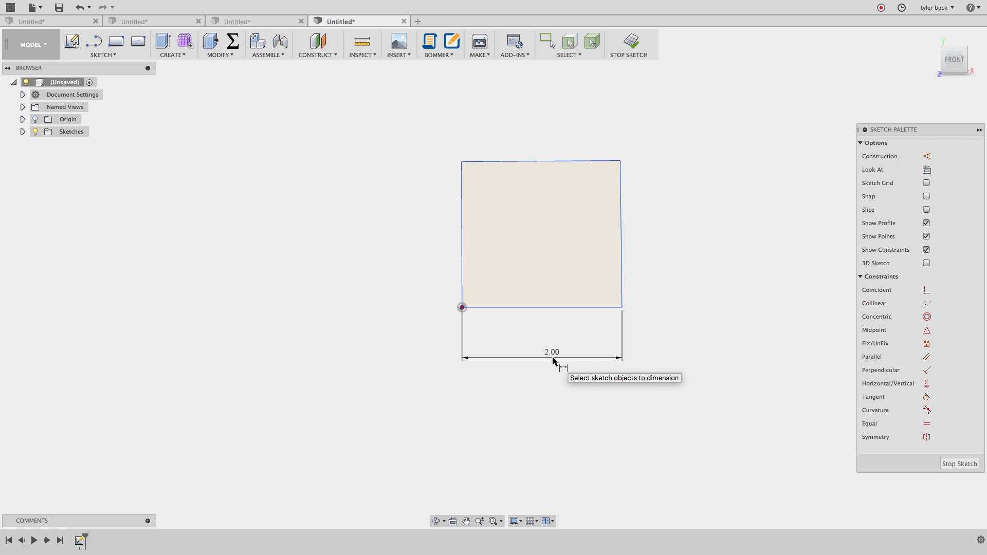
click(621, 236)
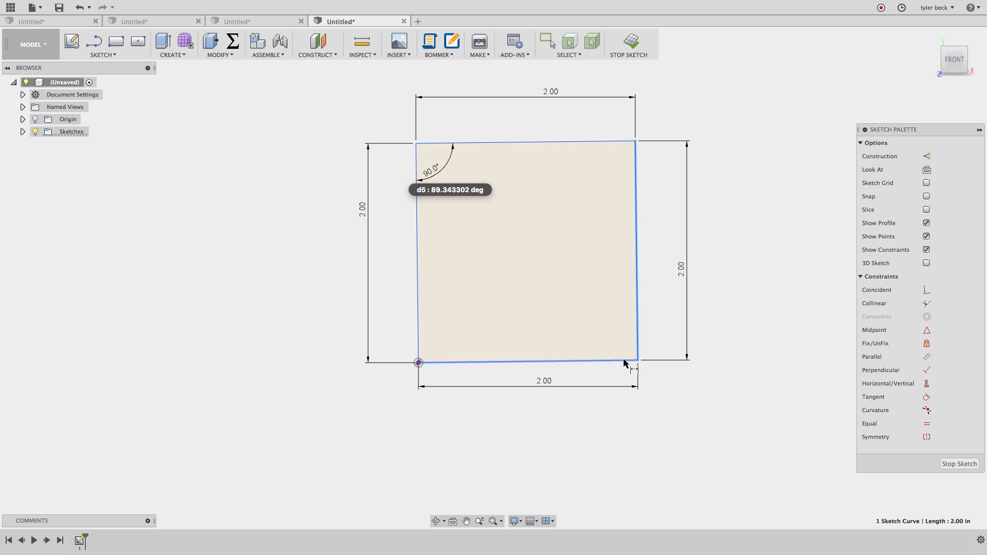
click(627, 364)
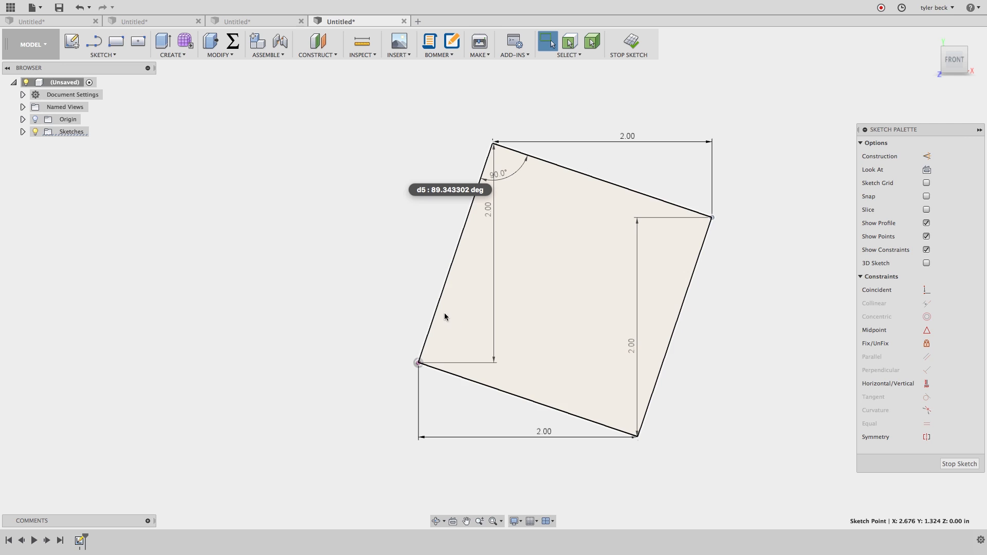
Dimension the left edge's 18.7° tilt from vertical and edit it so the square stands upright
click(418, 363)
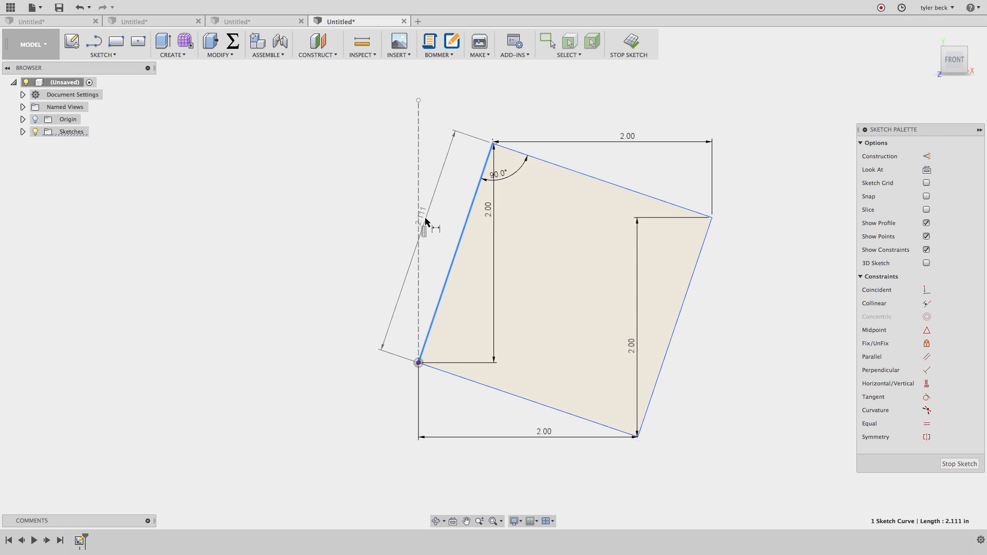
click(424, 228)
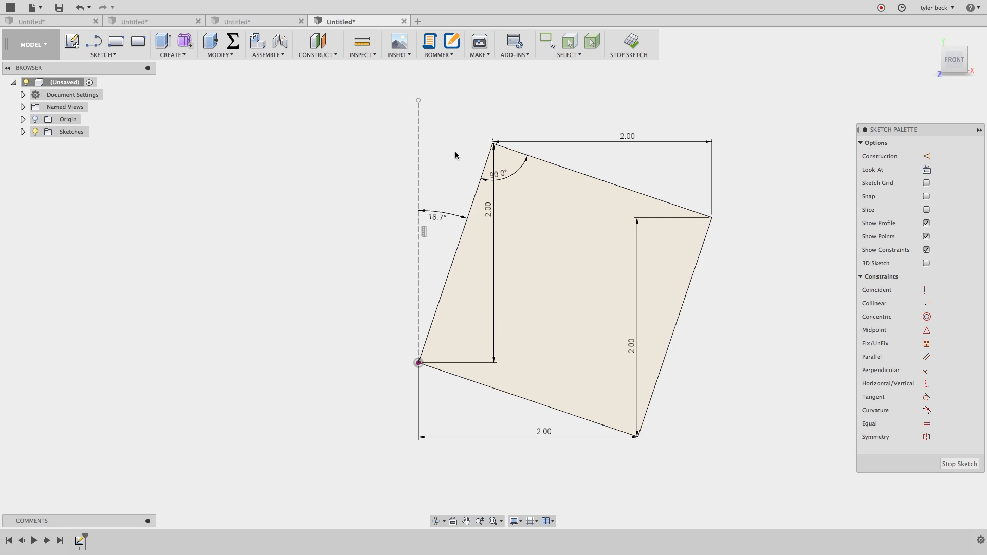
double_click(436, 217)
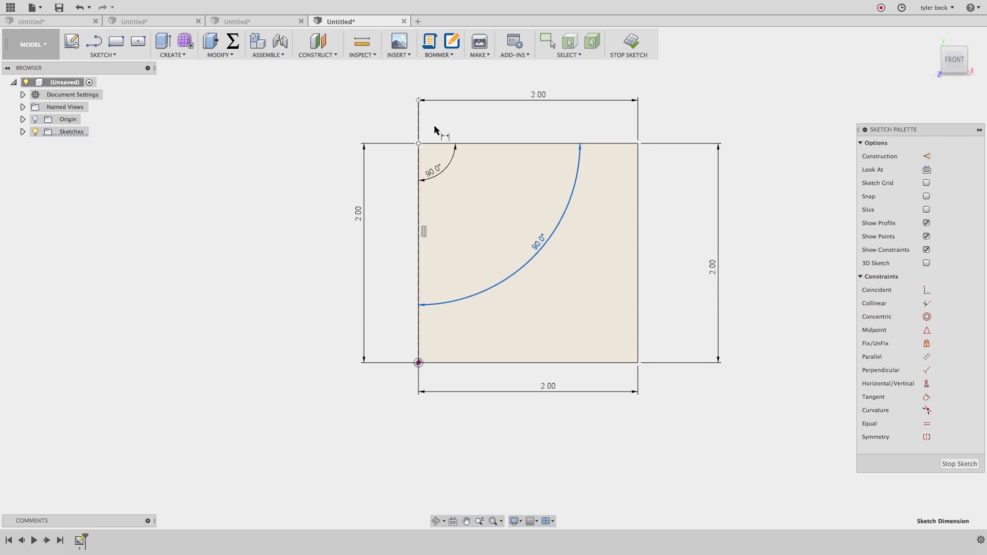
mouse_move(682, 290)
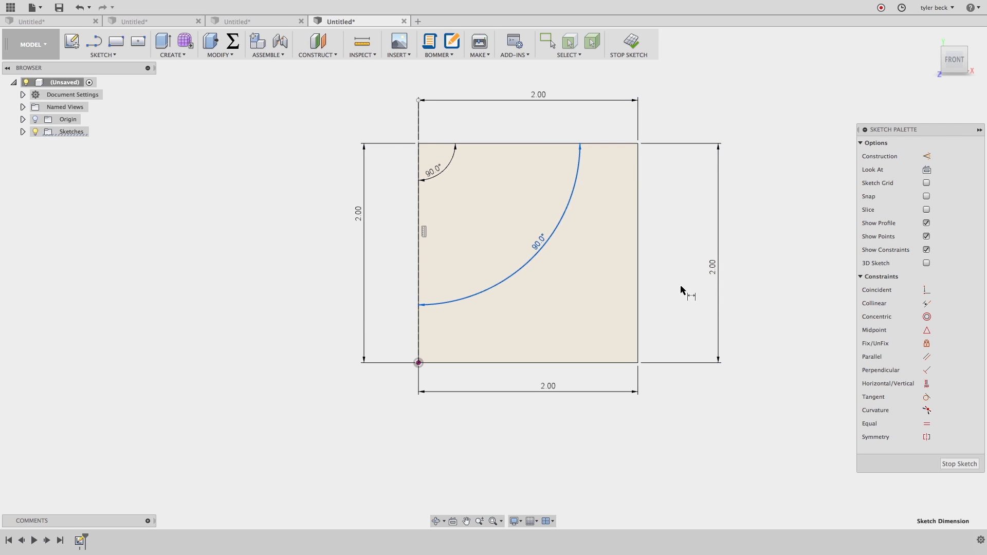
mouse_move(682, 291)
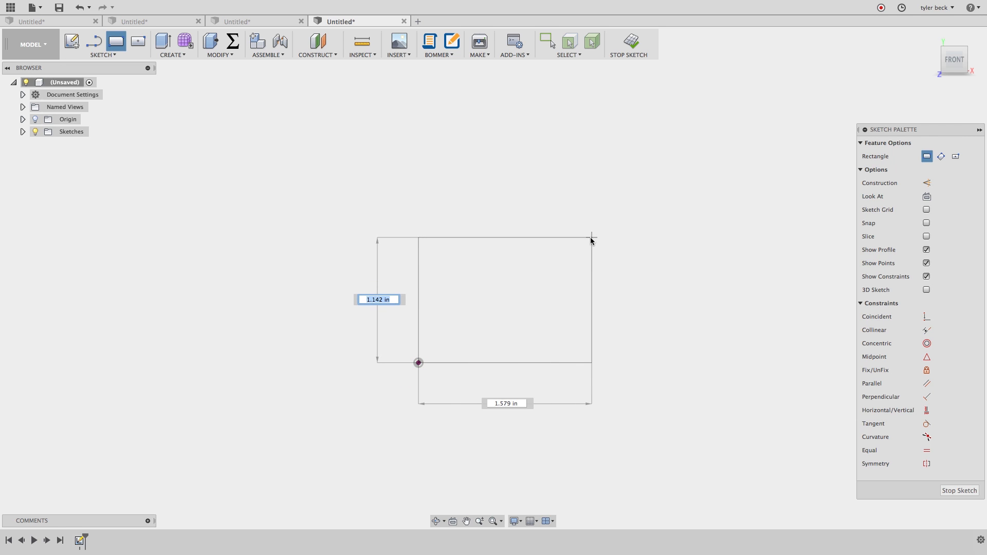
Draw a rectangle from the origin to its opposite corner
click(592, 240)
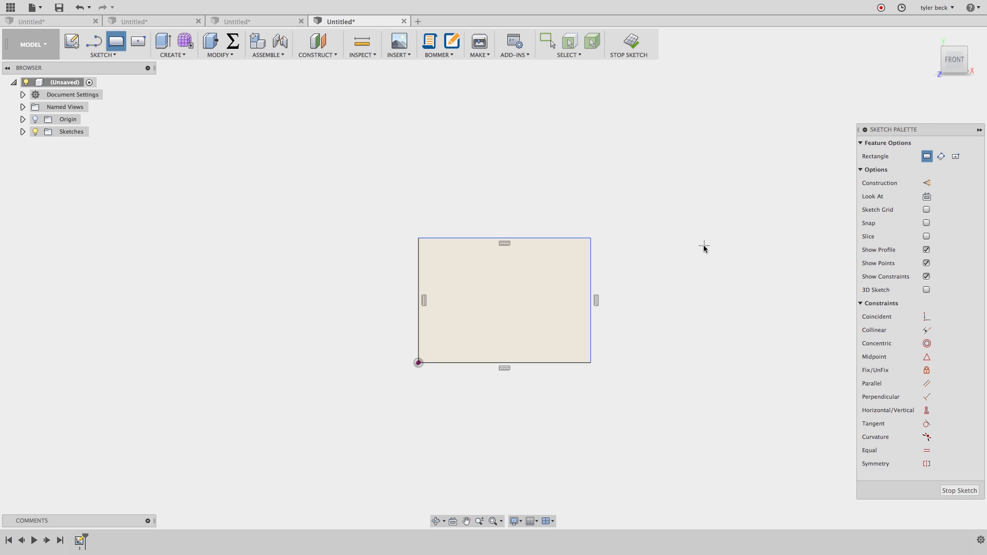
drag(591, 239, 723, 217)
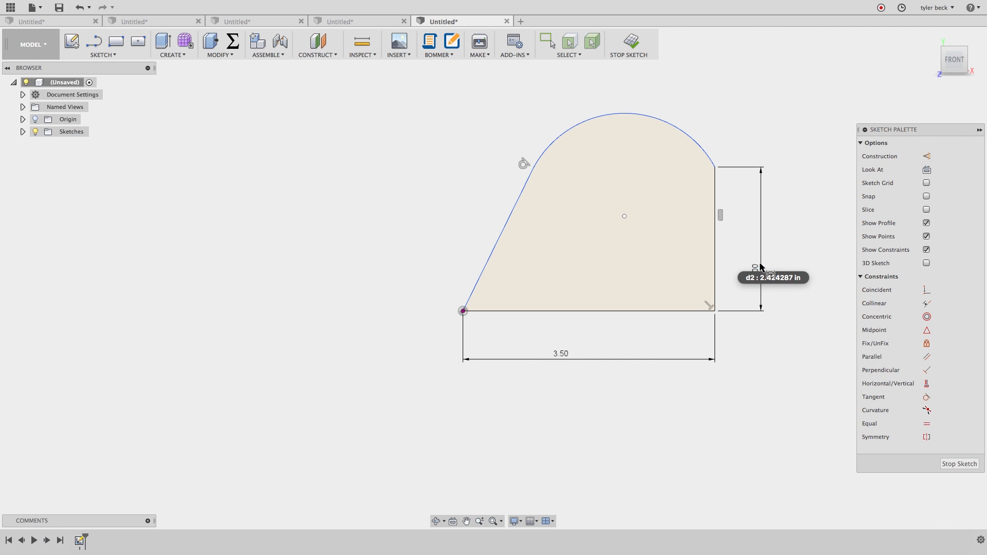
Place the 2.00 height dimension on the profile's right edge
click(620, 115)
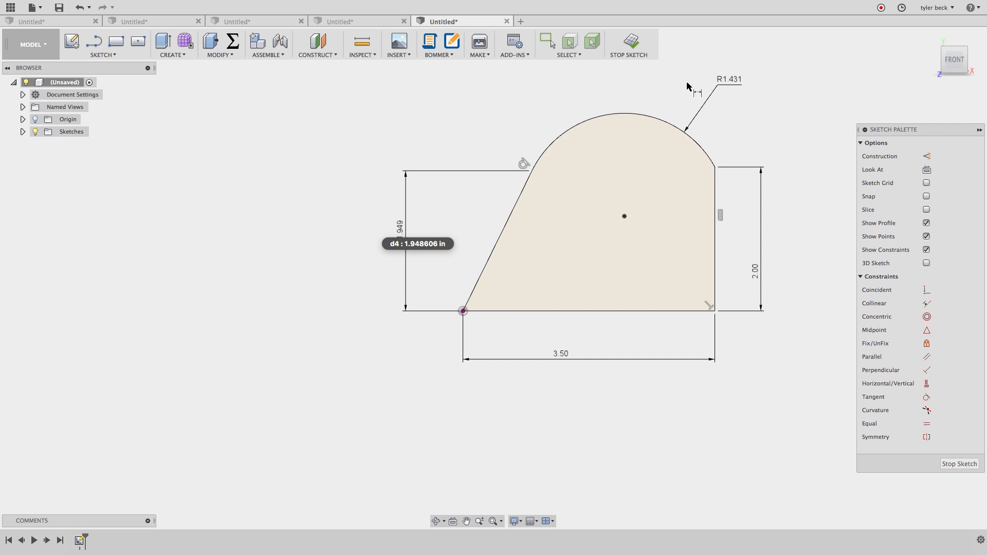
mouse_move(649, 111)
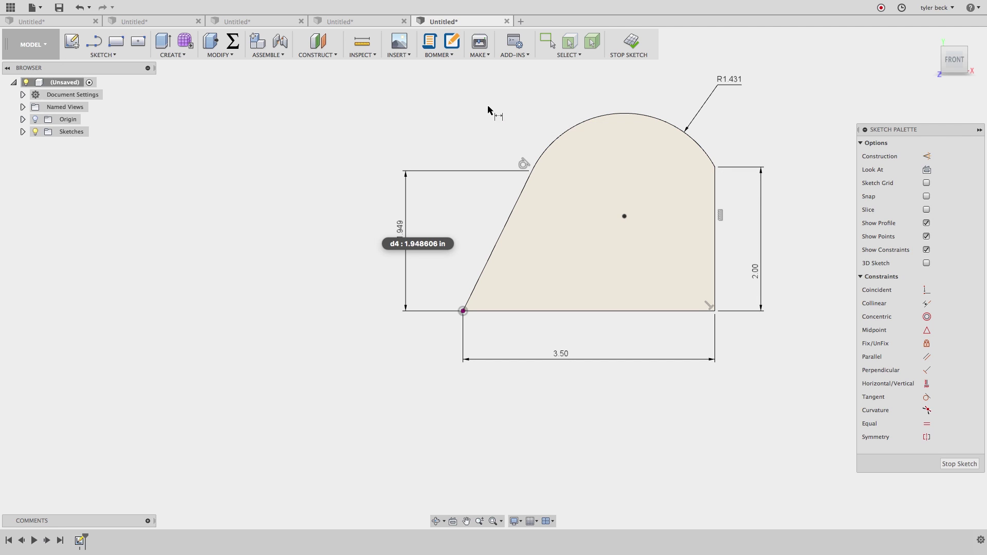
click(362, 44)
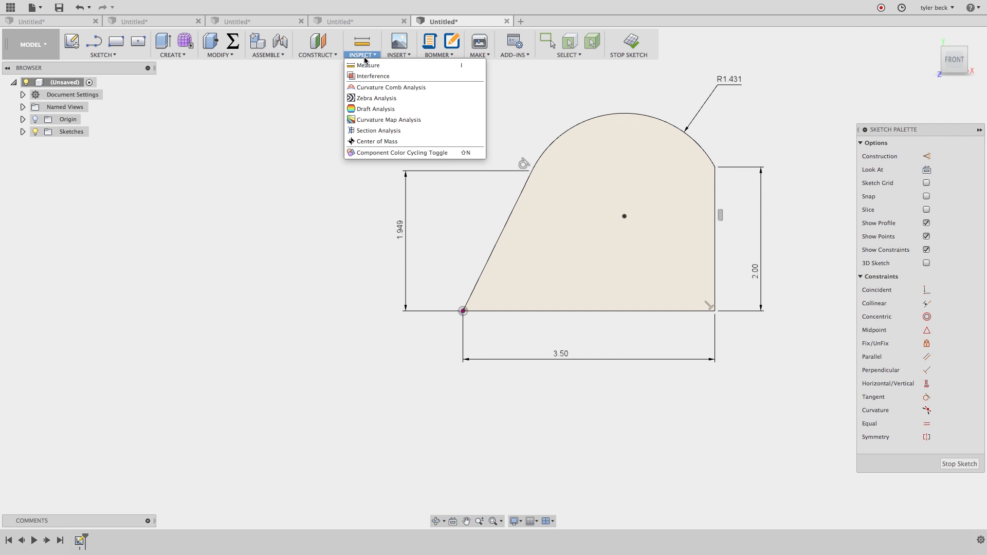
click(366, 65)
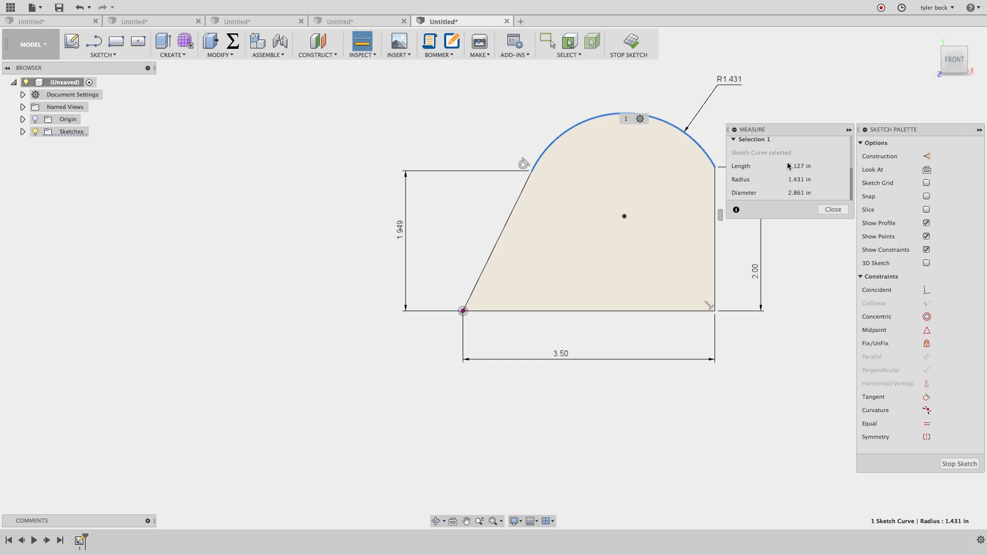
mouse_move(796, 167)
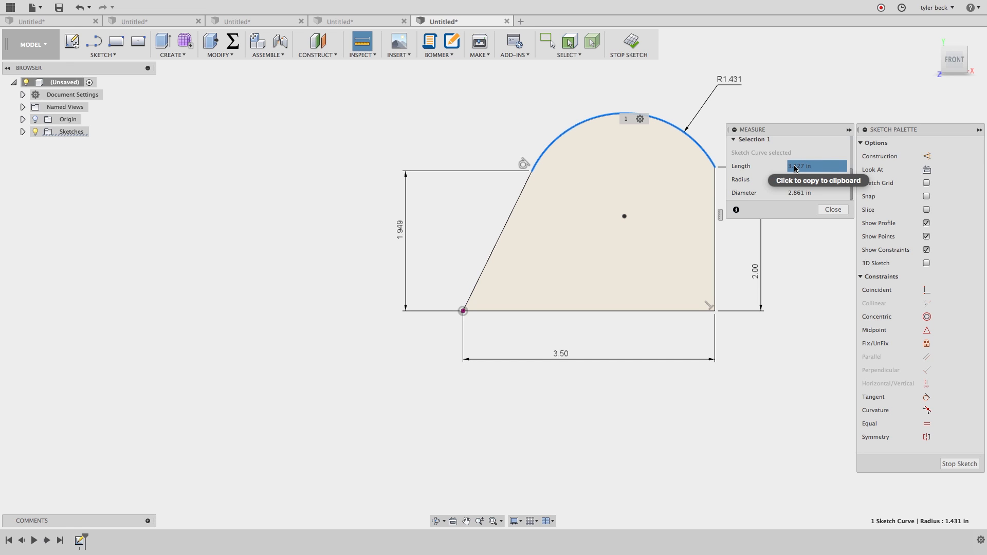
mouse_move(800, 337)
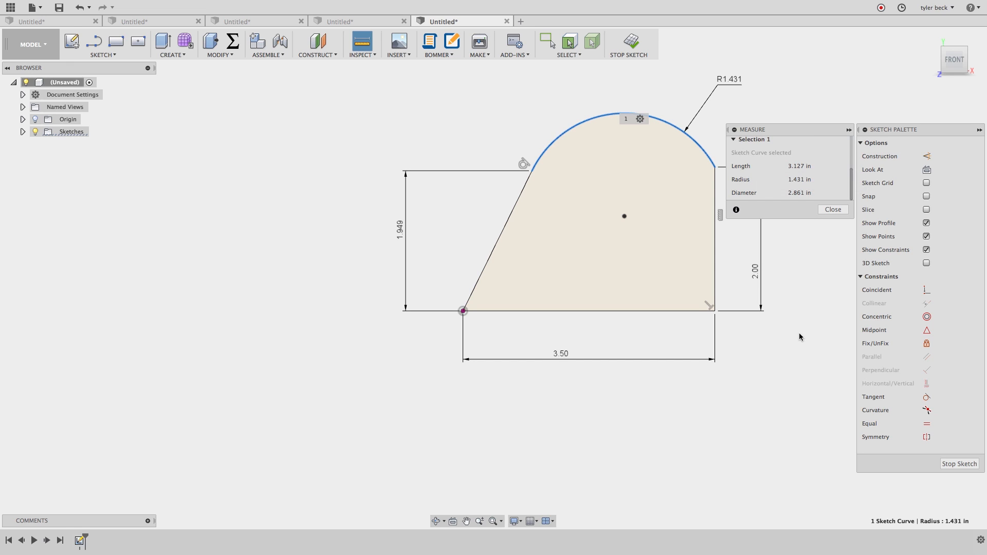
click(832, 209)
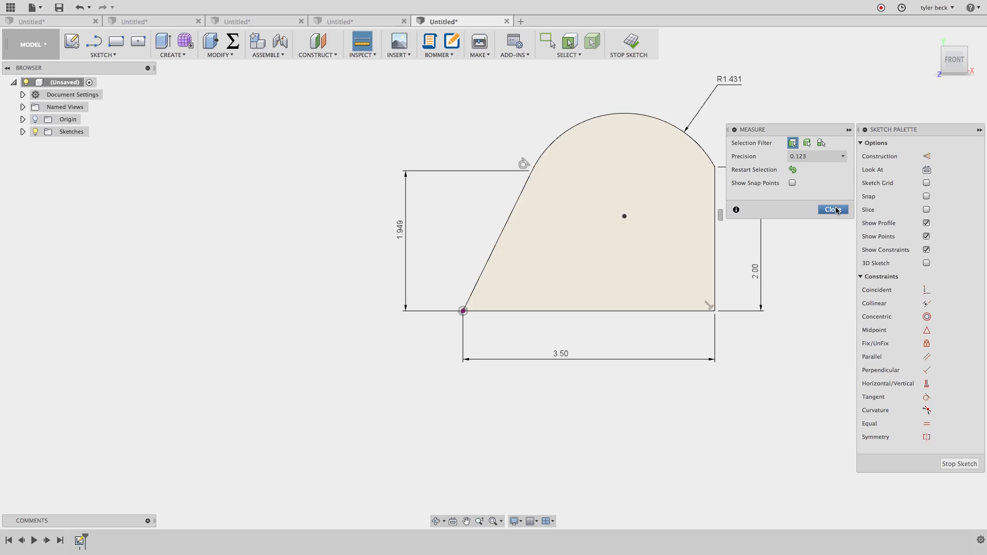
click(832, 209)
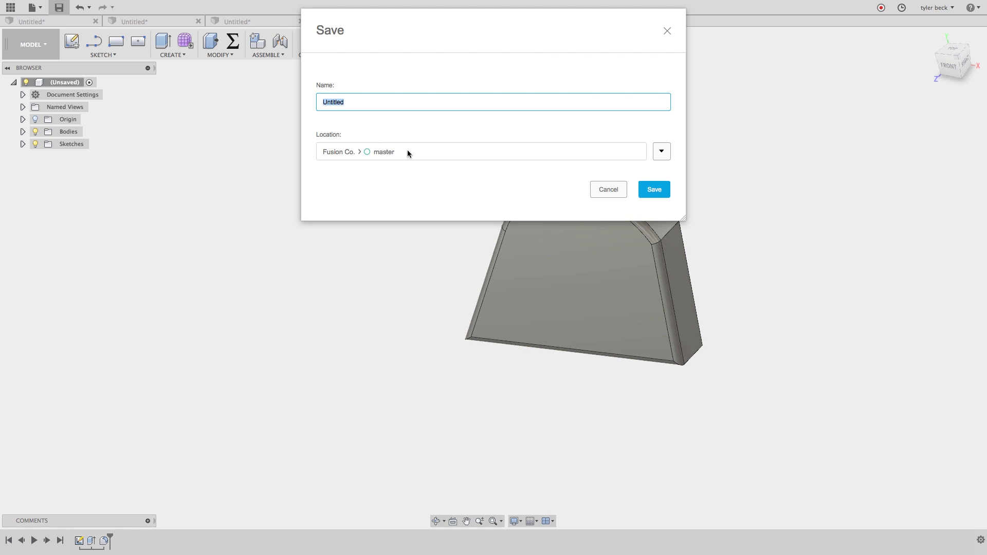
Save the design under the name 'Fixture'
text(Fixt)
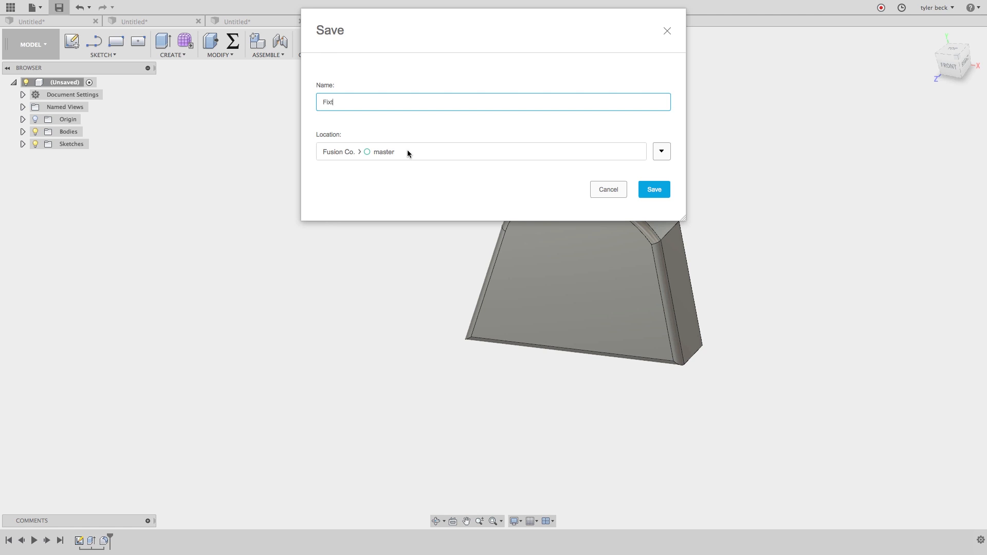
click(655, 189)
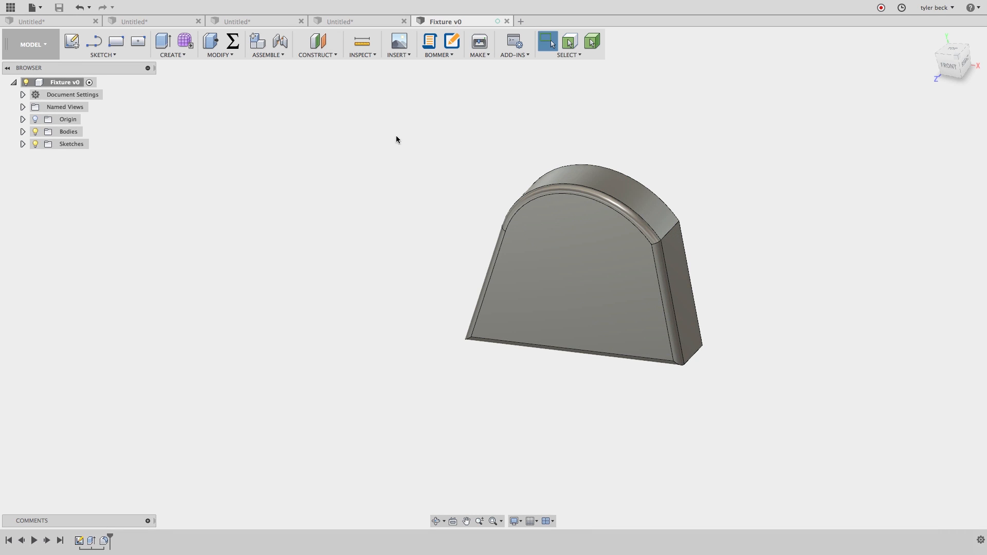
Create an A-size (8.5in x 11in) drawing from the design and place the front view
click(30, 44)
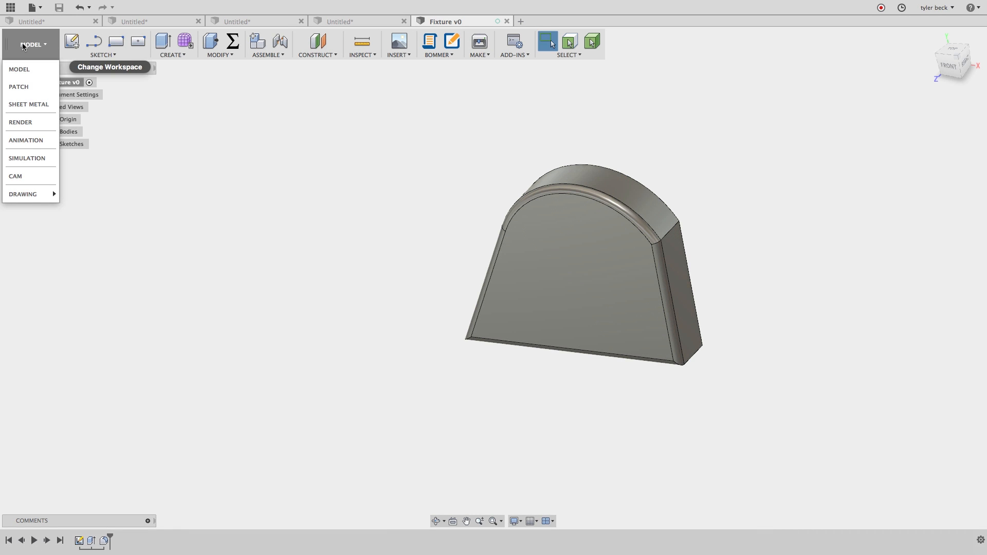
mouse_move(32, 60)
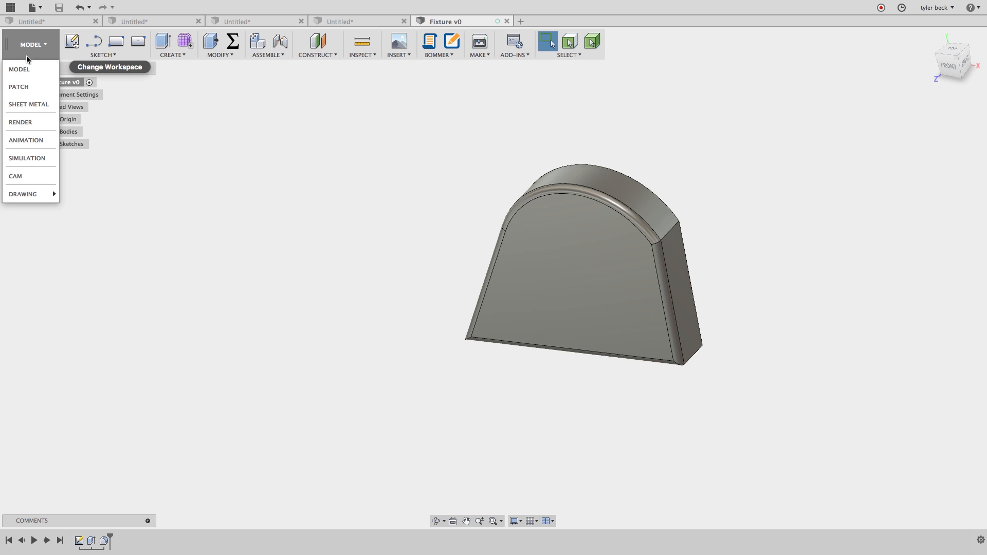
mouse_move(22, 194)
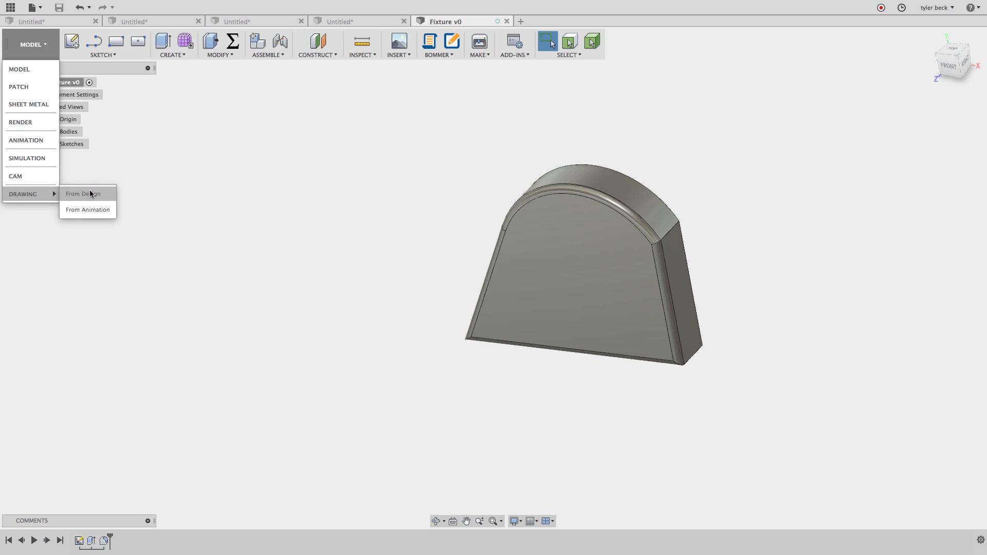
click(82, 194)
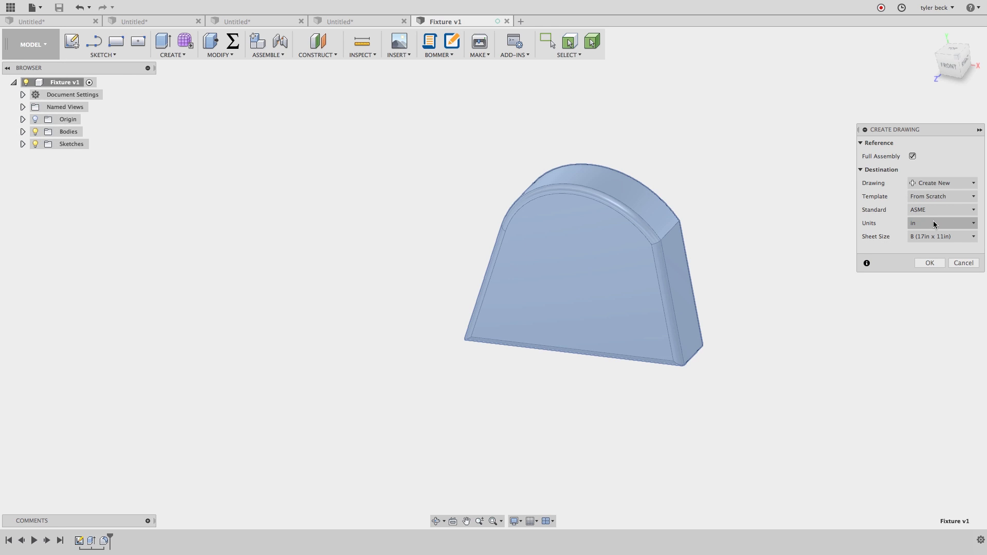
click(941, 236)
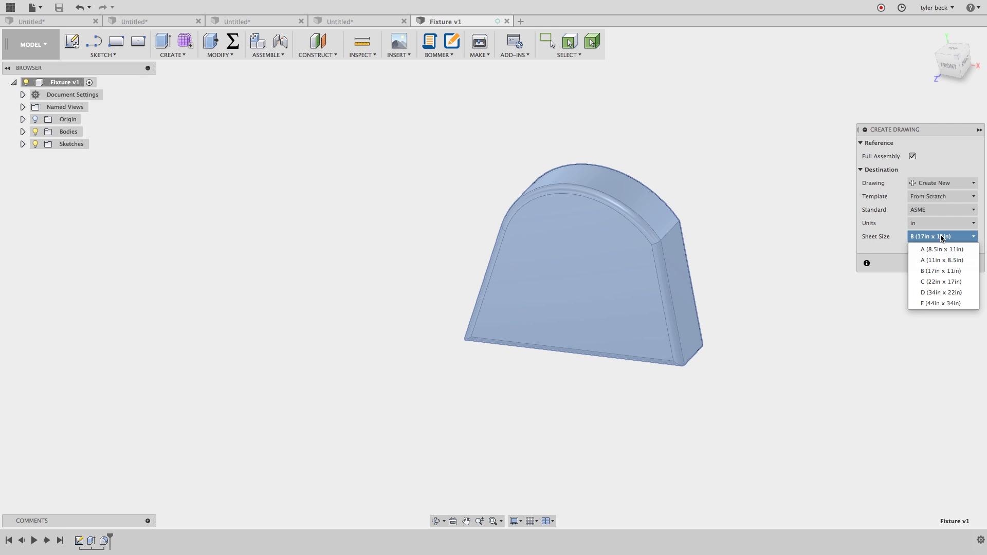
click(941, 250)
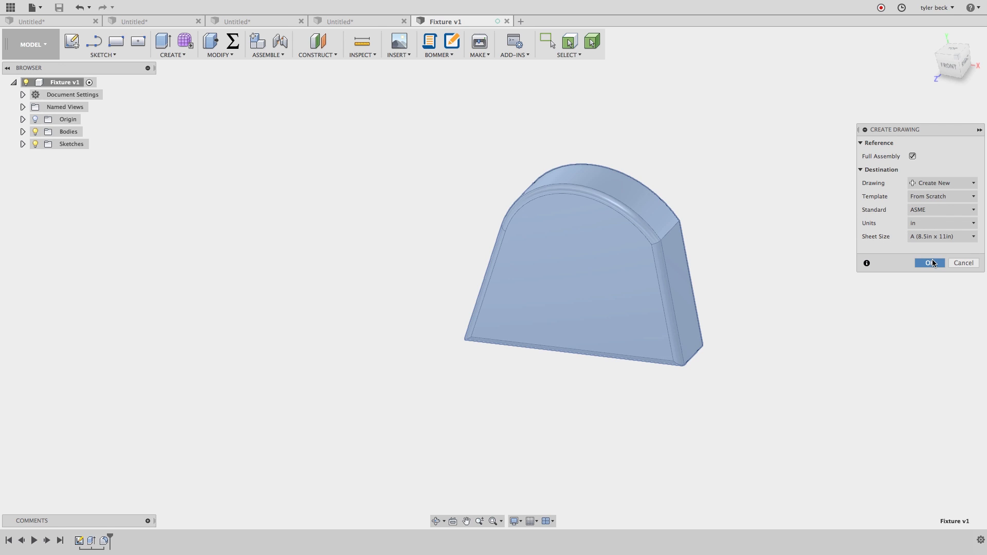
click(930, 263)
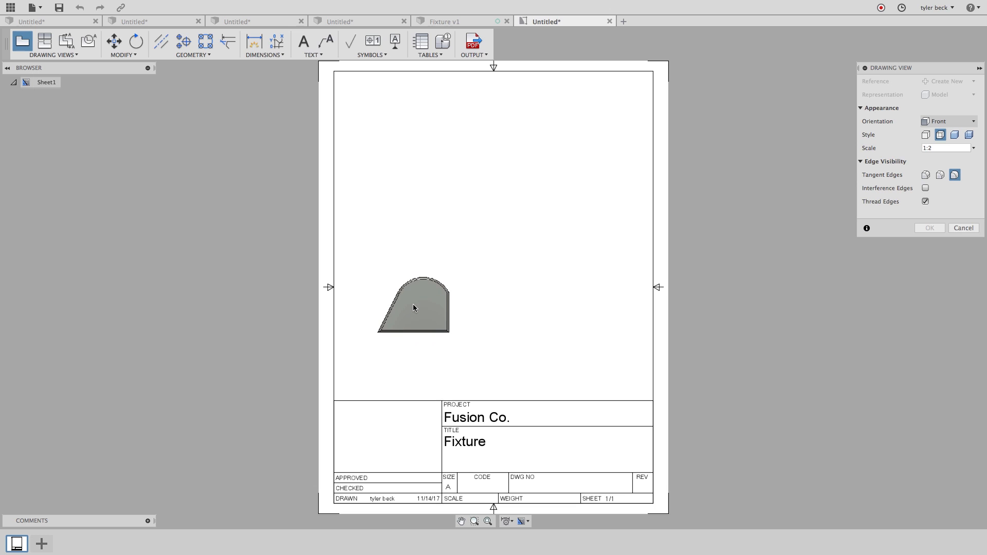
click(414, 308)
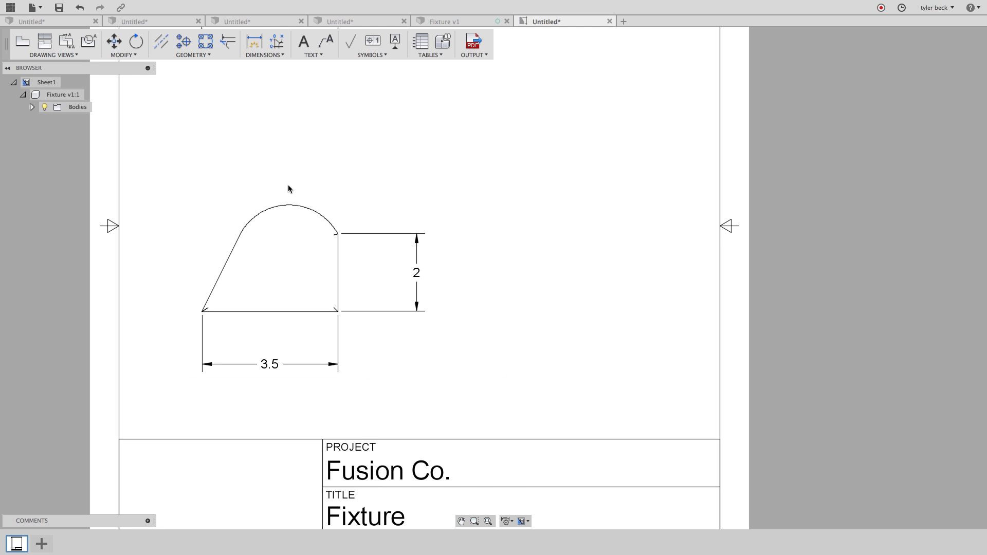
mouse_move(261, 161)
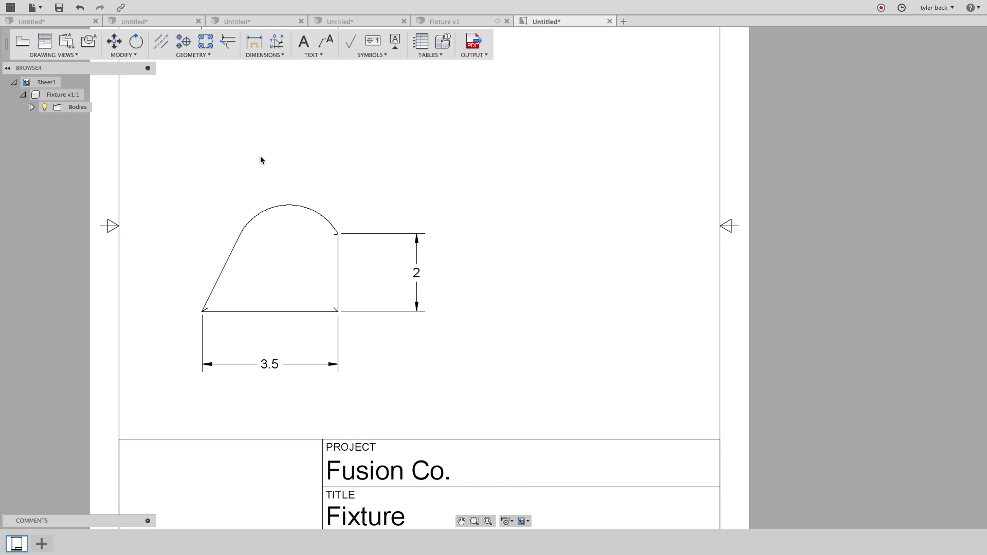
mouse_move(435, 82)
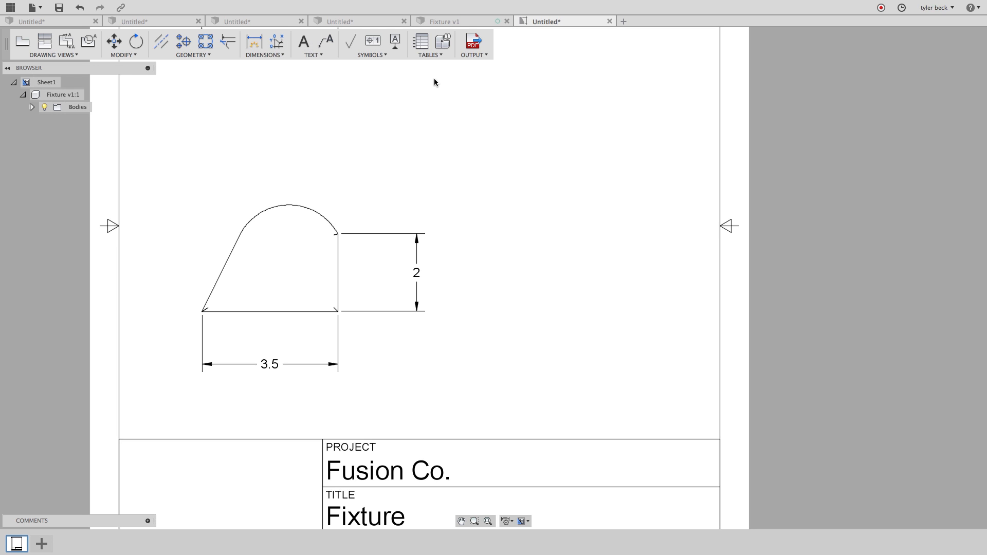
Switch between the drawing sheet and the Fixture v1 model, ending in the model
click(450, 21)
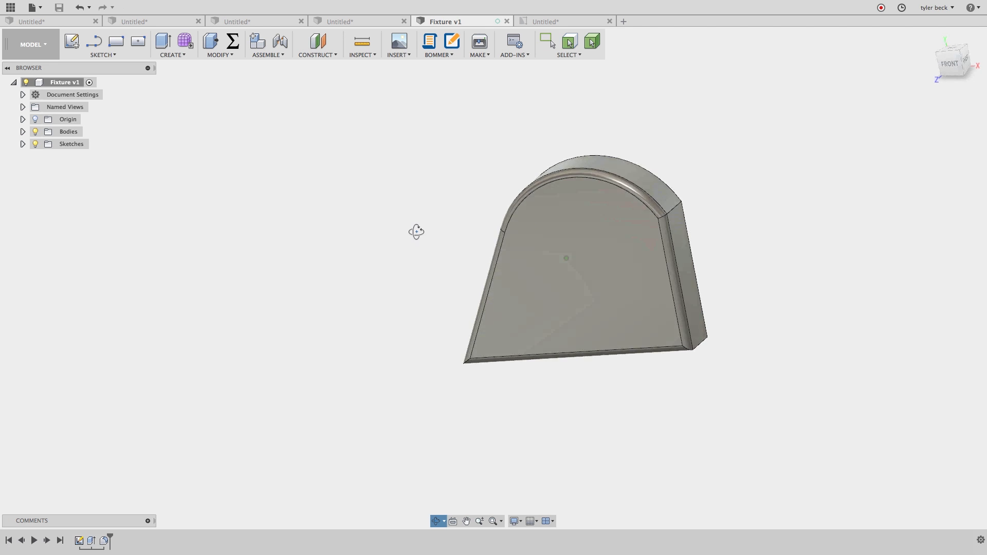
click(558, 21)
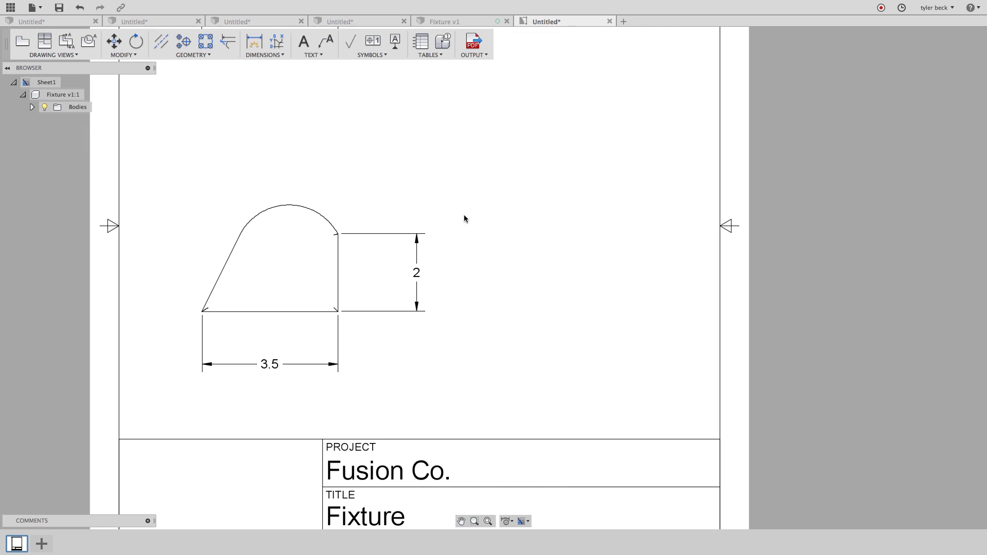
click(414, 280)
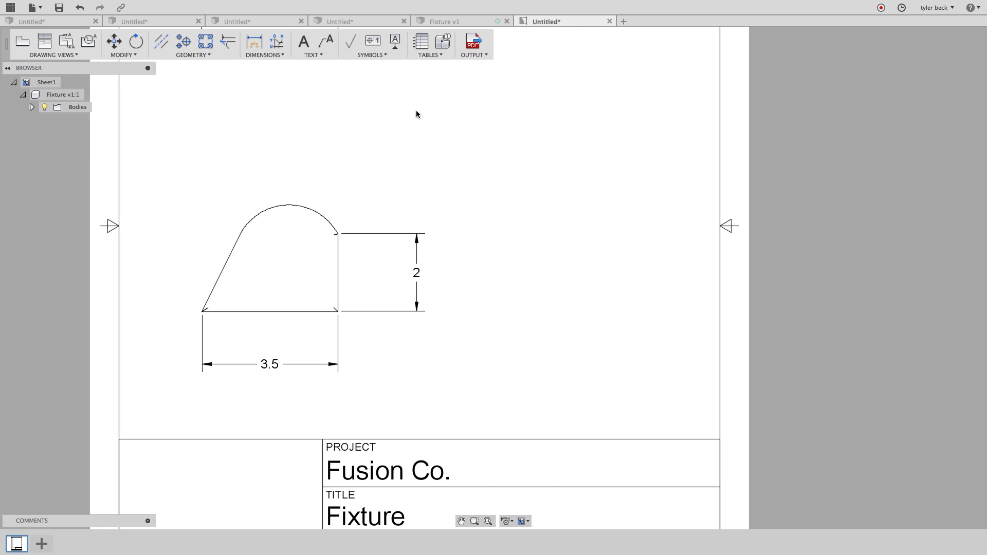
click(450, 21)
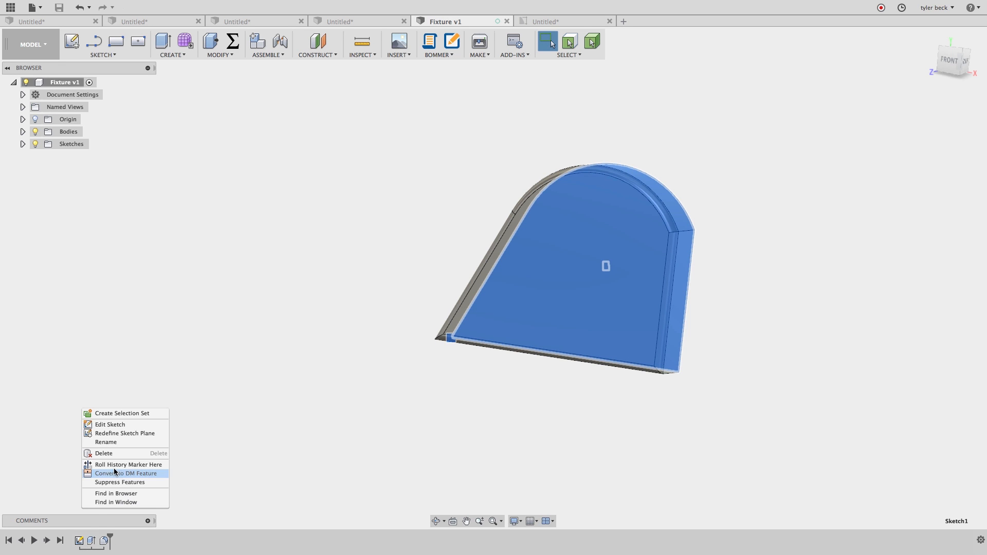
Edit the profile sketch, setting the base width to 4 and right-edge height to 3
click(110, 424)
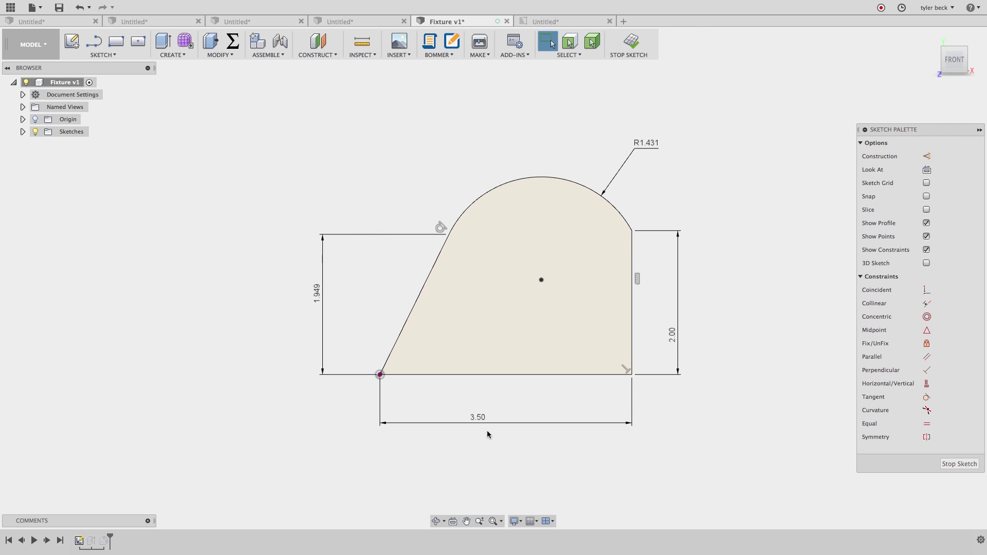
mouse_move(676, 336)
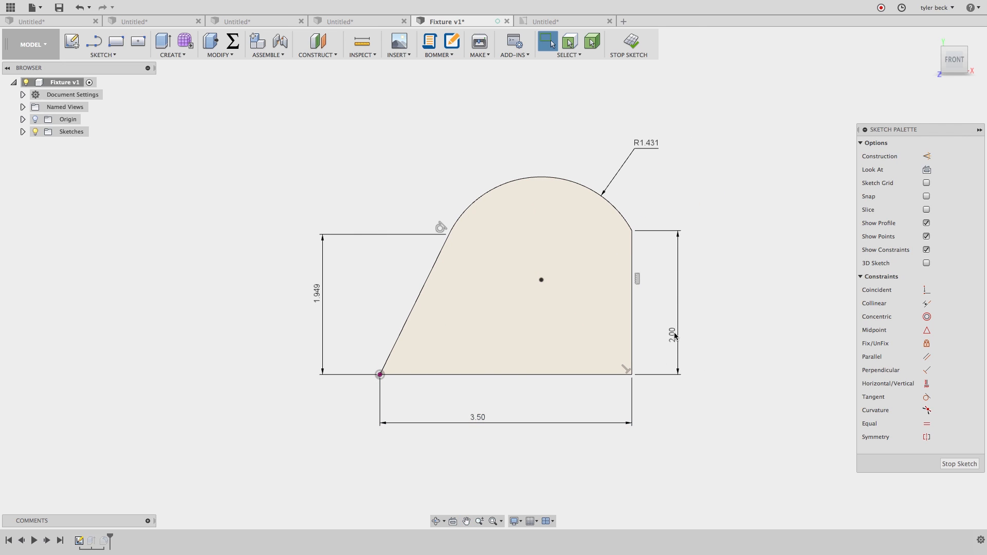
double_click(673, 336)
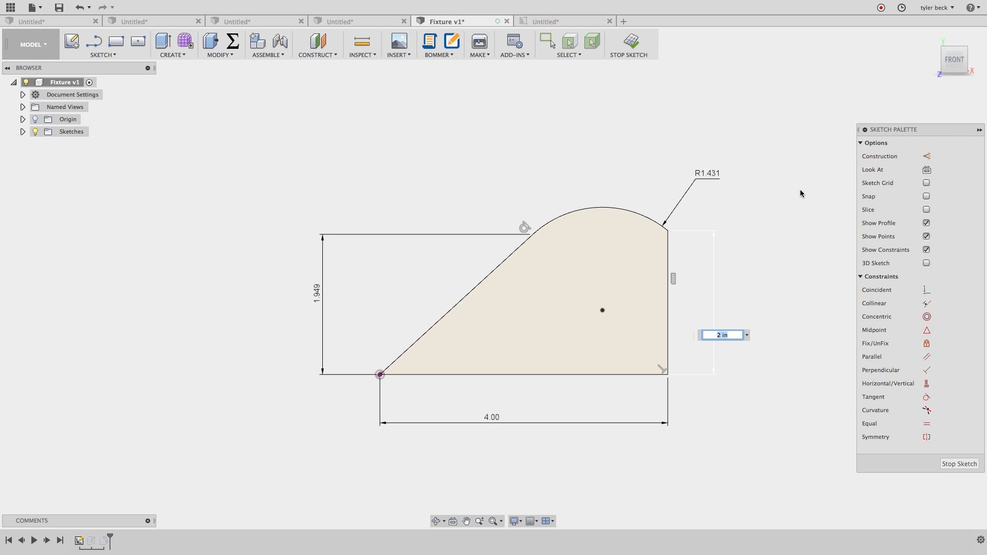
mouse_move(733, 361)
text(1.5)
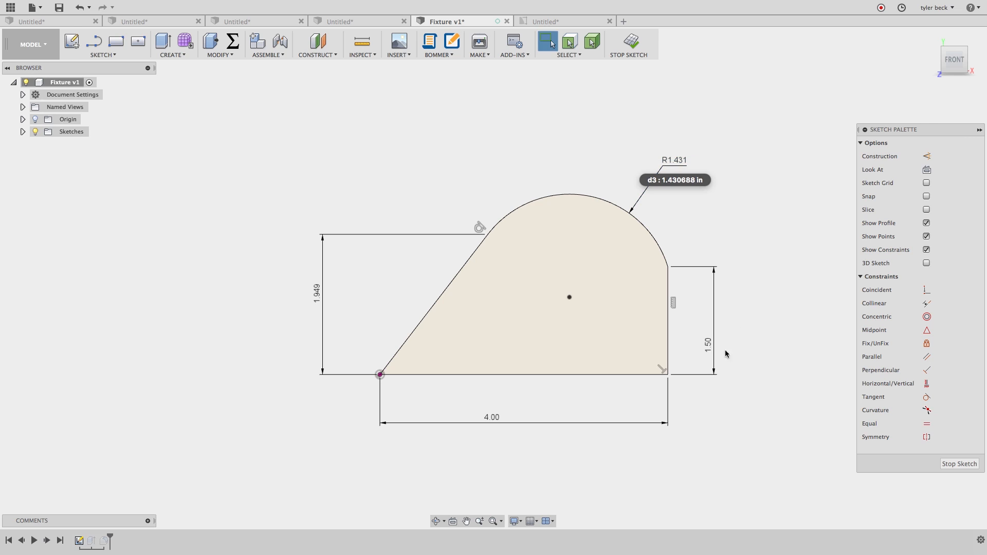
click(675, 160)
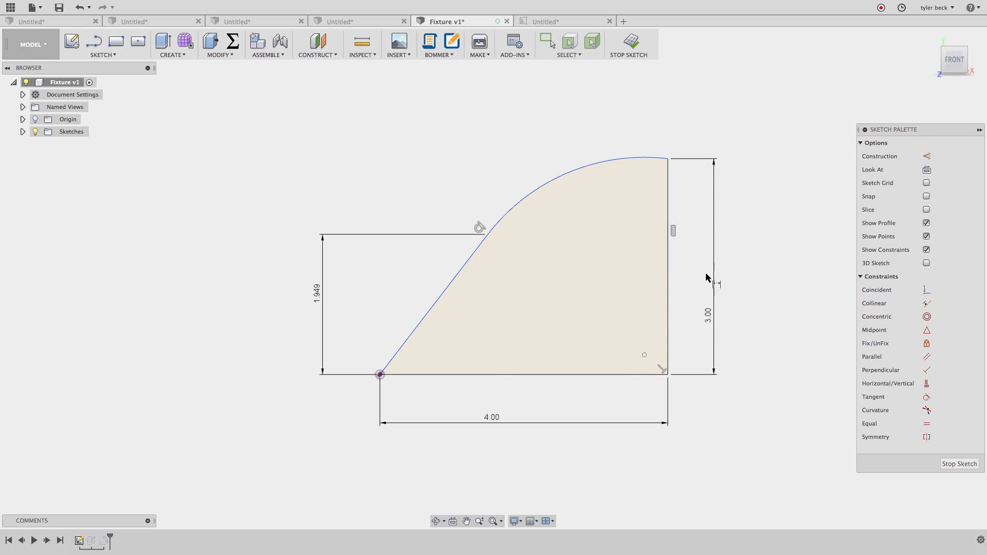
mouse_move(496, 218)
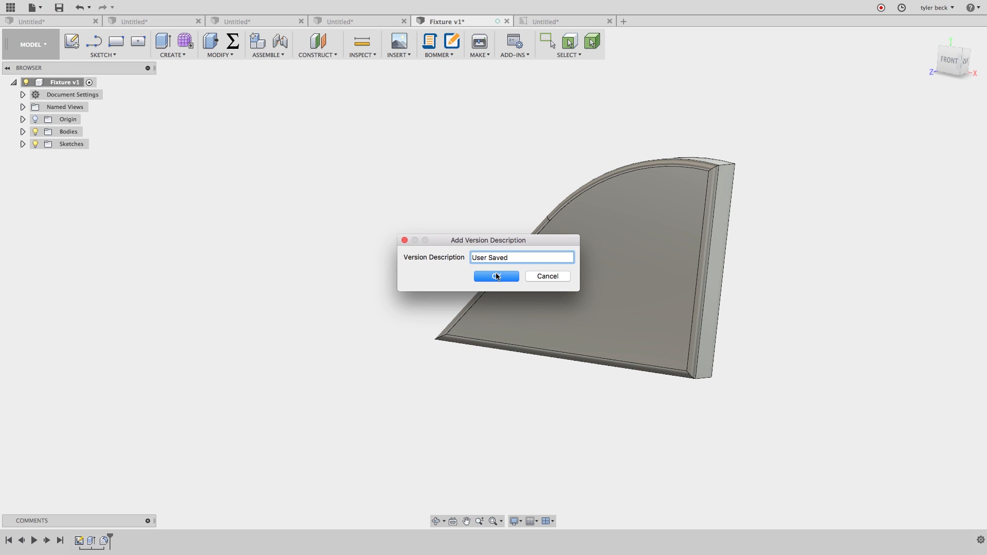
Save Fixture v2, then update the drawing so its front view shows 4 by 3
click(496, 277)
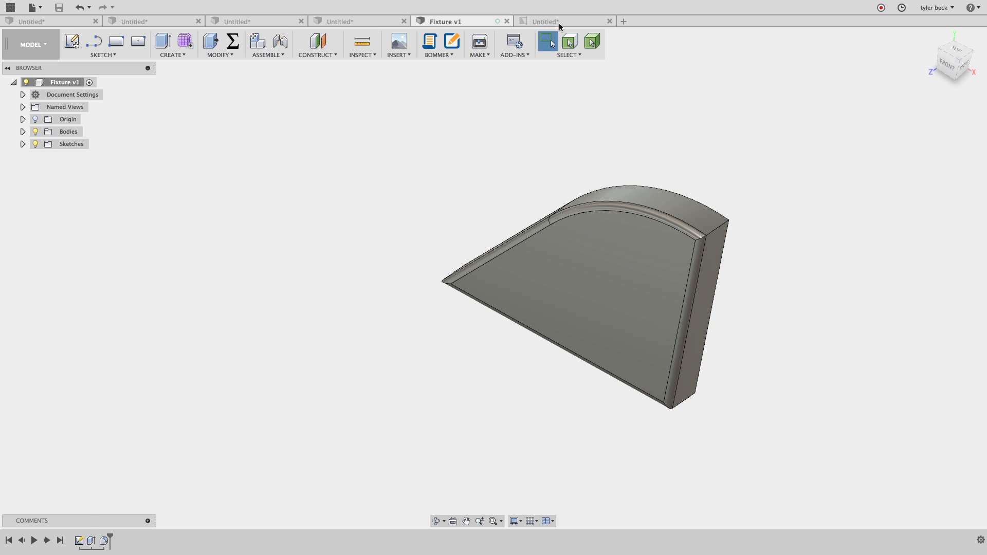
click(560, 21)
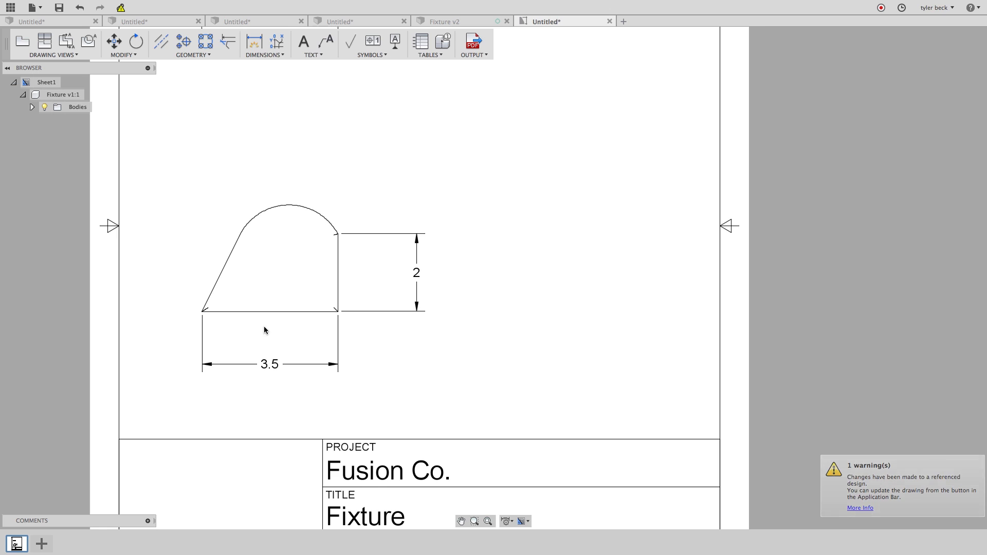
mouse_move(108, 9)
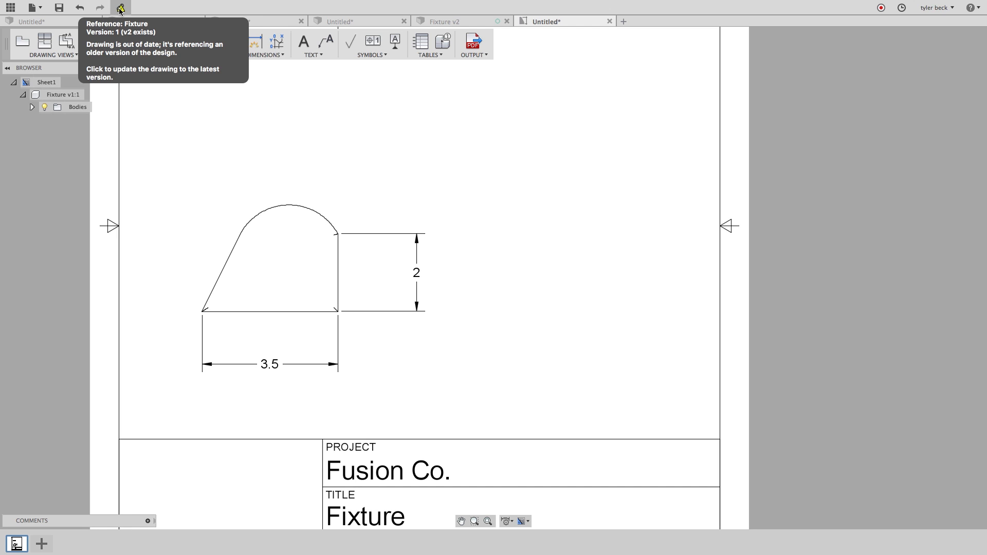
click(121, 9)
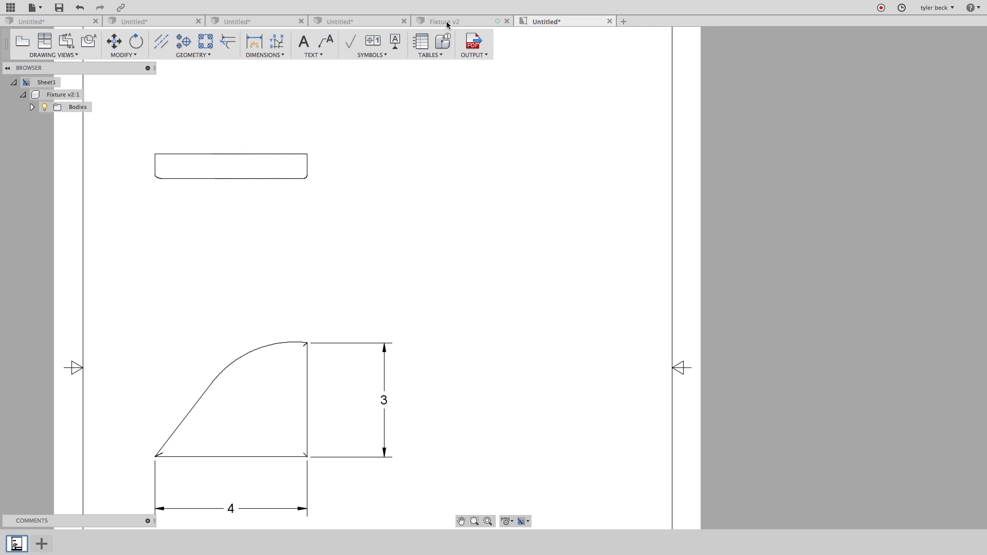
click(446, 21)
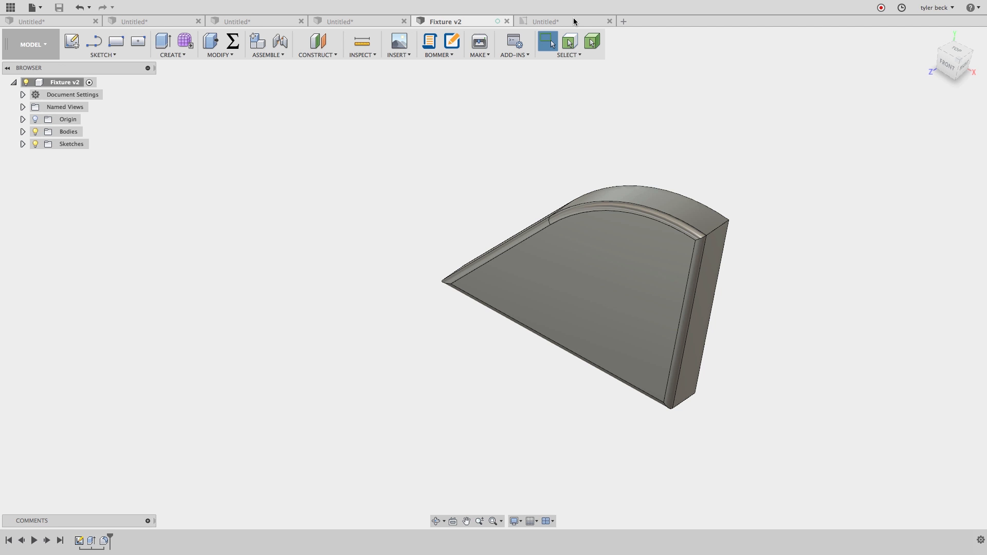
click(554, 21)
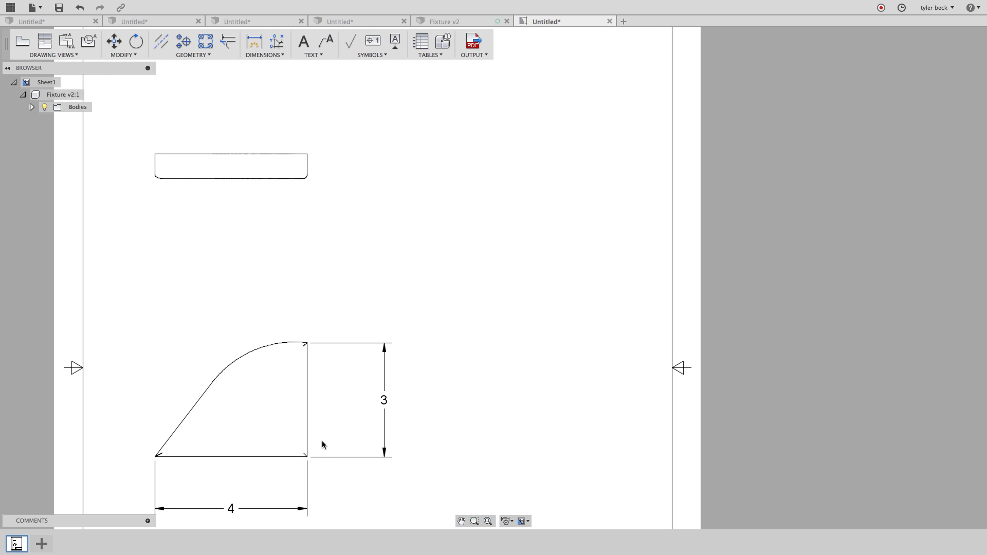
mouse_move(353, 318)
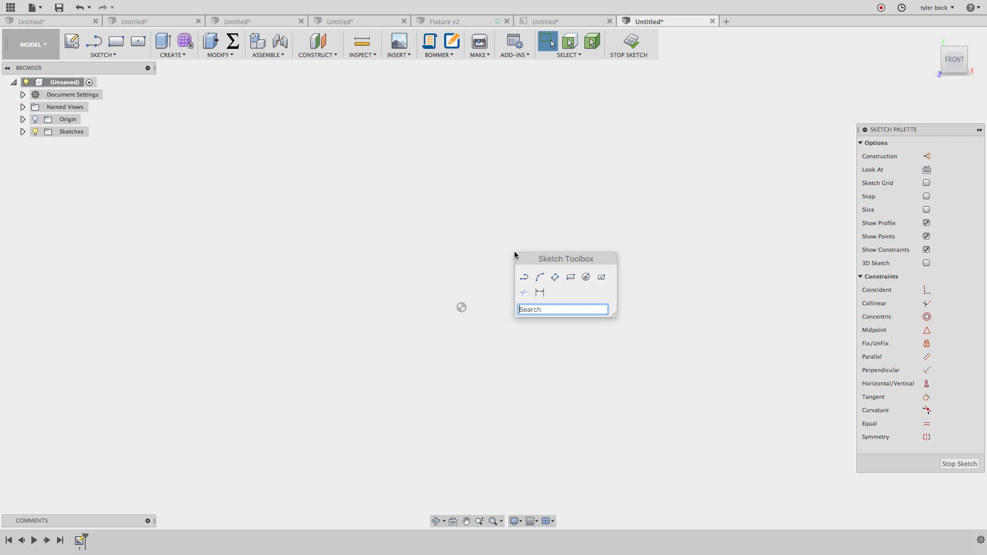
mouse_move(571, 278)
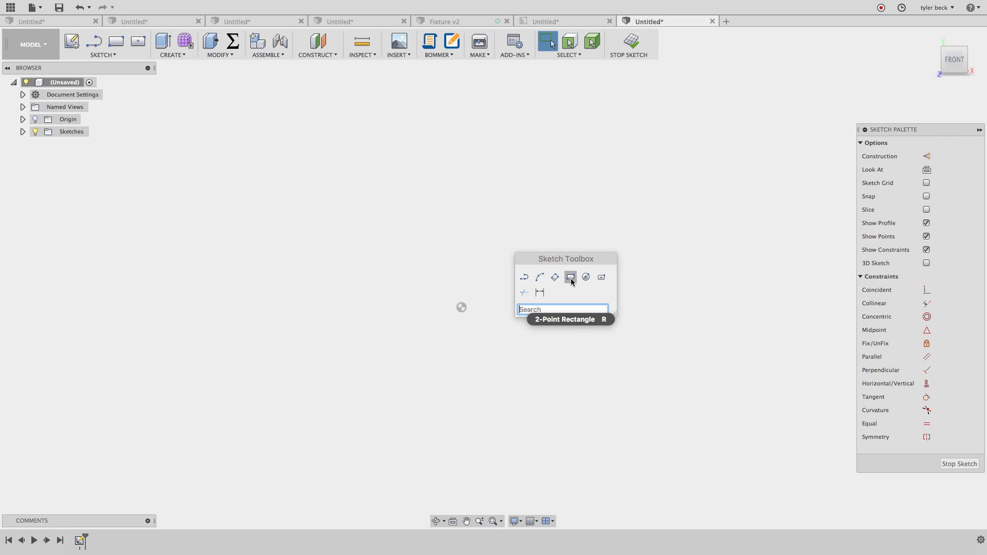
Draw a two-point rectangle and make two adjacent sides equal
click(570, 277)
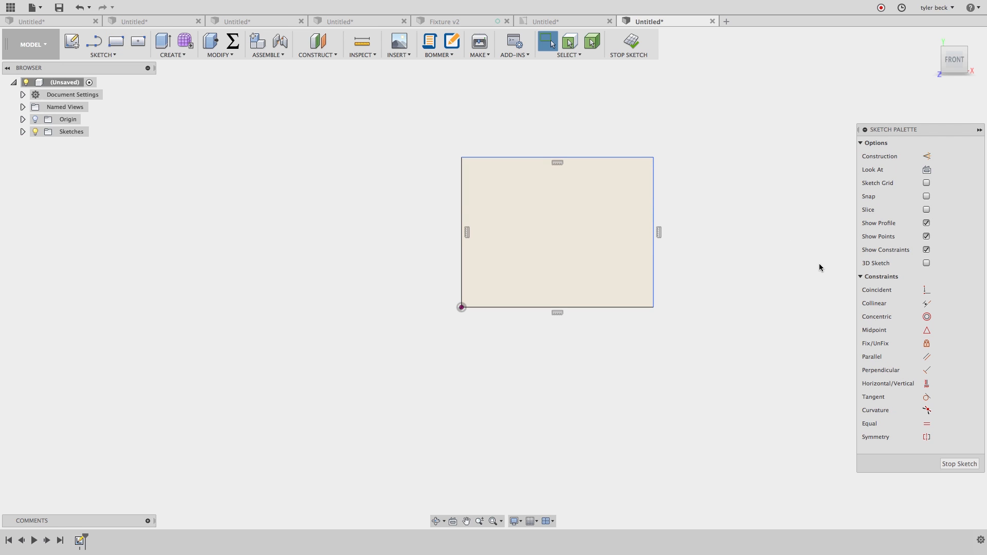
click(640, 307)
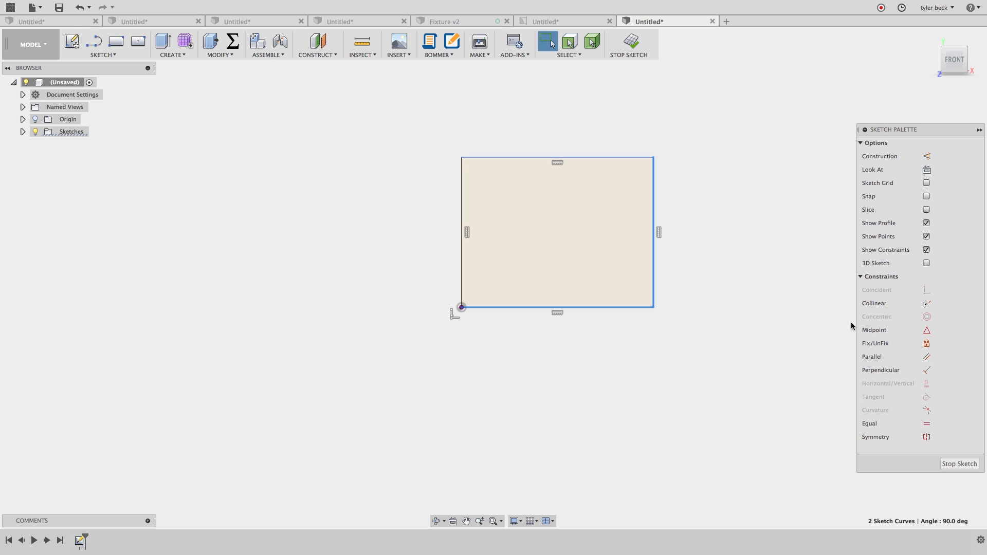
mouse_move(927, 424)
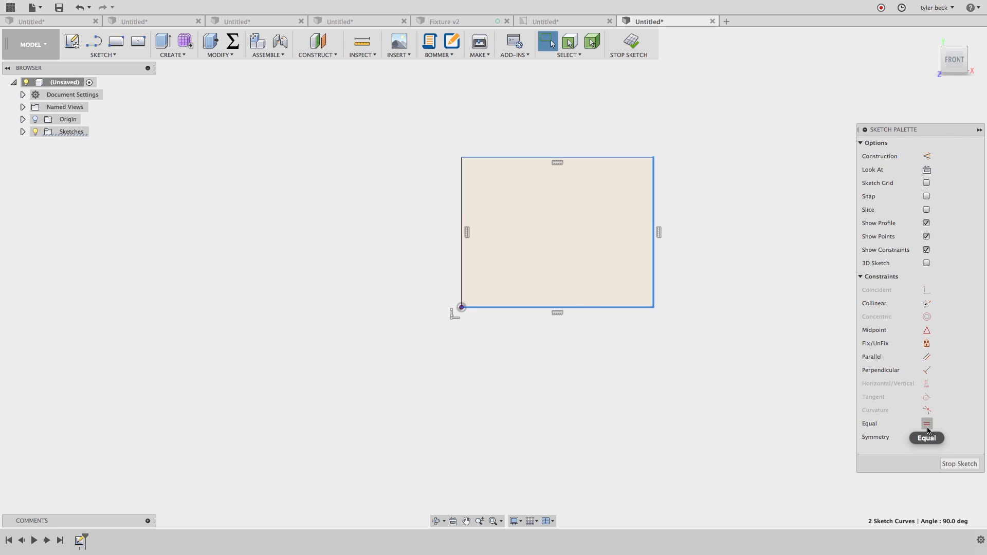
click(928, 424)
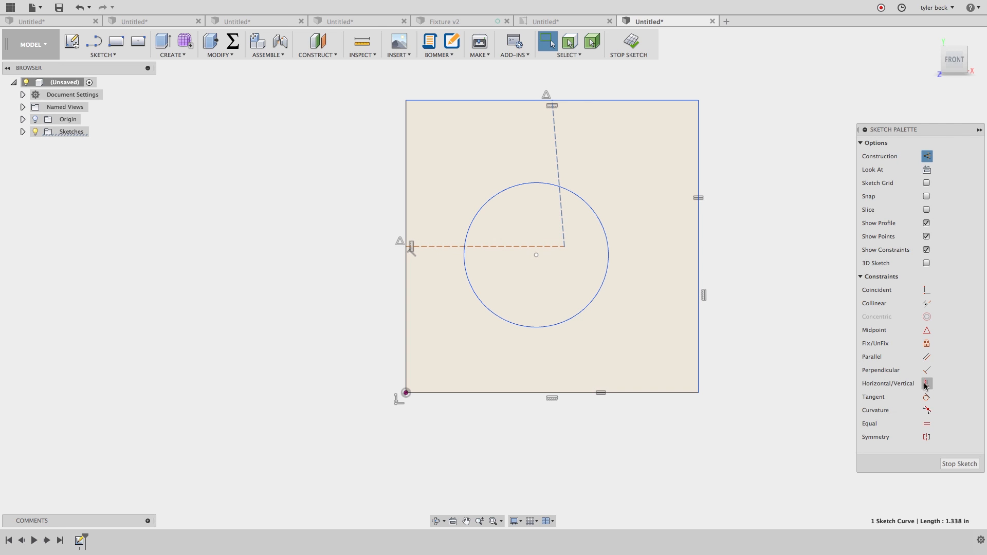
Constrain the construction lines vertical and horizontal, then drag the circle centre to their intersection
click(927, 384)
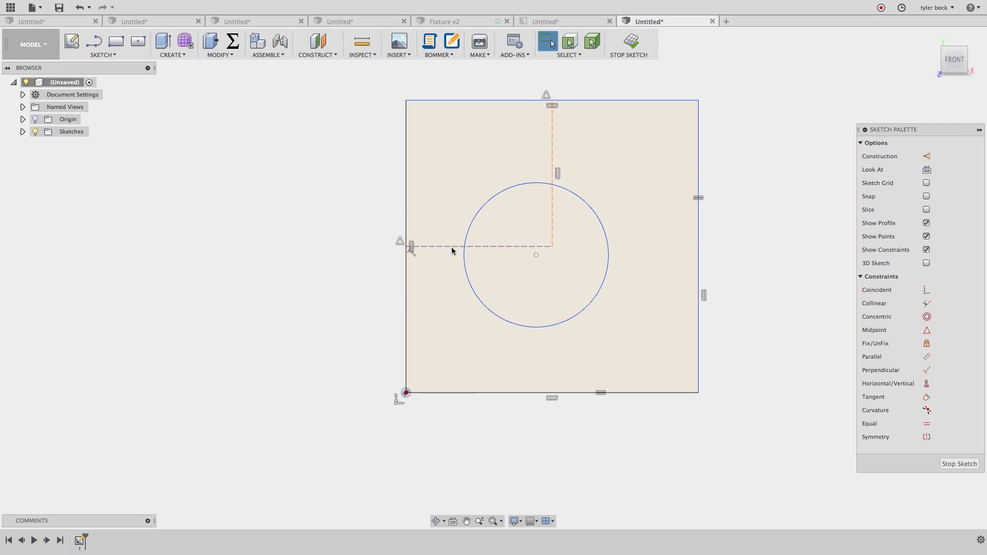
click(927, 156)
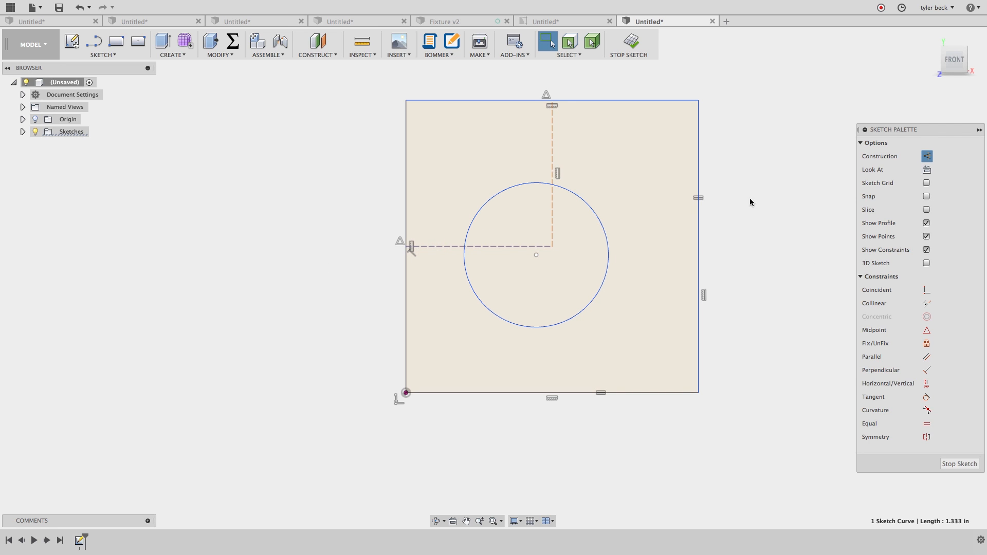
drag(536, 254, 609, 286)
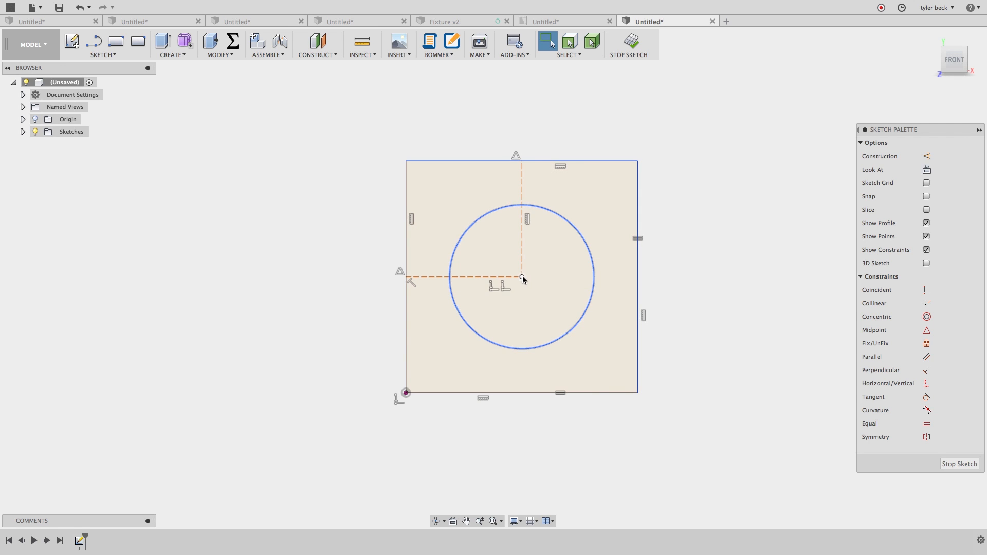
Dimension the circle to Ø1.50 and the square side to 6
click(635, 277)
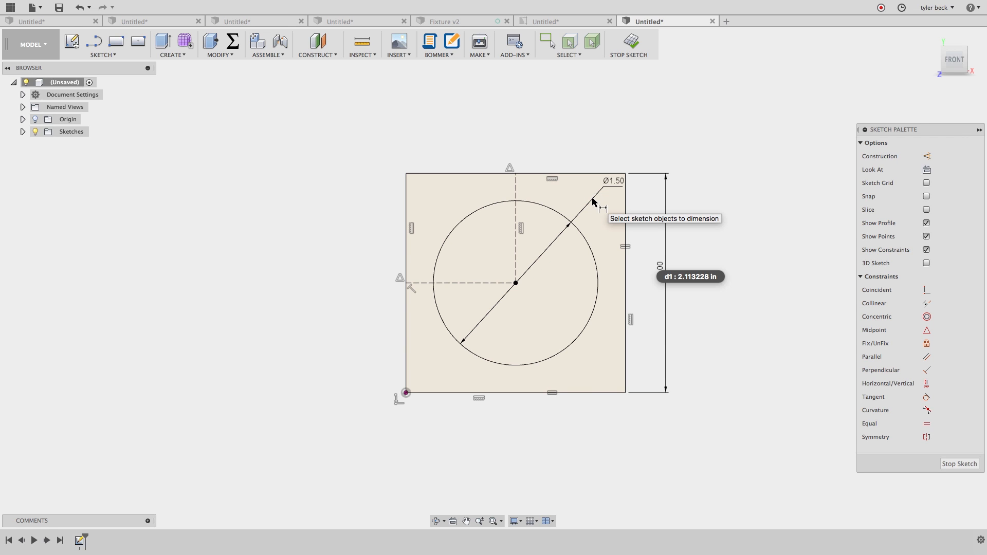
mouse_move(653, 273)
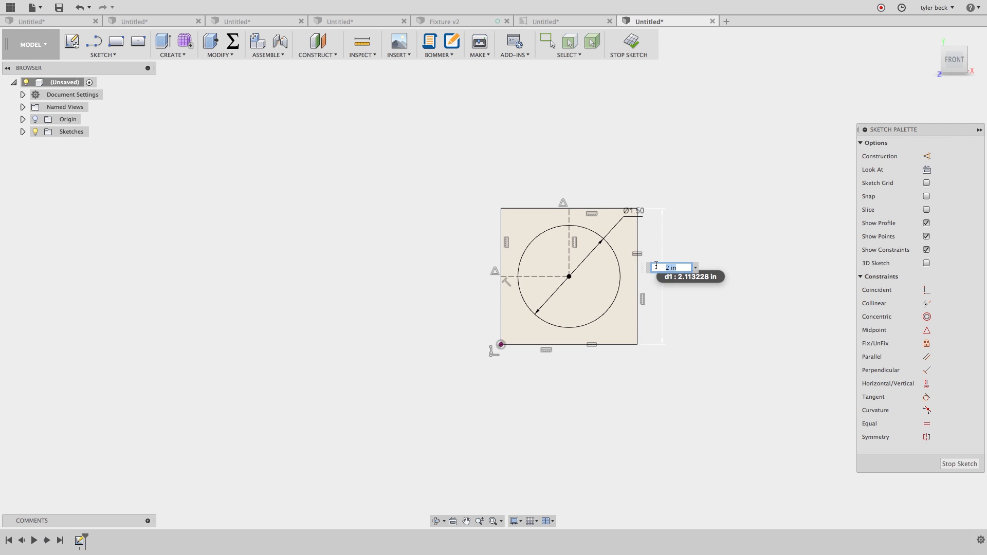
text(6)
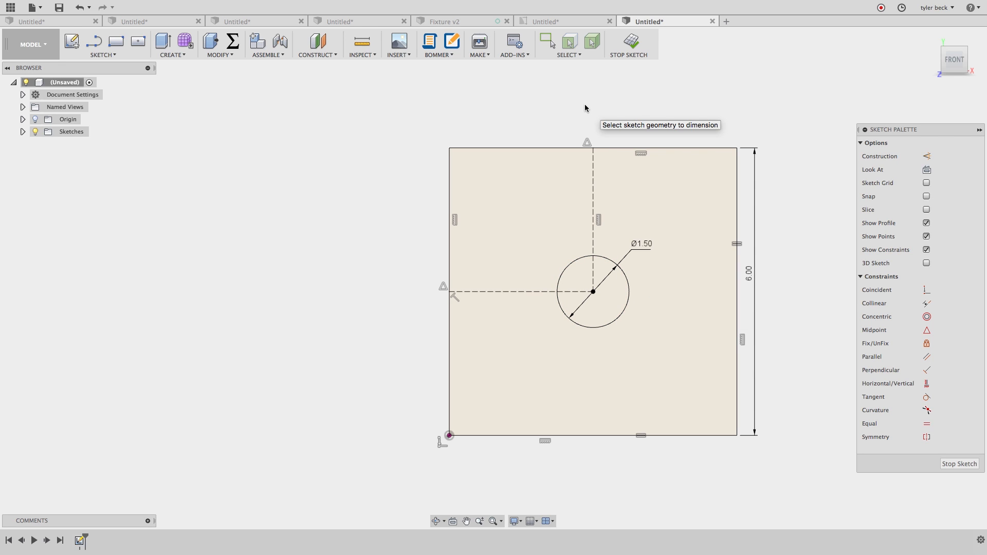
mouse_move(587, 111)
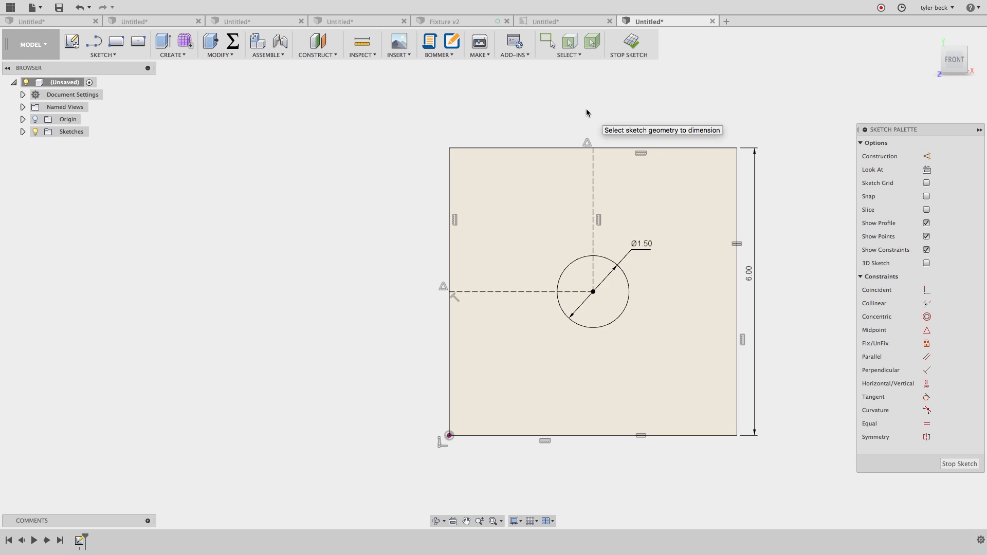